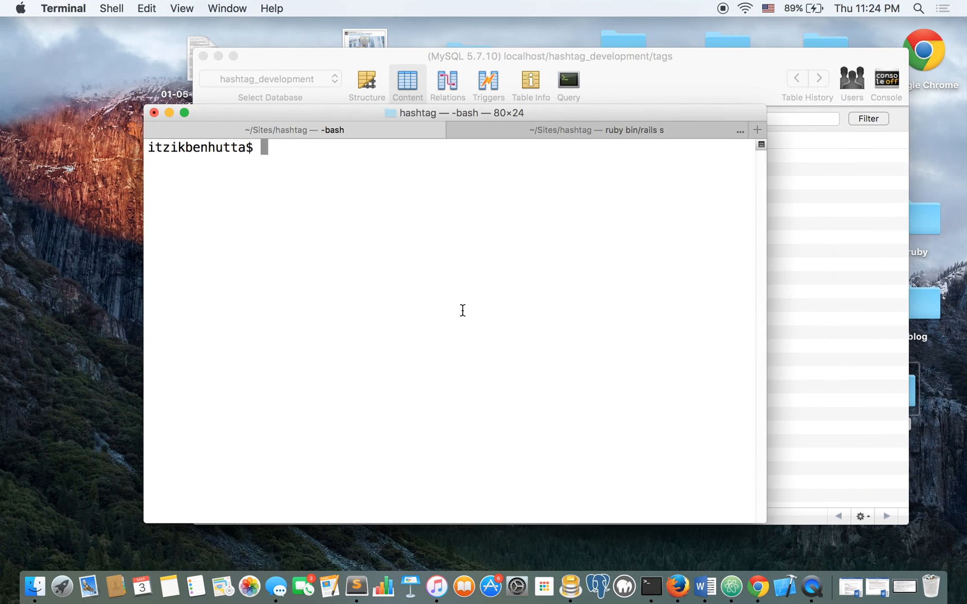
# Run 'rails g scaffold Post title:string body:text' and begin the next rails command.
pyautogui.write('rails')
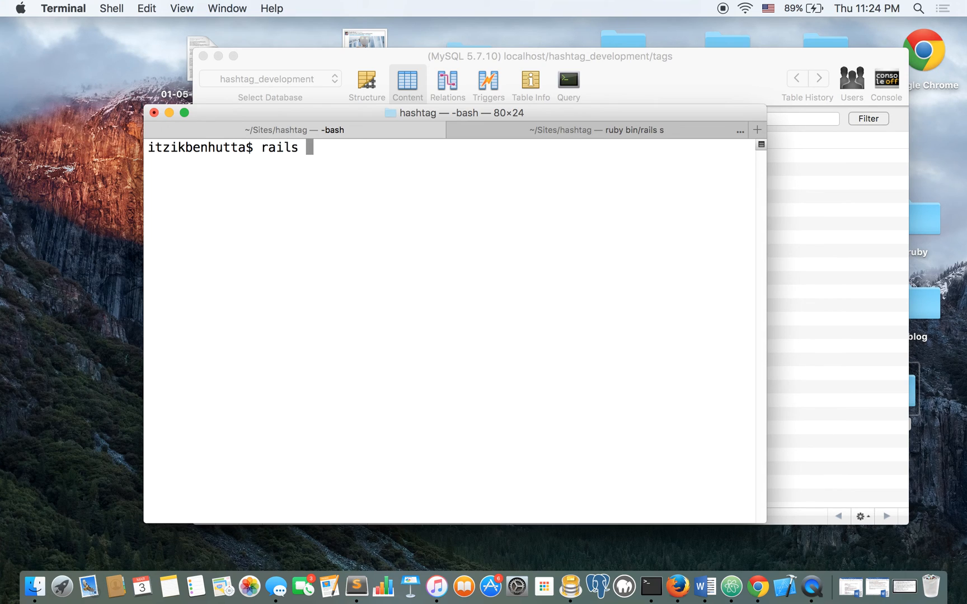
pyautogui.write('g')
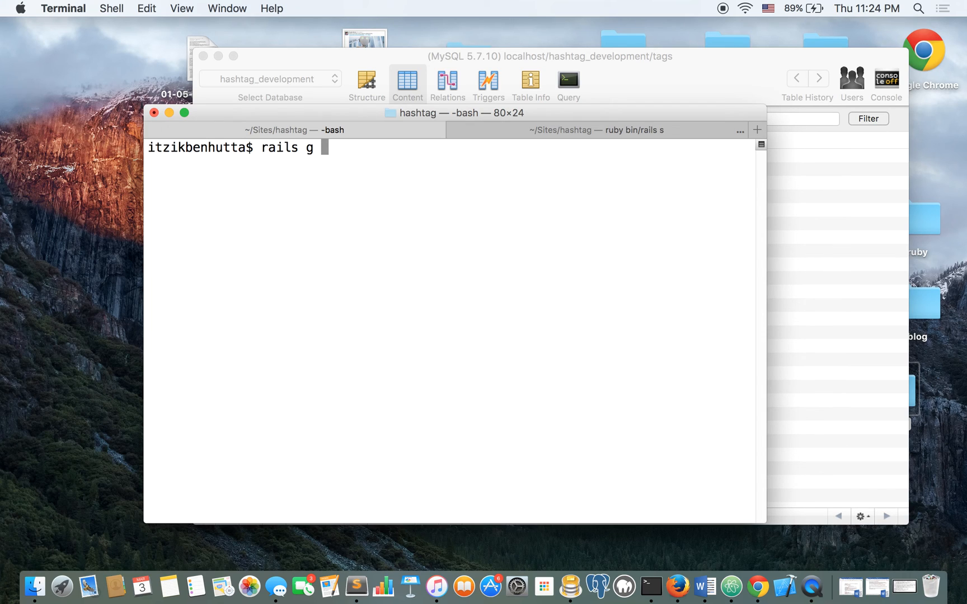
pyautogui.write('scaffold')
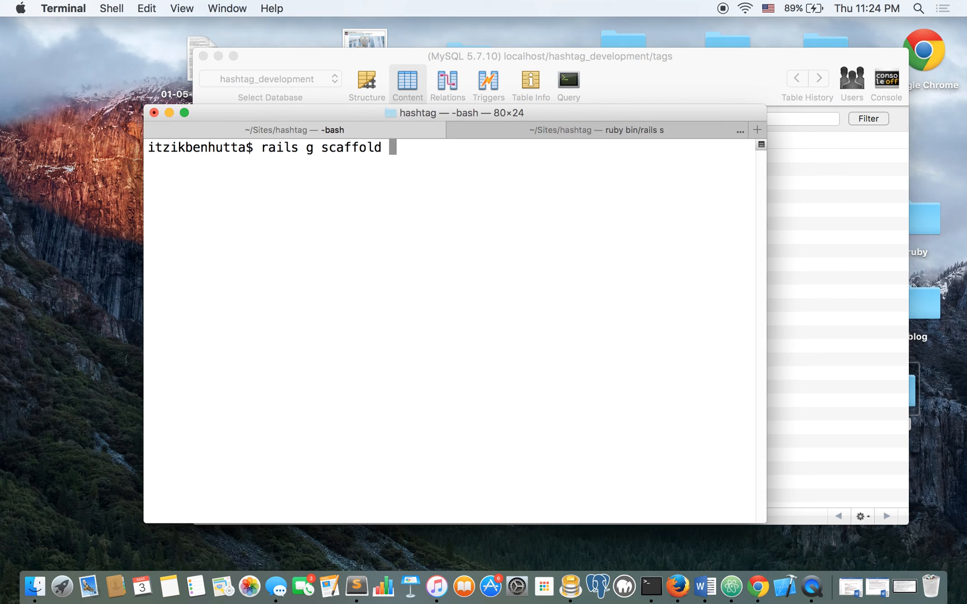
pyautogui.write('Post')
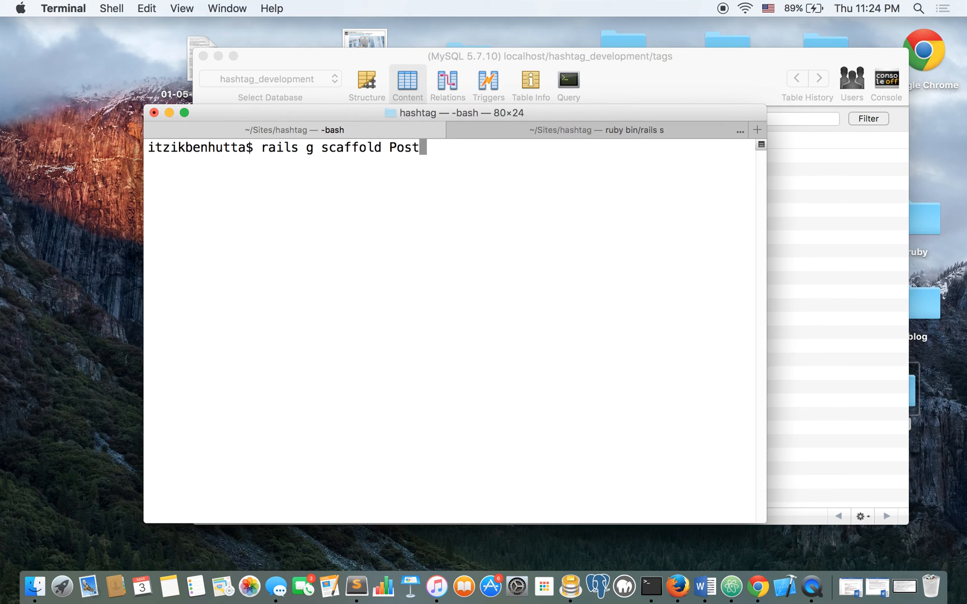
pyautogui.write('title:')
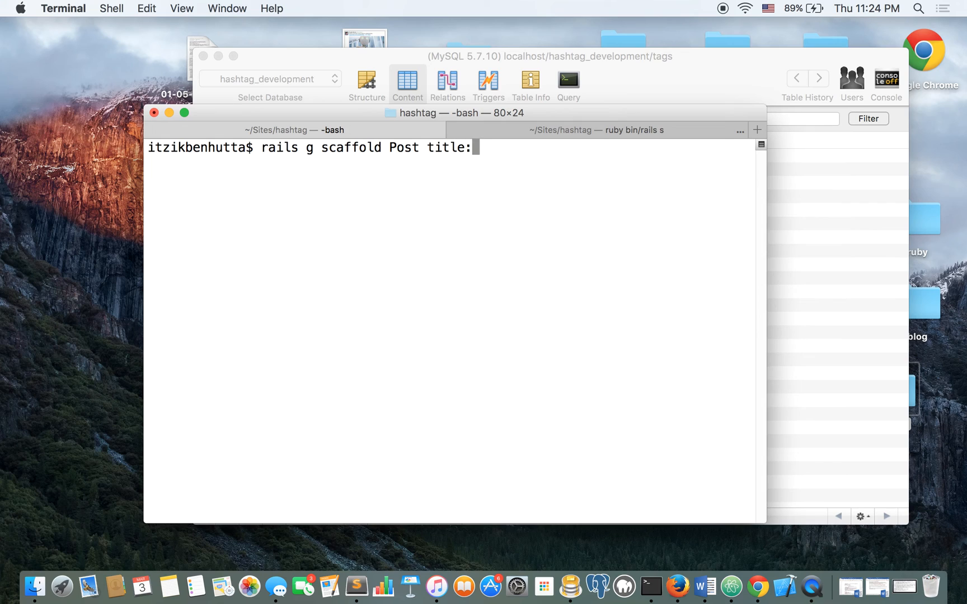
pyautogui.write('string body:')
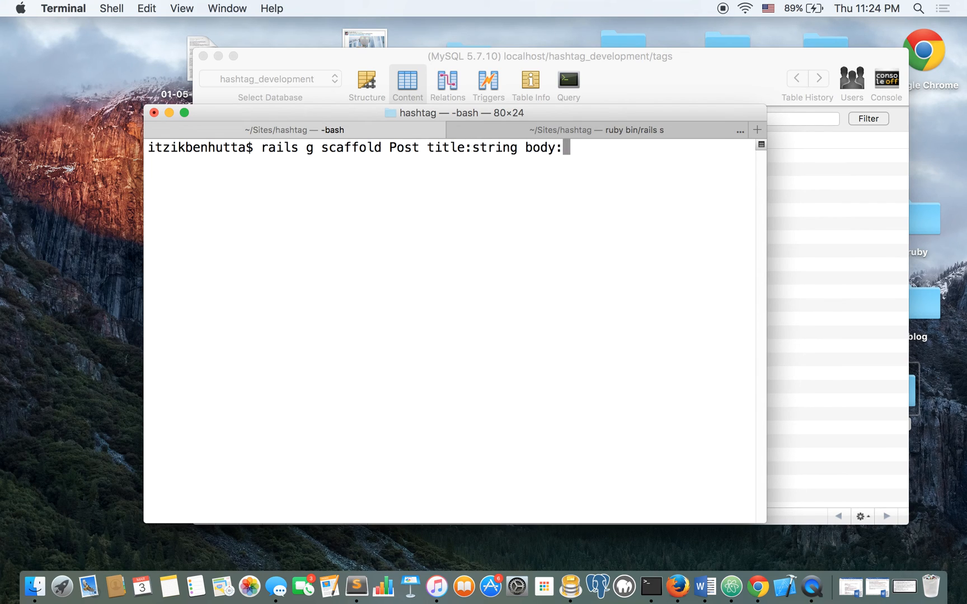
pyautogui.write('text')
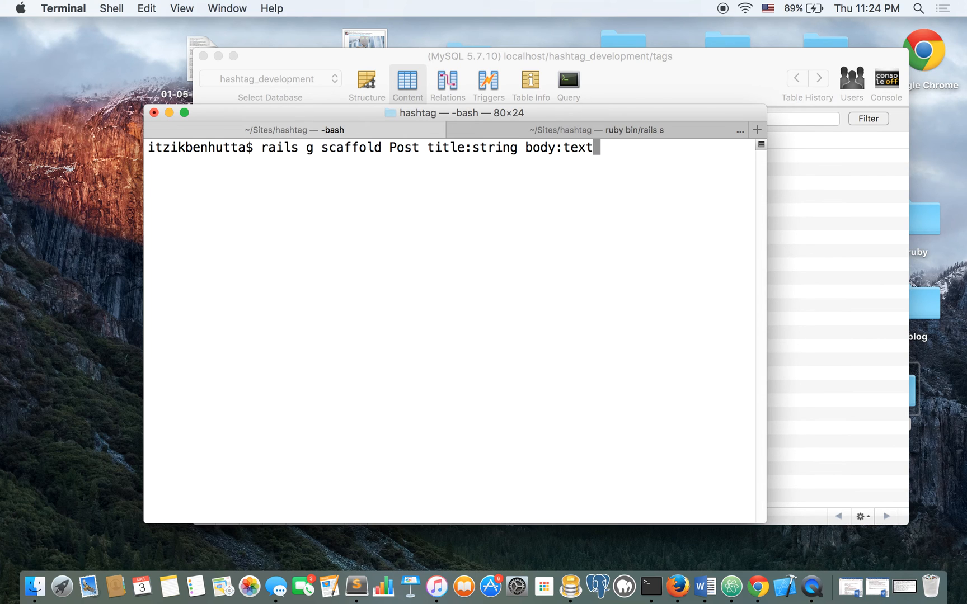
pyautogui.press('Return')
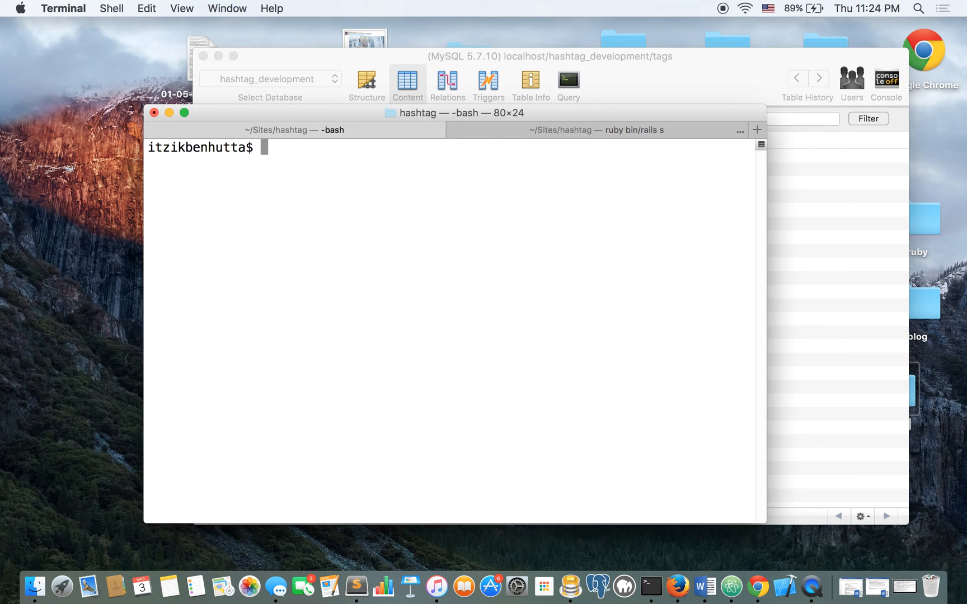
pyautogui.write('rails g model')
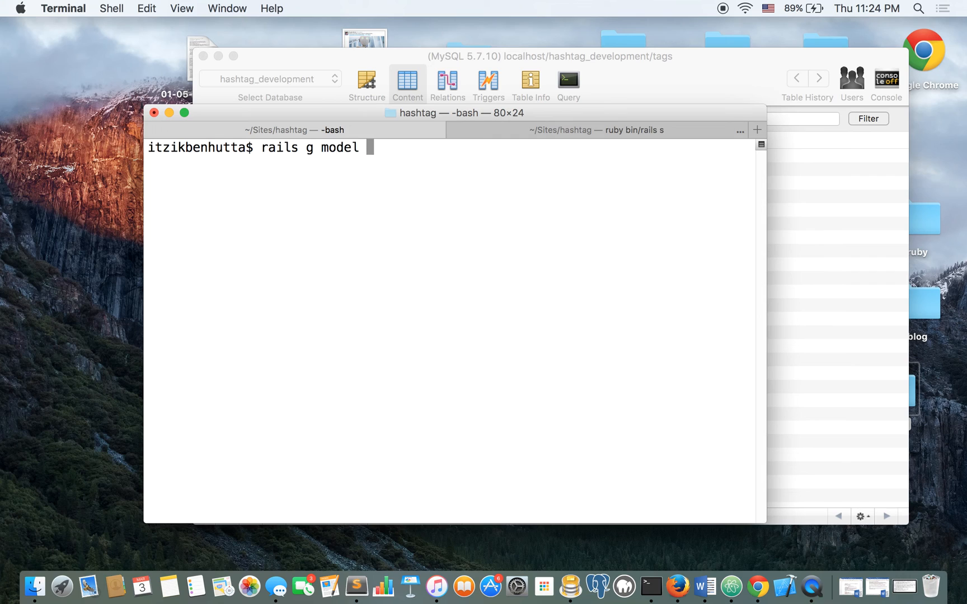
# Generate the Tag model with name:string, then run rake db:migrate.
pyautogui.write('Tag')
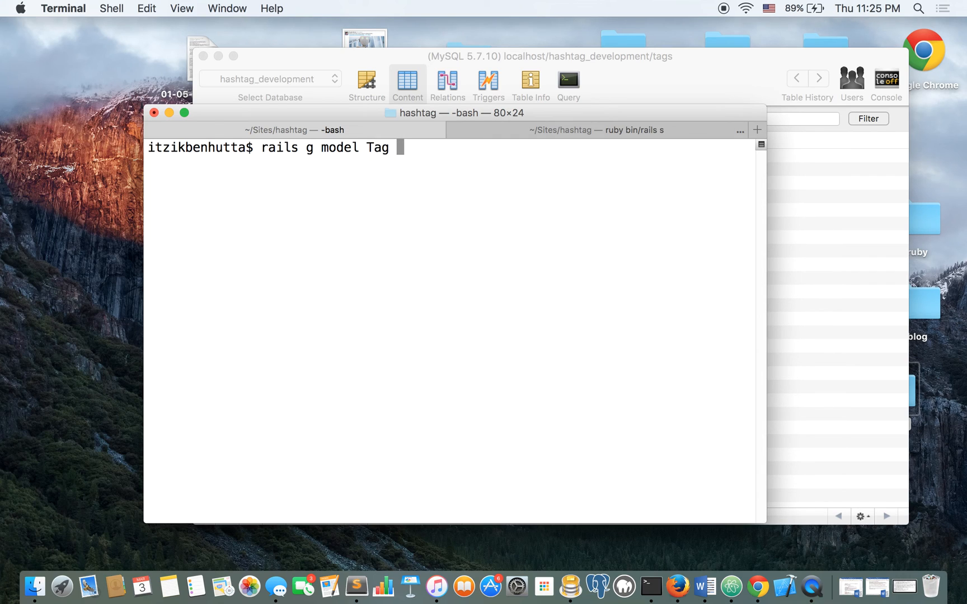
pyautogui.write('name:string')
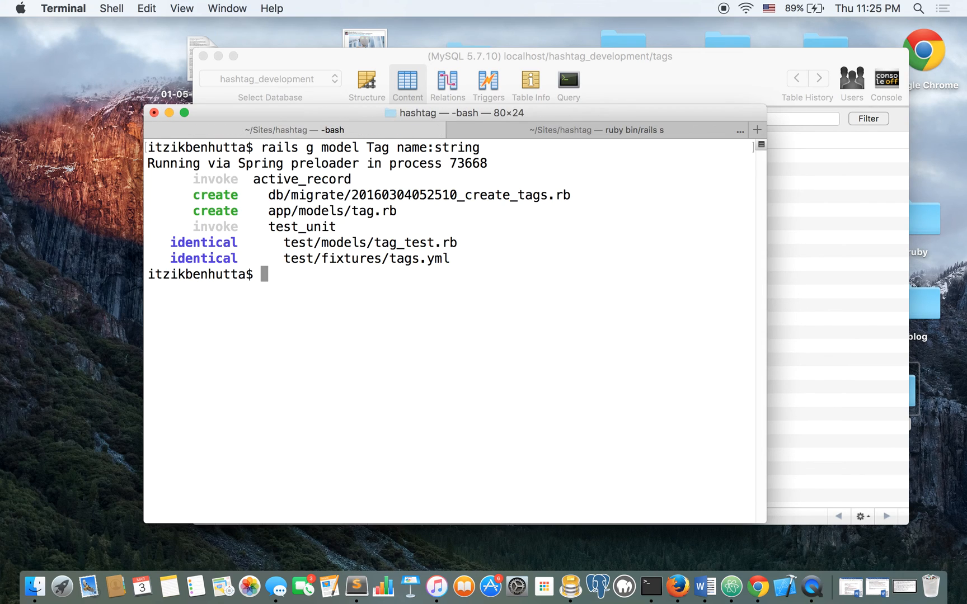
pyautogui.write('rake db')
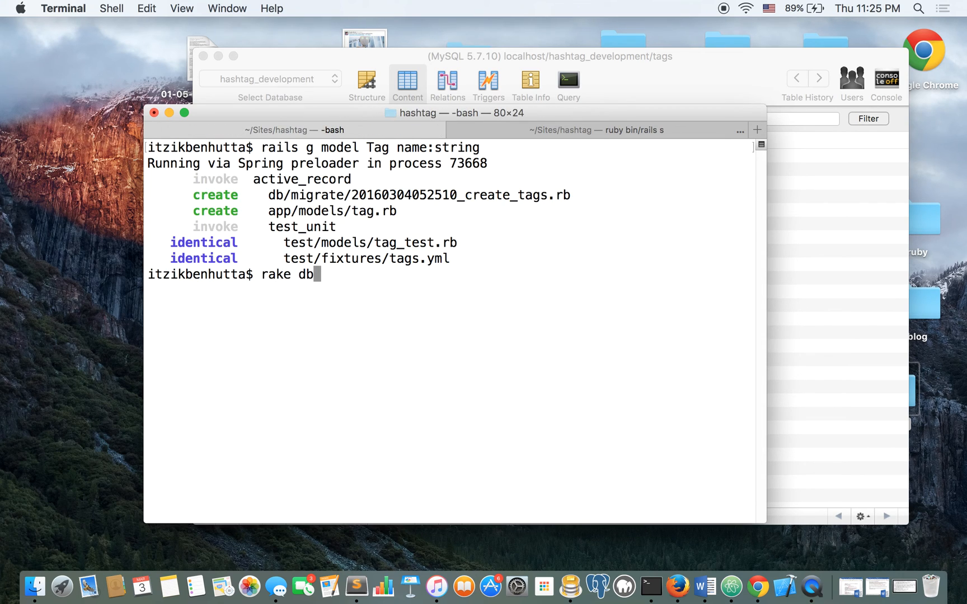
pyautogui.write(':migrate')
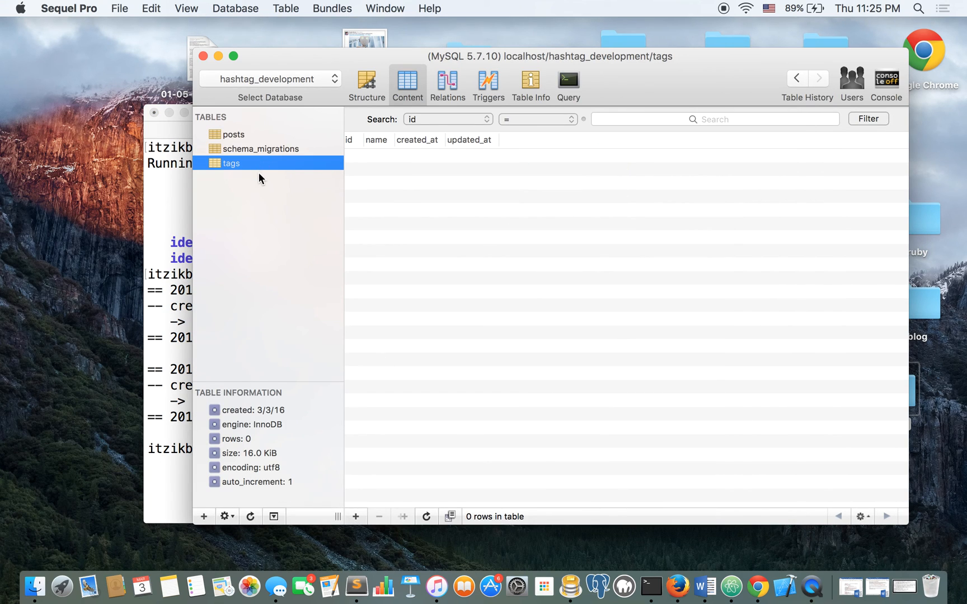
# View the posts table's id, title, body and timestamp columns in Sequel Pro.
pyautogui.click(232, 134)
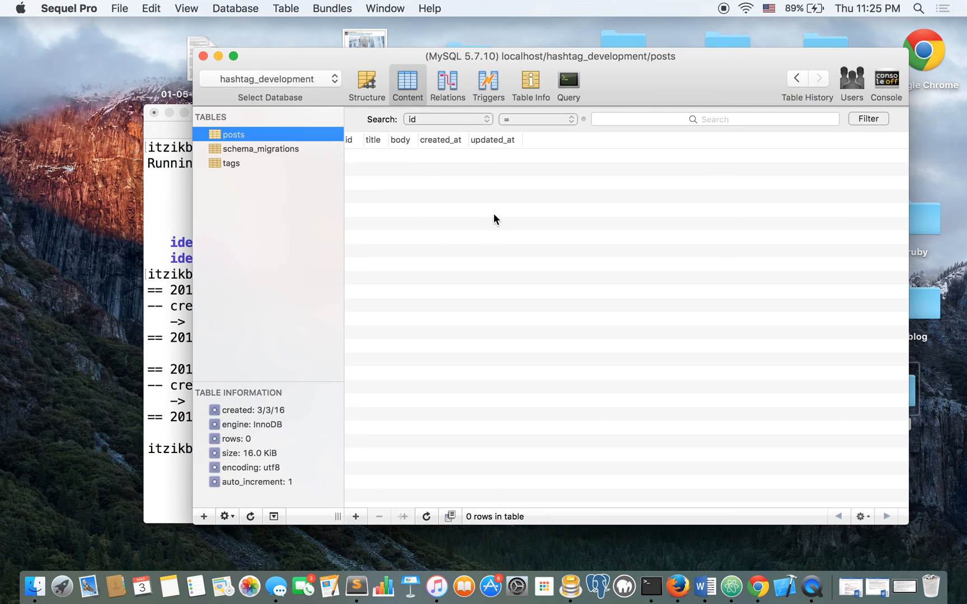
pyautogui.moveTo(146, 118)
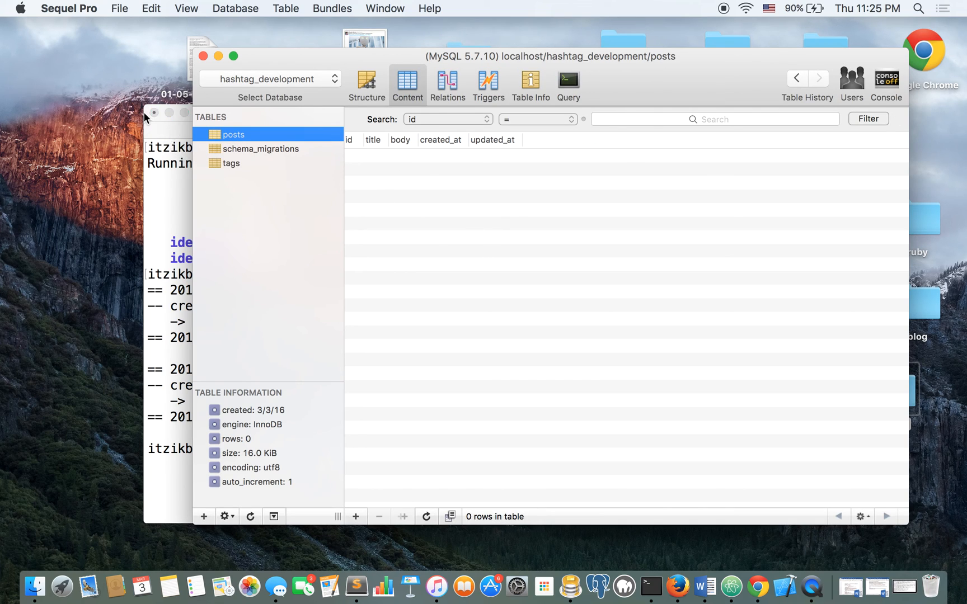
pyautogui.moveTo(108, 236)
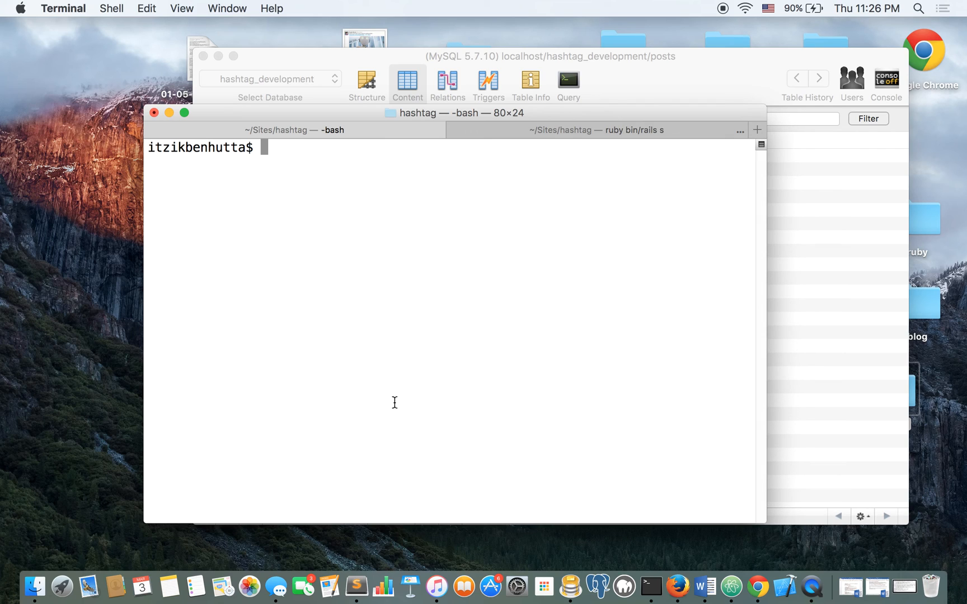
# Run 'rails g migration CreatePostsTags post:references tag:references'.
pyautogui.write('rails g')
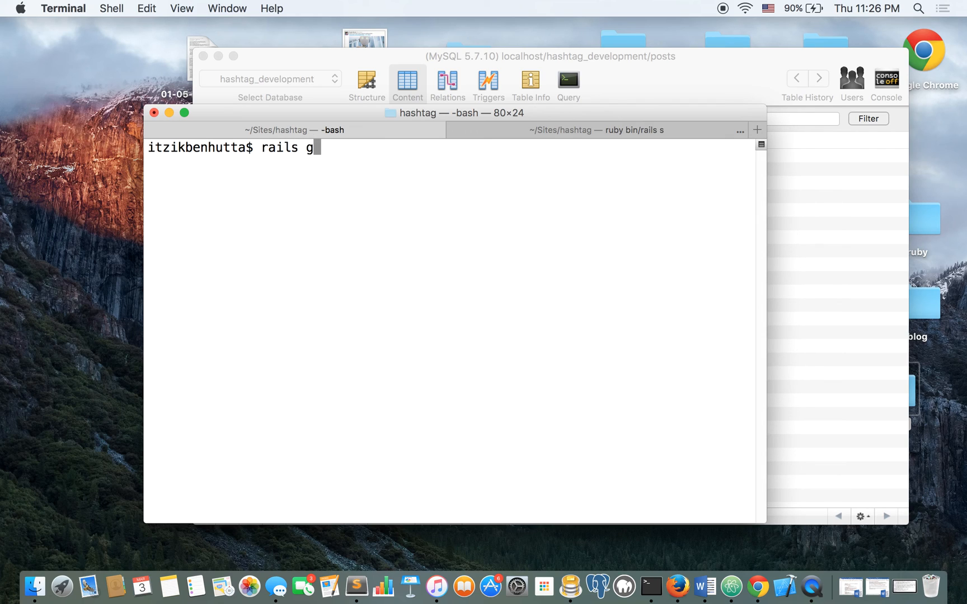
pyautogui.write('migration CreatePosts')
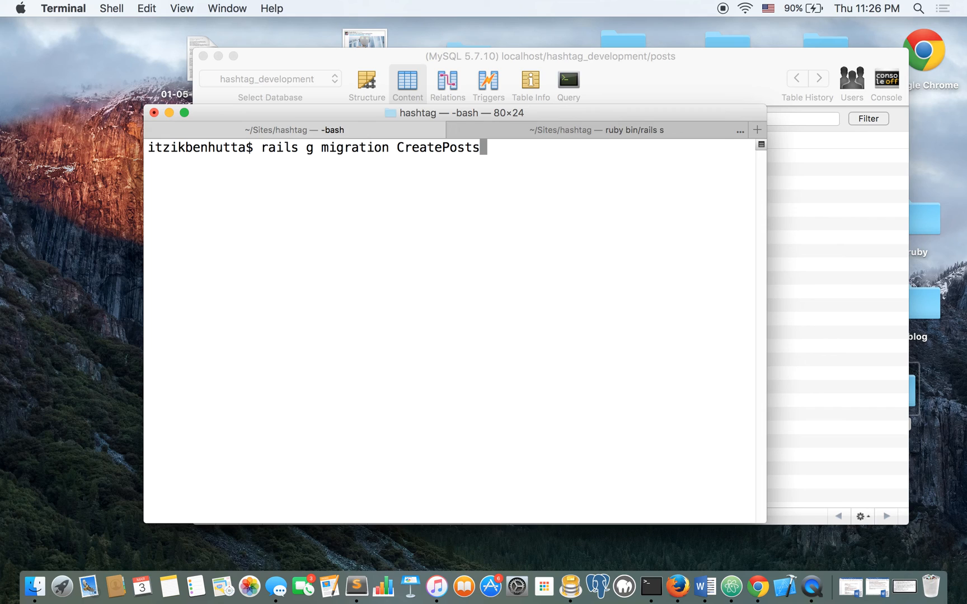
pyautogui.write('Tags post:')
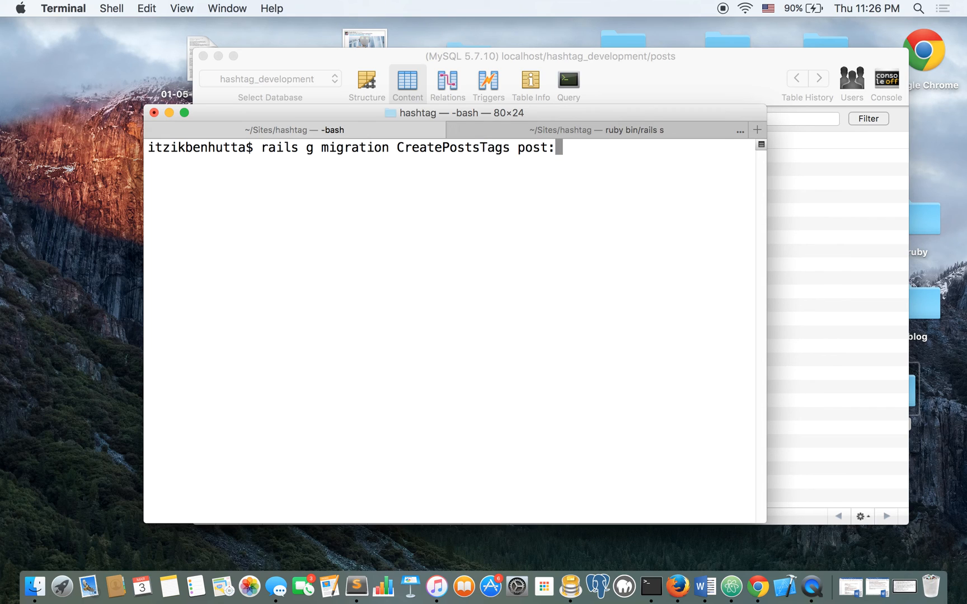
pyautogui.write('references tag:referenc')
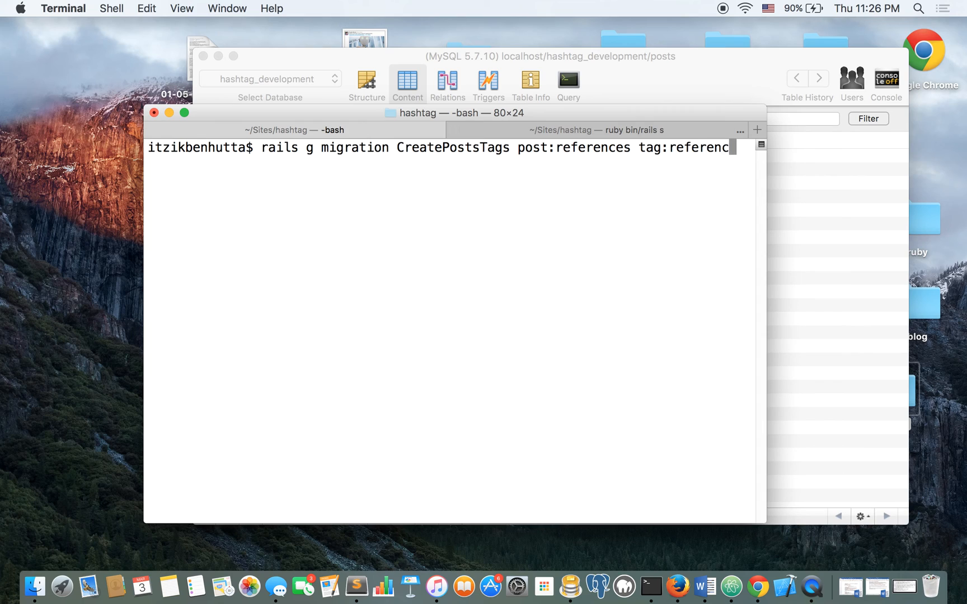
pyautogui.write('s')
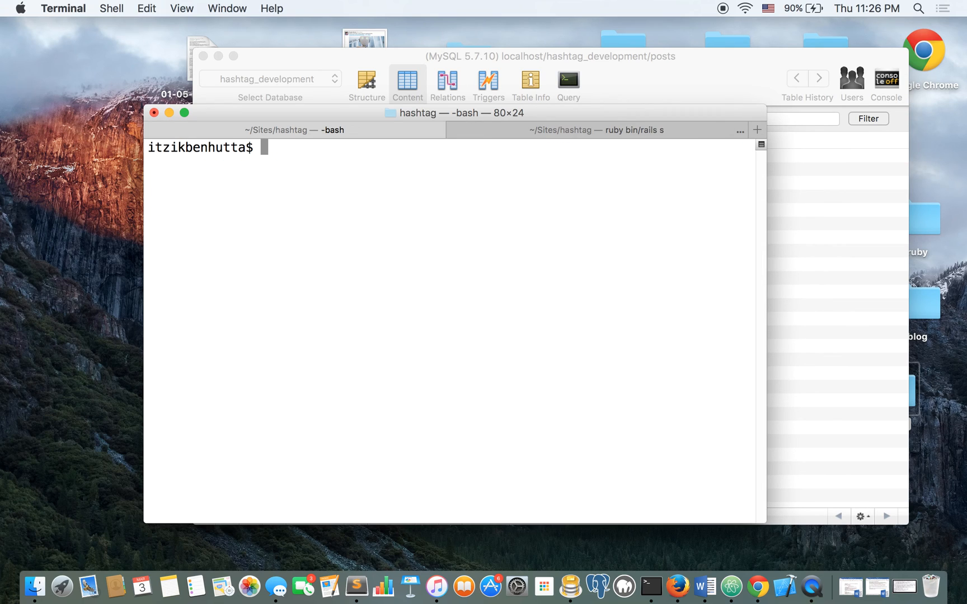
pyautogui.moveTo(299, 373)
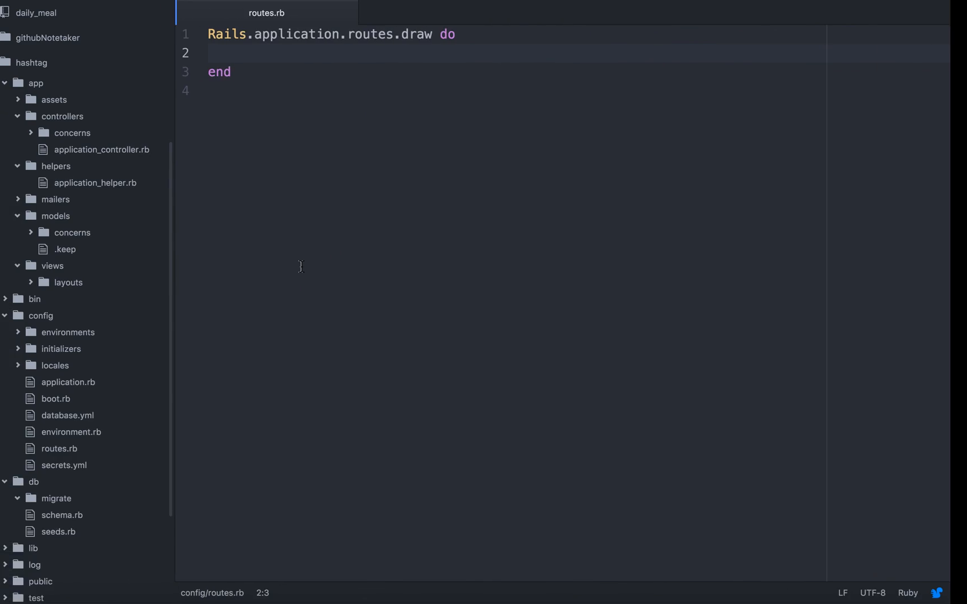
# Add 'resources :posts' to routes.rb and append ', :id' after :posts_tags in the new migration.
pyautogui.write('resources :posts')
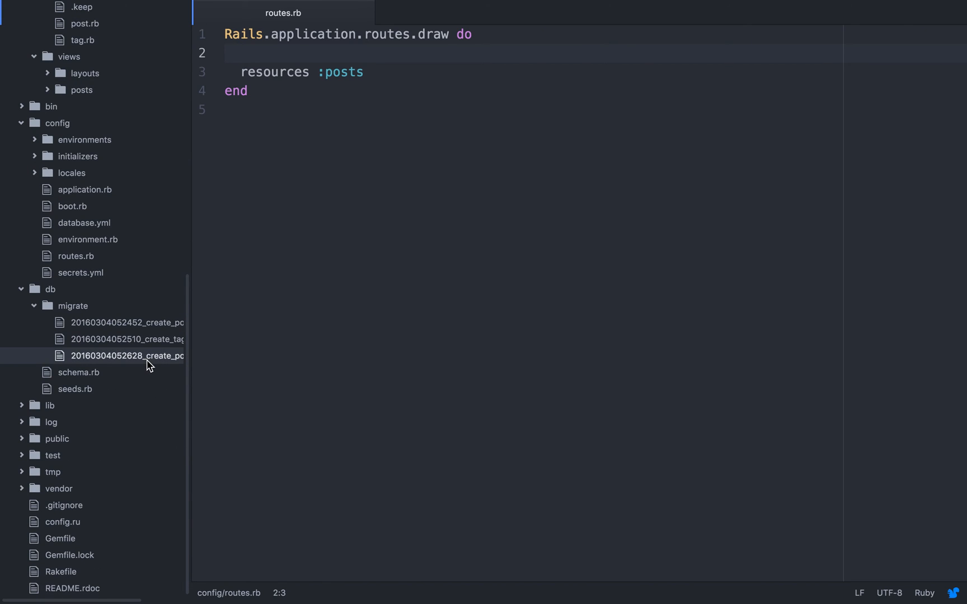
pyautogui.doubleClick(128, 356)
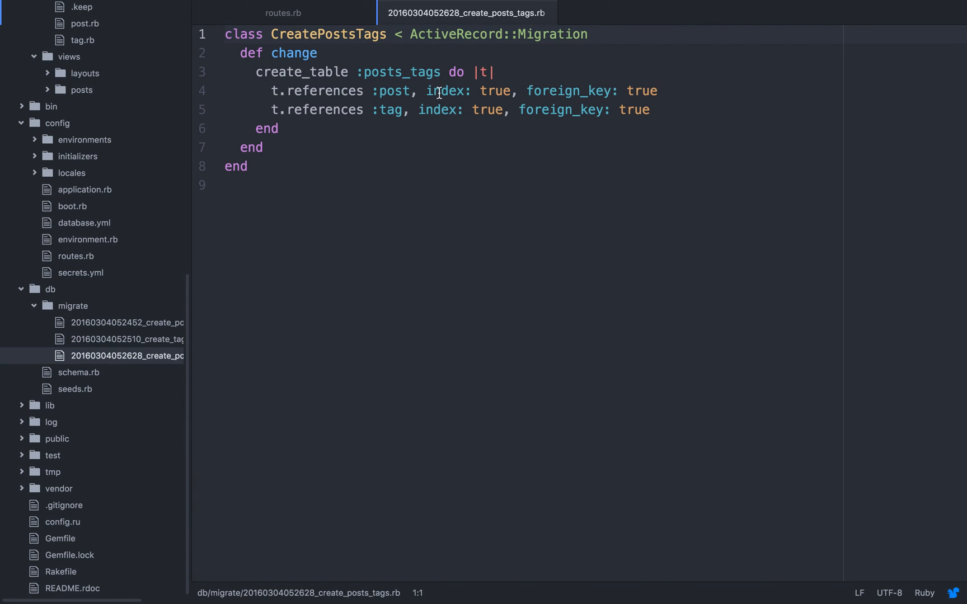
pyautogui.click(440, 90)
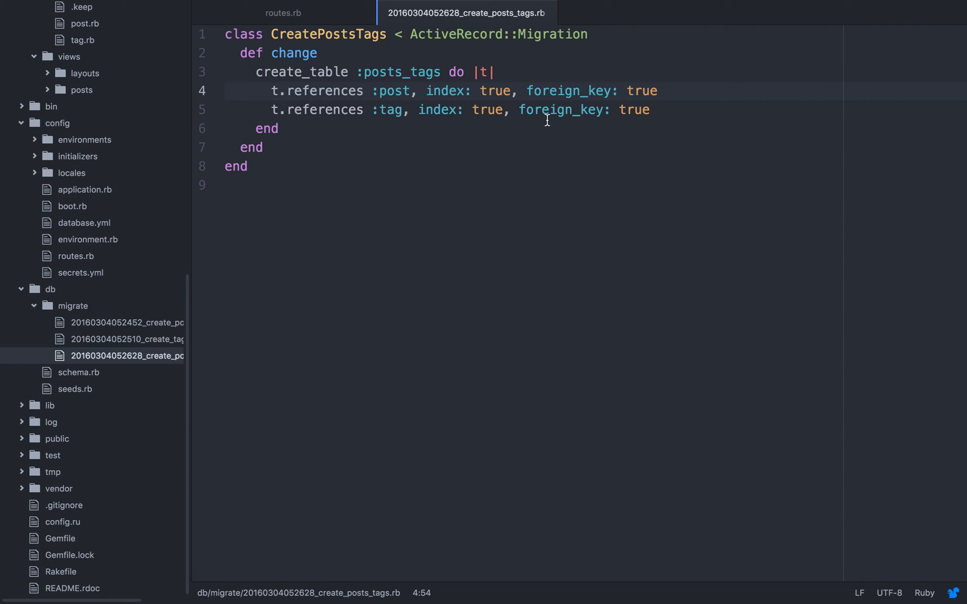
pyautogui.click(442, 71)
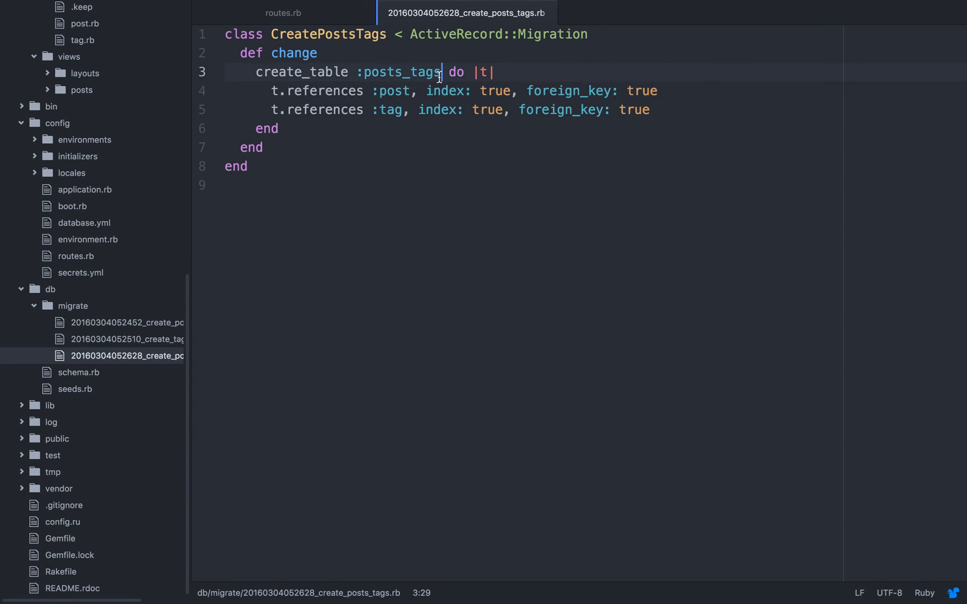
pyautogui.write(', :id')
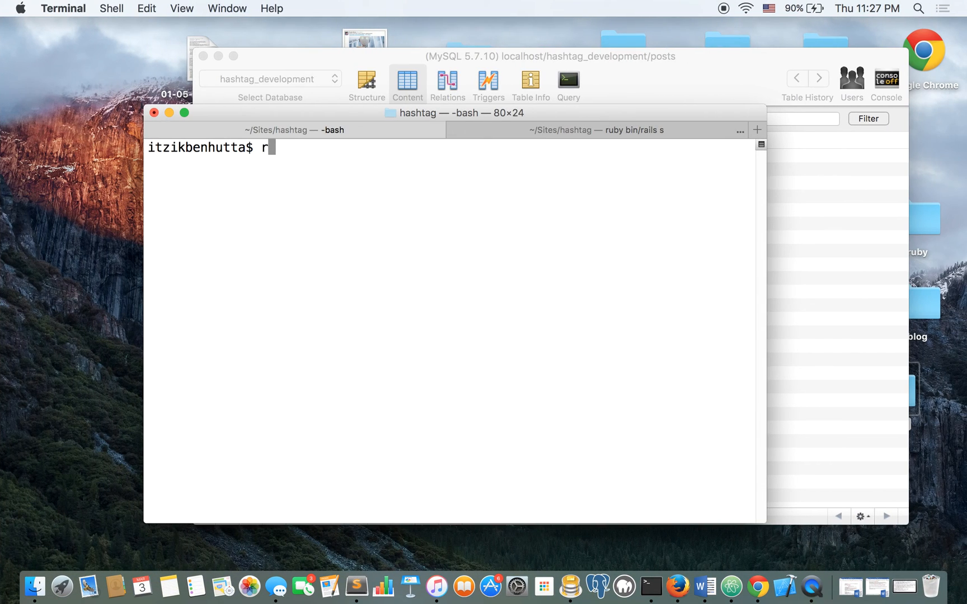
# Run rake db:migrate to create the posts_tags join table.
pyautogui.write('ake db:migrate')
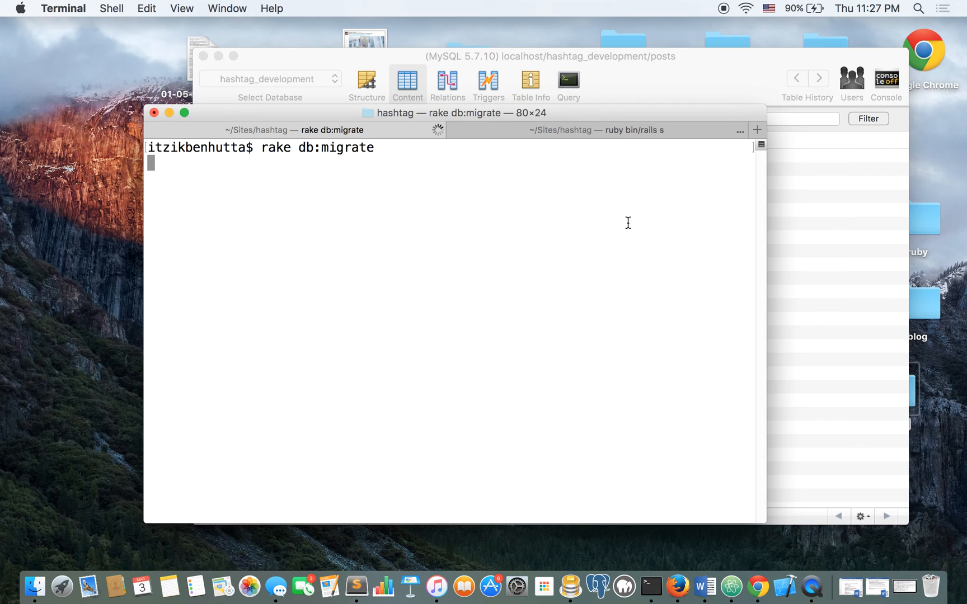
pyautogui.moveTo(653, 81)
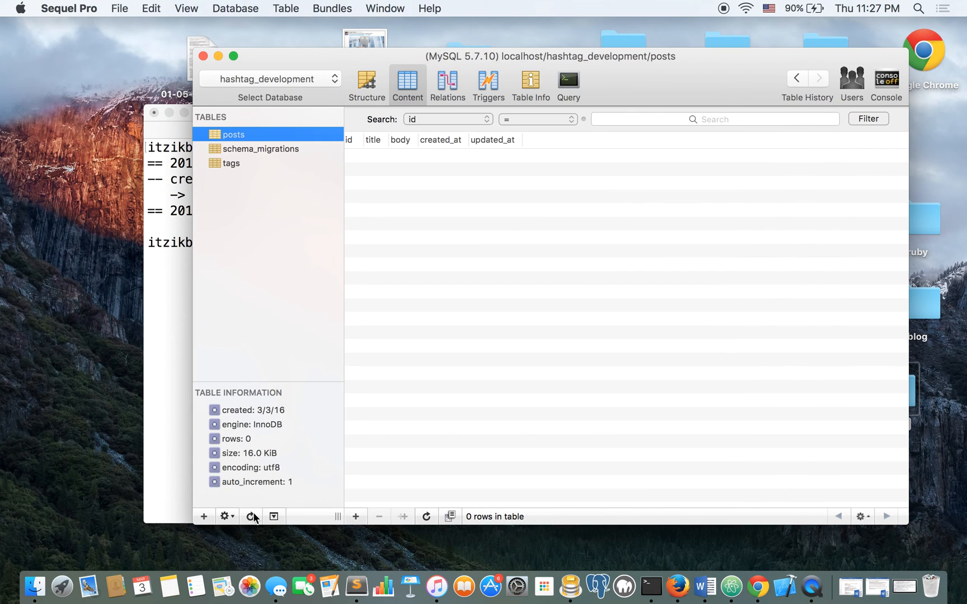
# Show the posts_tags table structure with its post_id and tag_id columns and indexes.
pyautogui.click(242, 148)
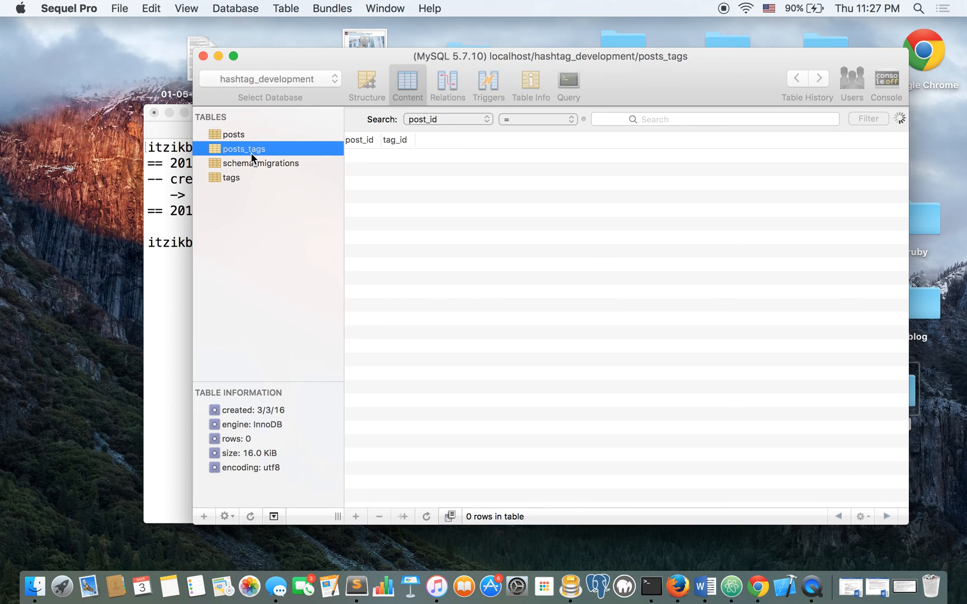
pyautogui.click(366, 82)
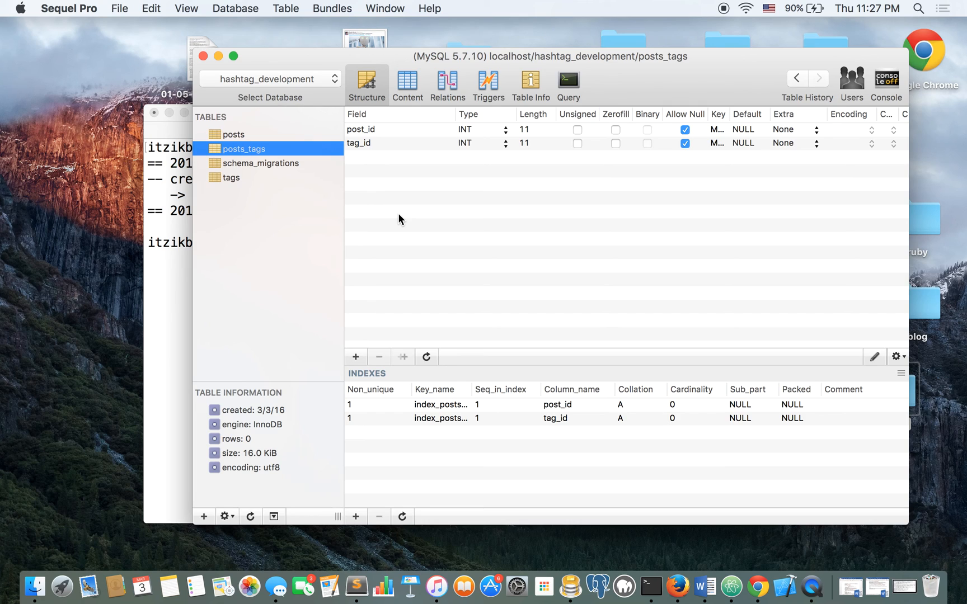
pyautogui.moveTo(356, 130)
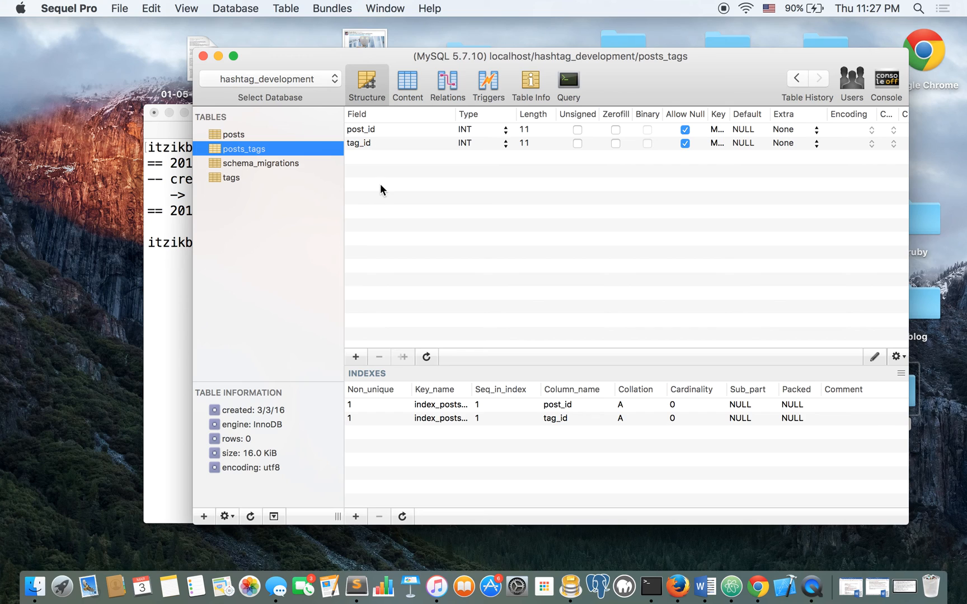
pyautogui.moveTo(376, 132)
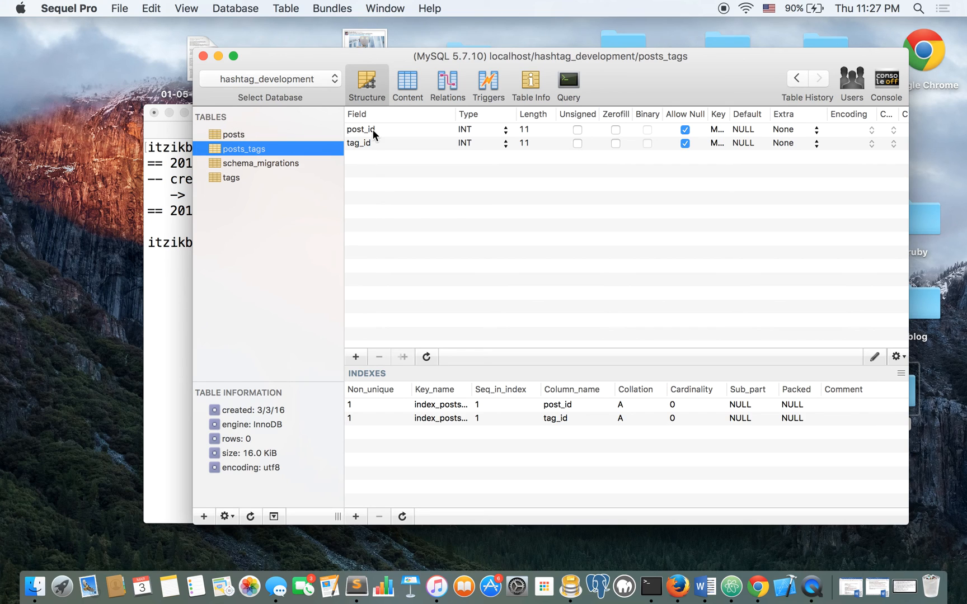
pyautogui.click(401, 129)
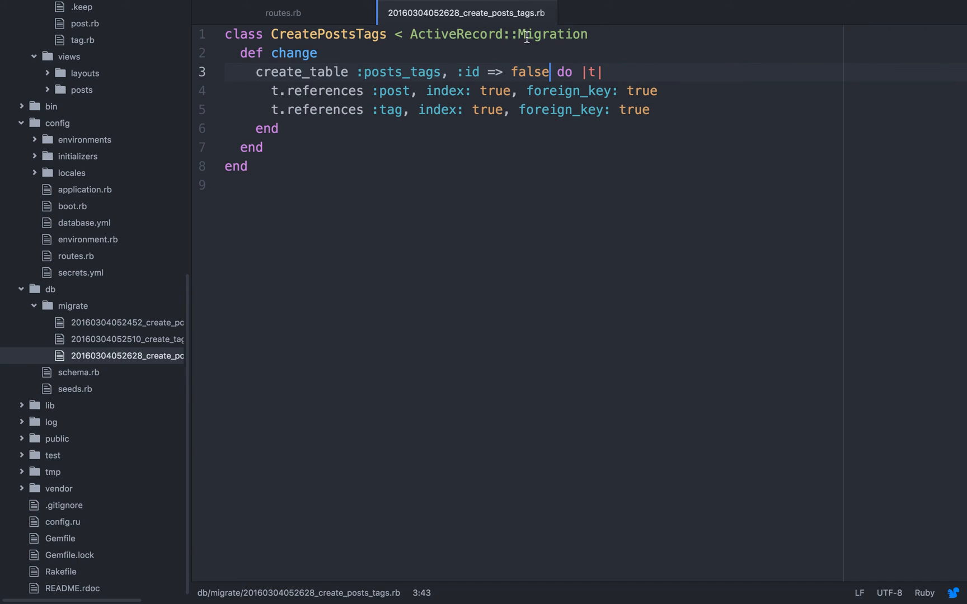
# Close the create_posts_tags migration file, leaving routes.rb open.
pyautogui.click(283, 12)
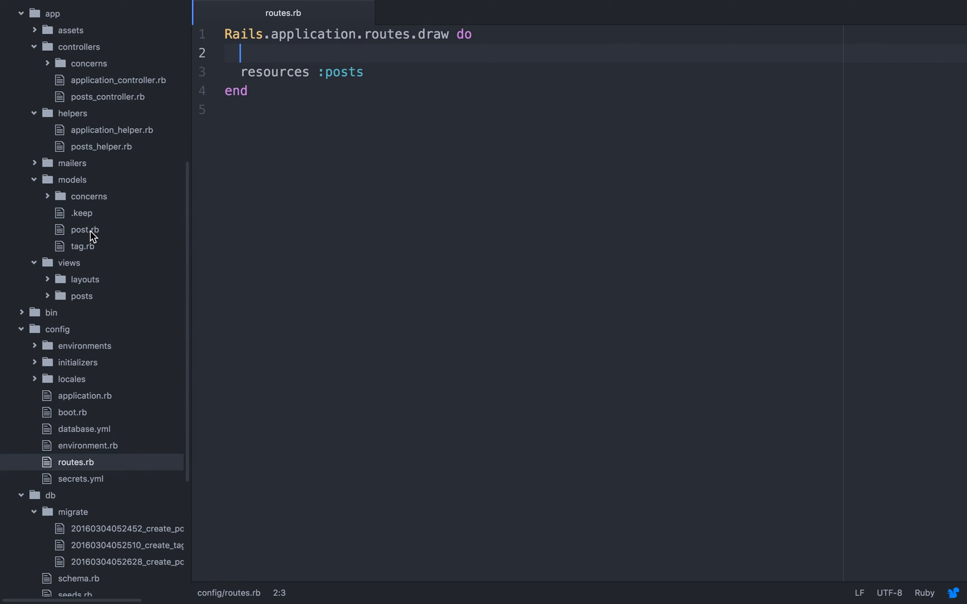
# Add has_and_belongs_to_many :tags to the Post model.
pyautogui.click(84, 229)
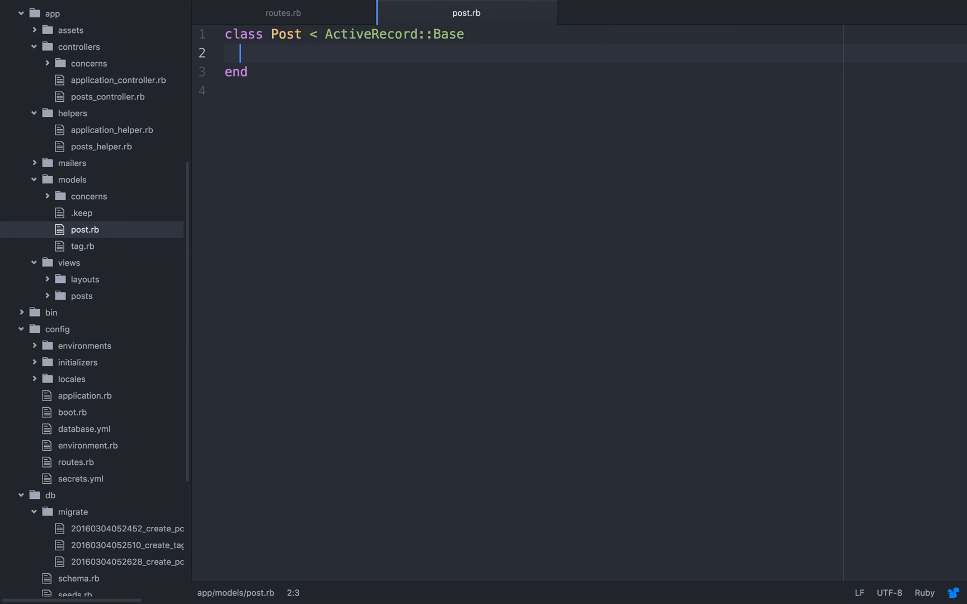
pyautogui.write('has')
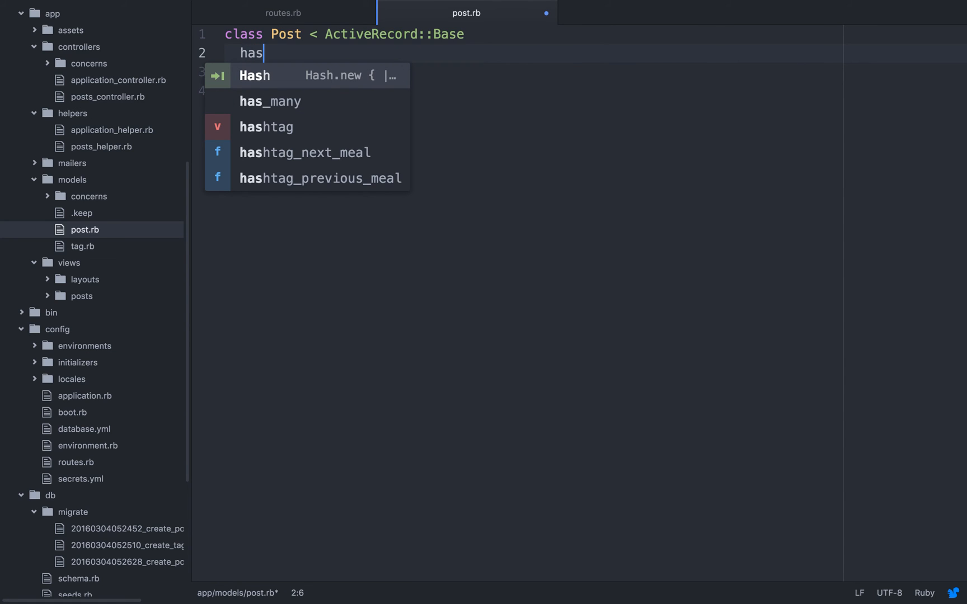
pyautogui.write('_and_bel')
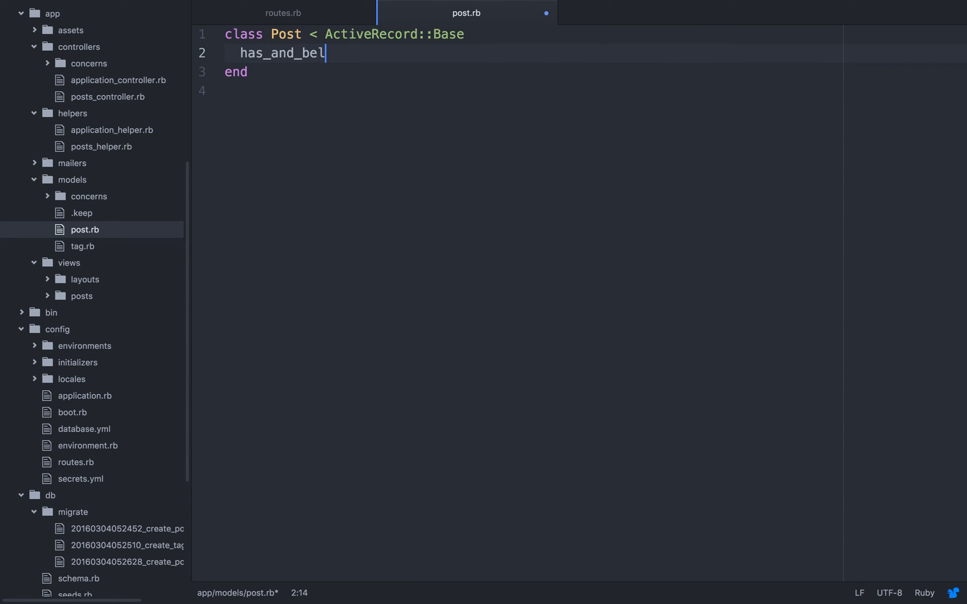
pyautogui.write('ings_to_')
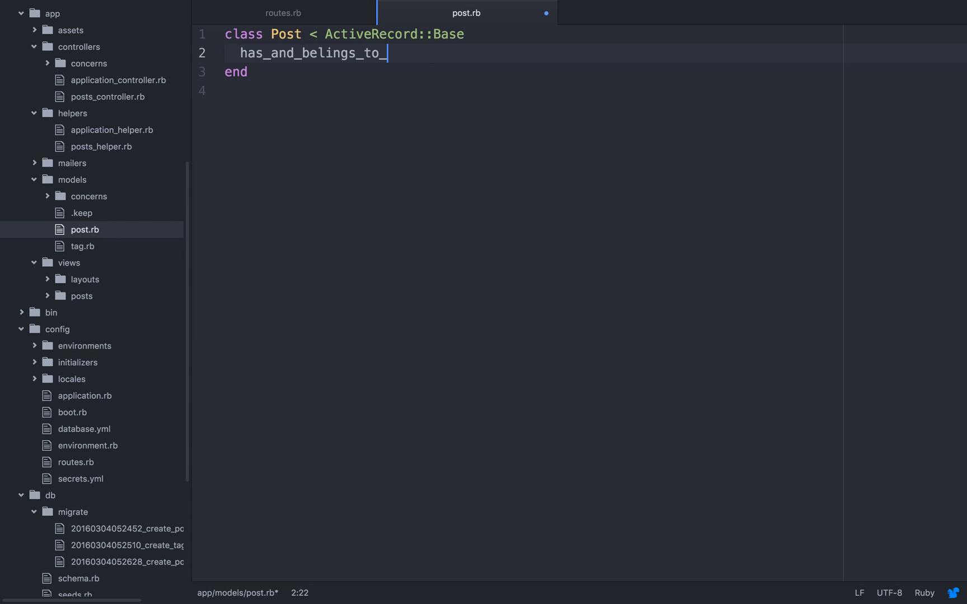
pyautogui.write('many :')
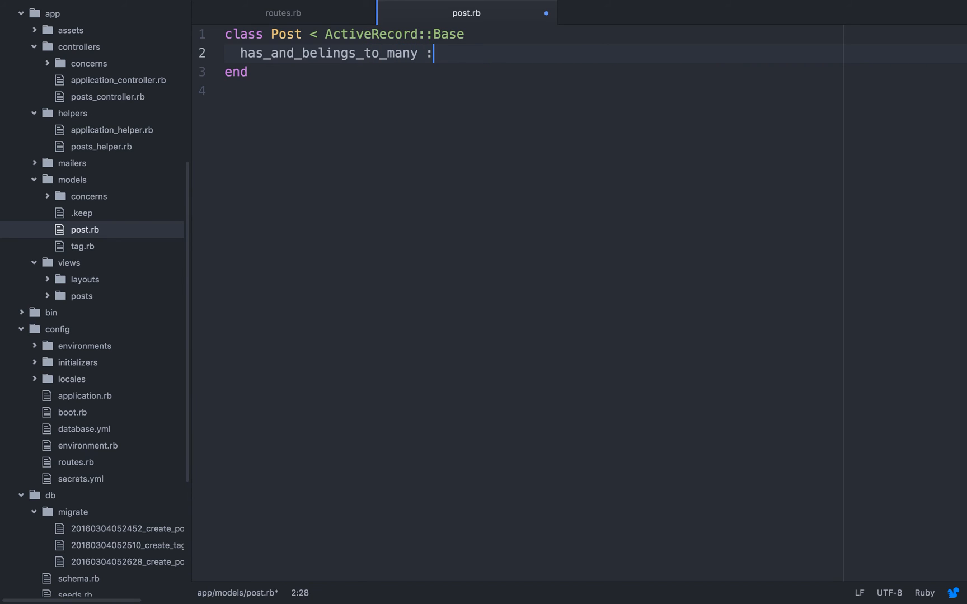
pyautogui.write('tags')
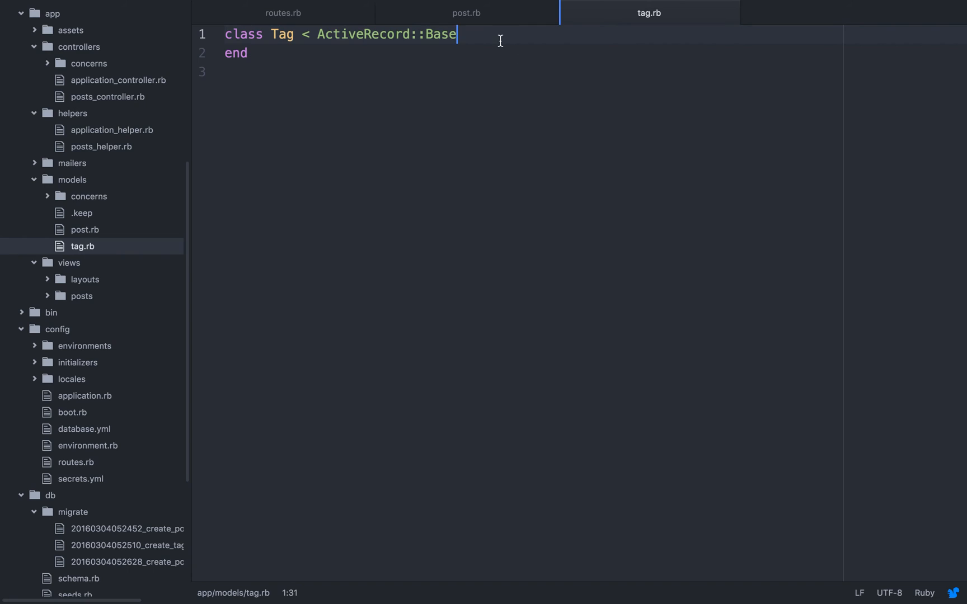
# Add has_and_belongs_to_many :posts to the Tag model, then fix the typo in post.rb and save.
pyautogui.write('has_and_belings_to_many :pos')
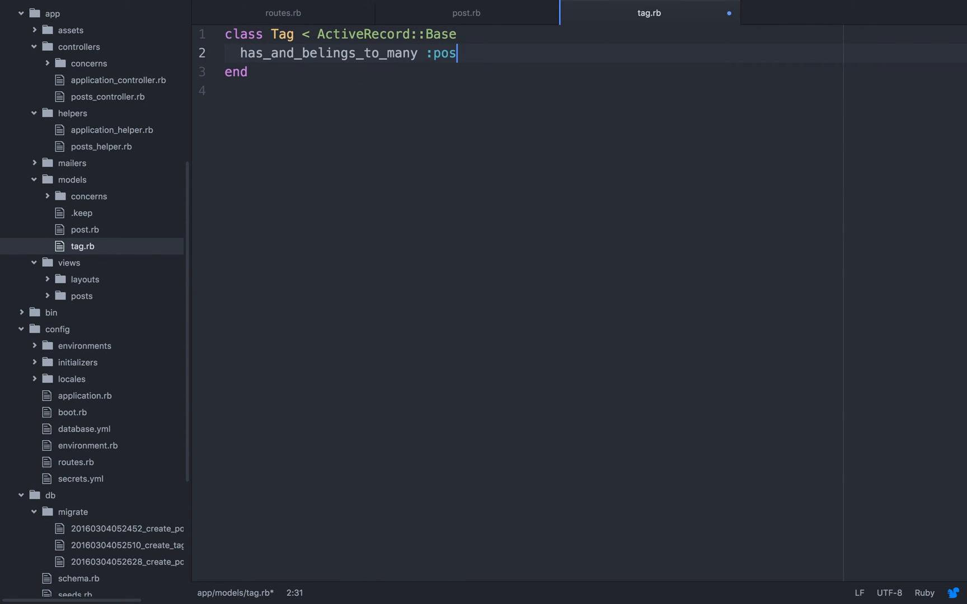
pyautogui.write('ts')
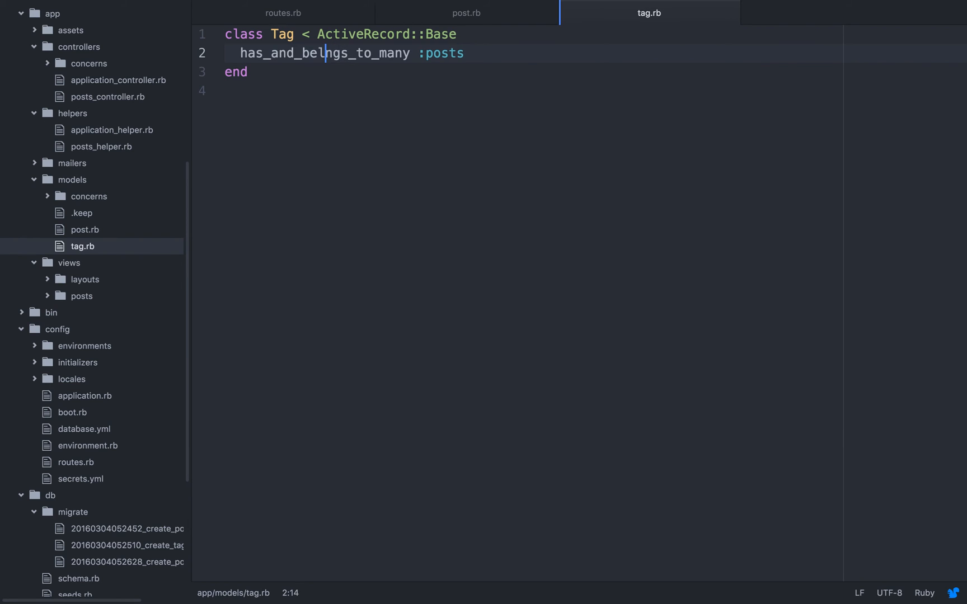
pyautogui.click(465, 13)
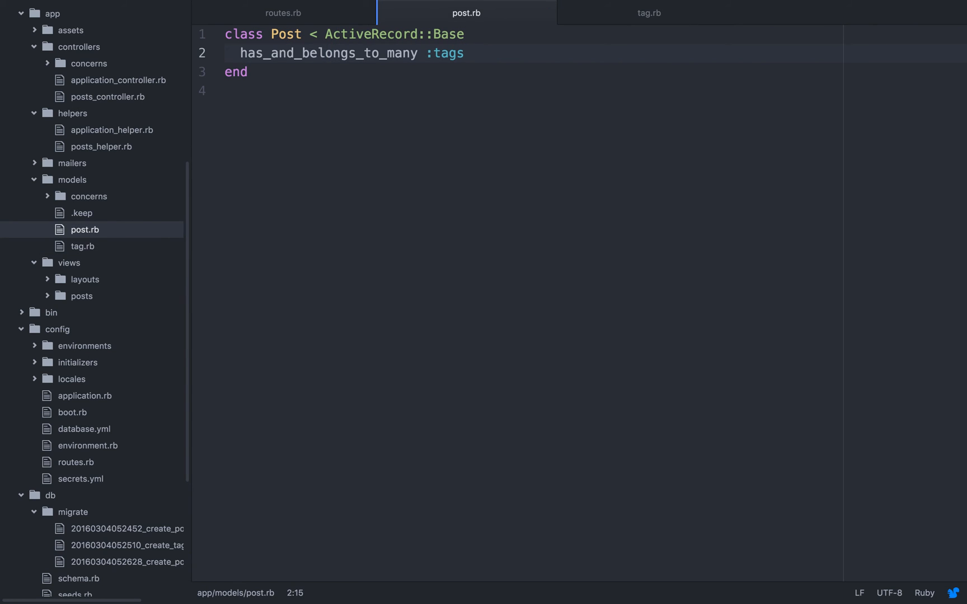
pyautogui.click(332, 53)
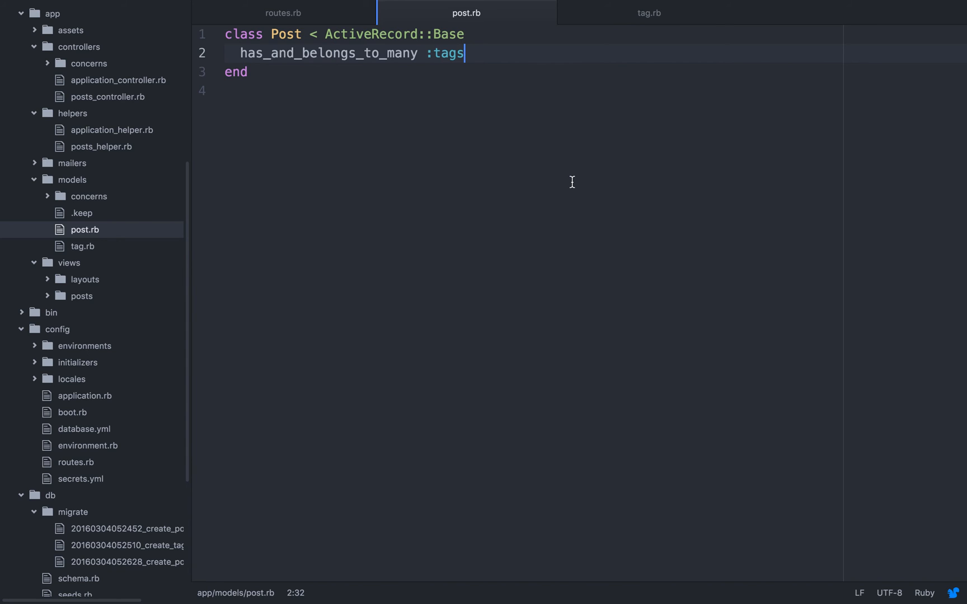
pyautogui.write('p')
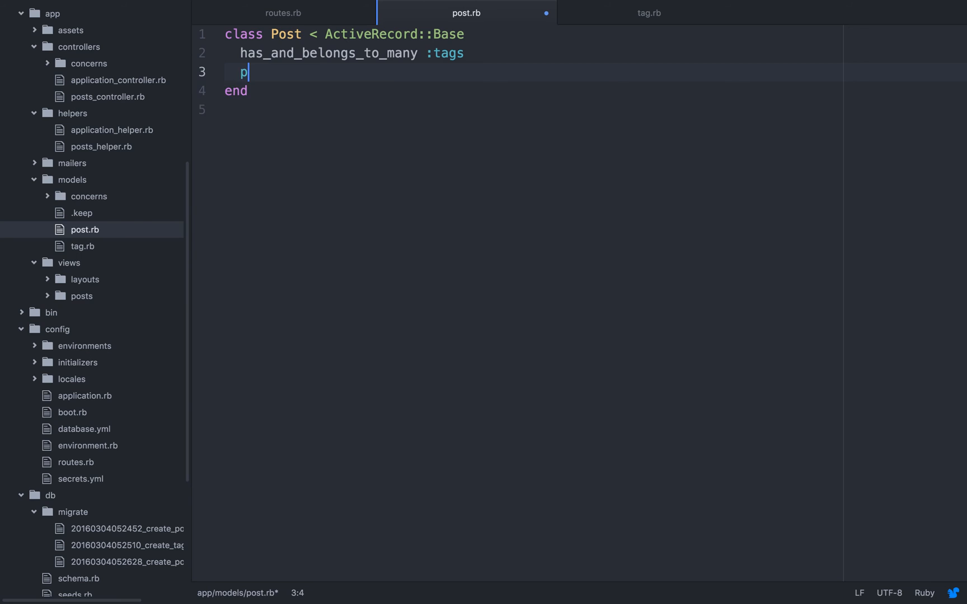
pyautogui.write('osts.tags')
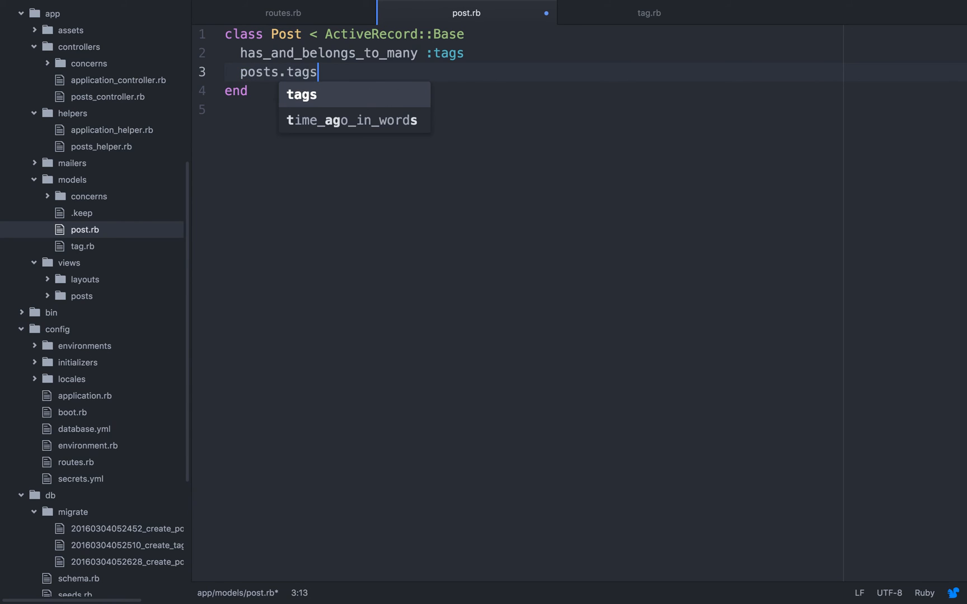
pyautogui.moveTo(251, 76)
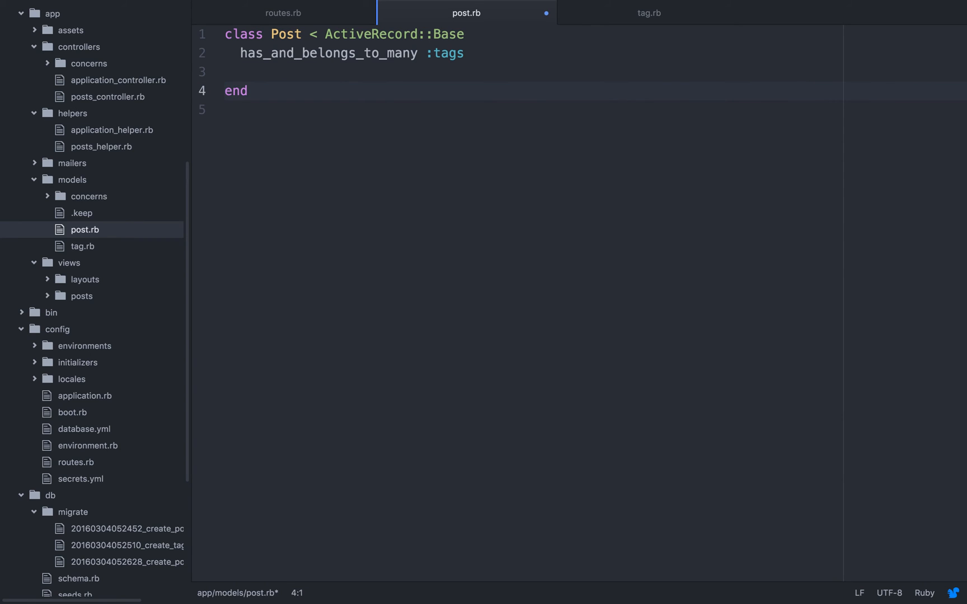
pyautogui.write('tag')
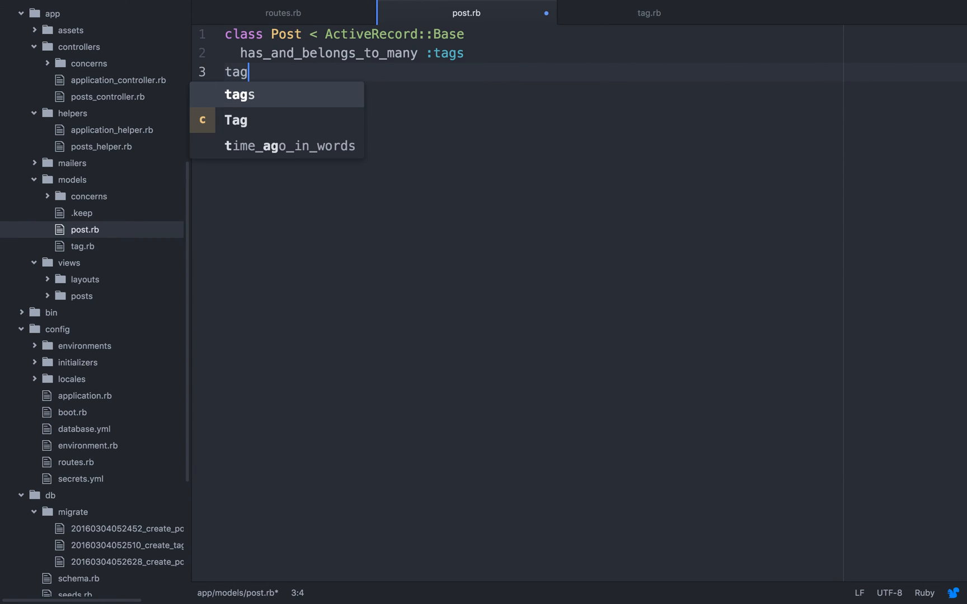
pyautogui.write('.posts')
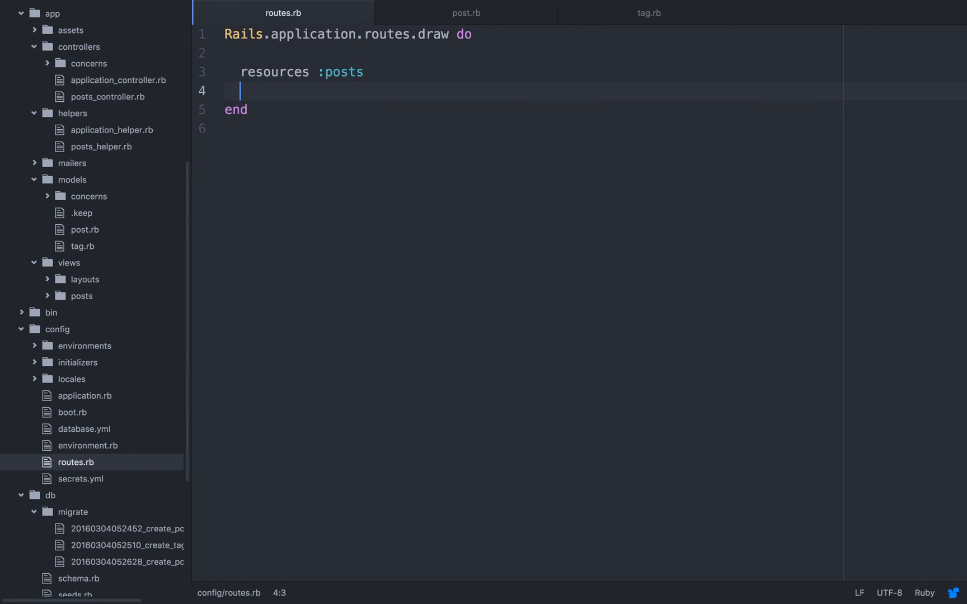
# Add root 'posts#index' below resources :posts in routes.rb.
pyautogui.write('root')
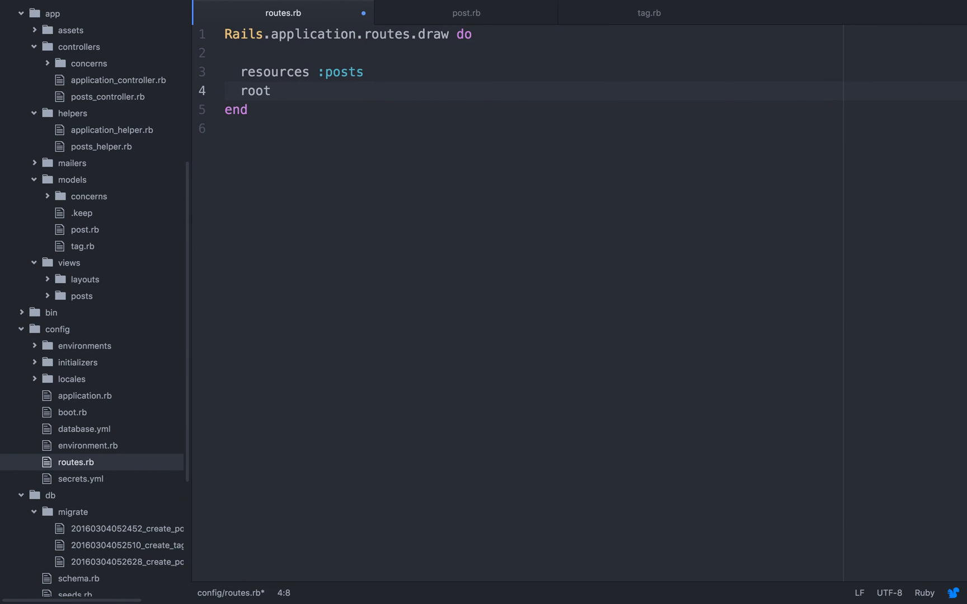
pyautogui.write("'posts'")
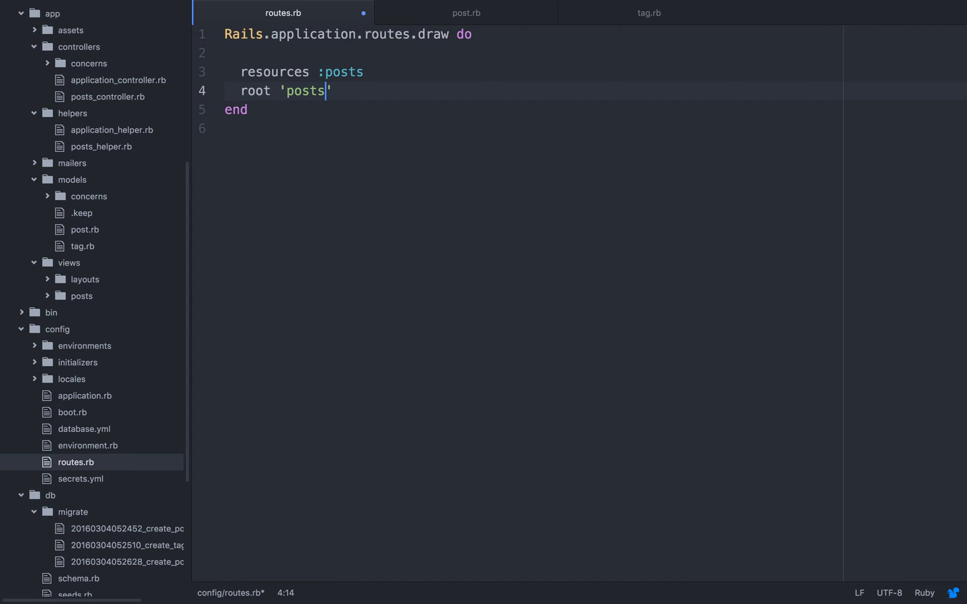
pyautogui.write('#inde')
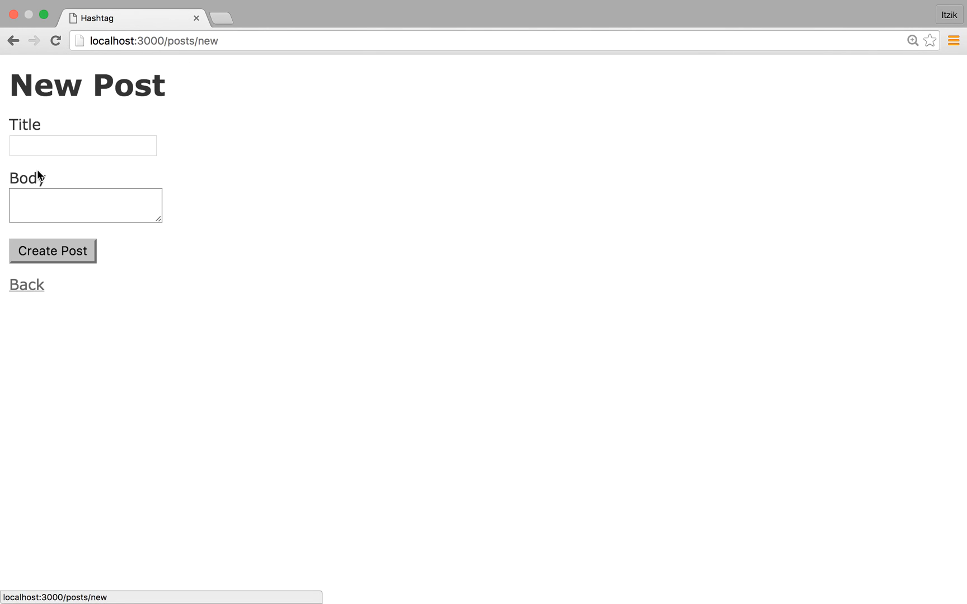
# Focus the Title field on the New Post form, then switch back to the Post model in Atom.
pyautogui.click(82, 145)
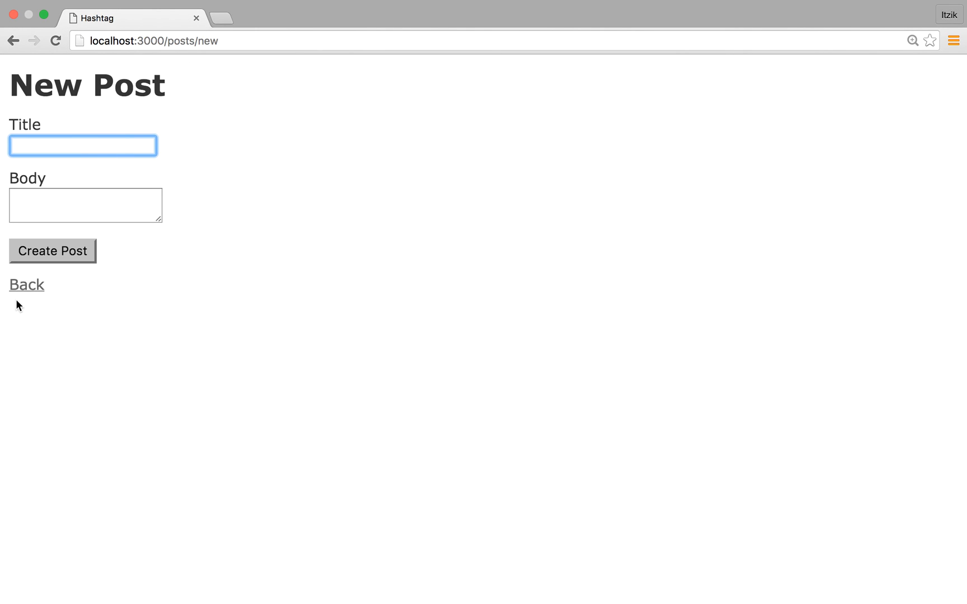
pyautogui.click(26, 285)
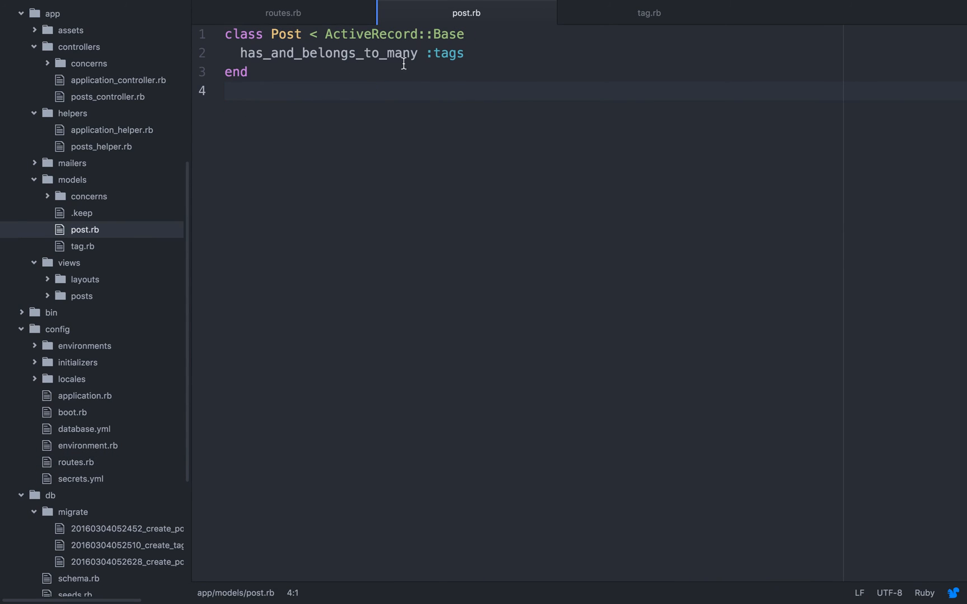
pyautogui.press('enter')
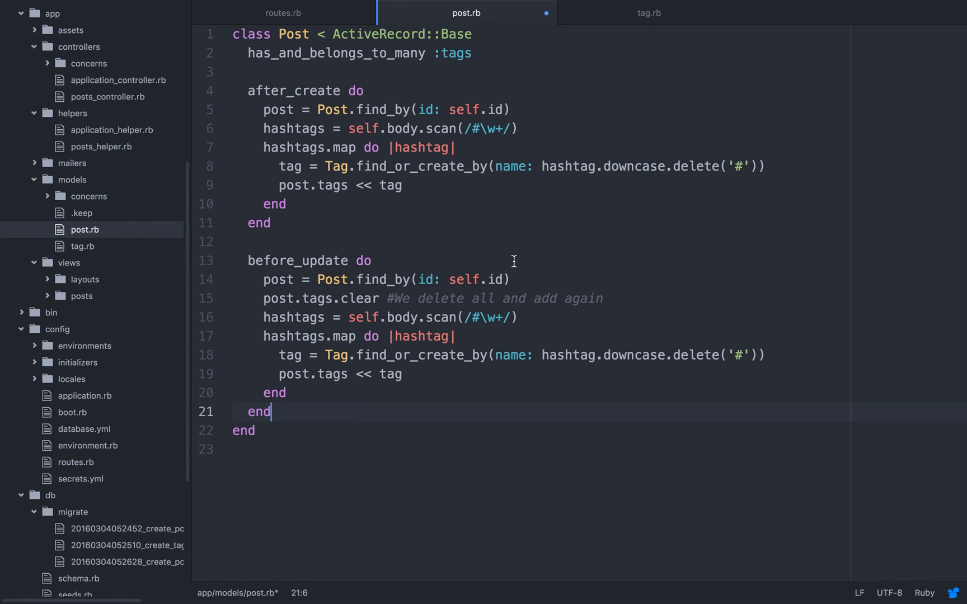
pyautogui.press('enter')
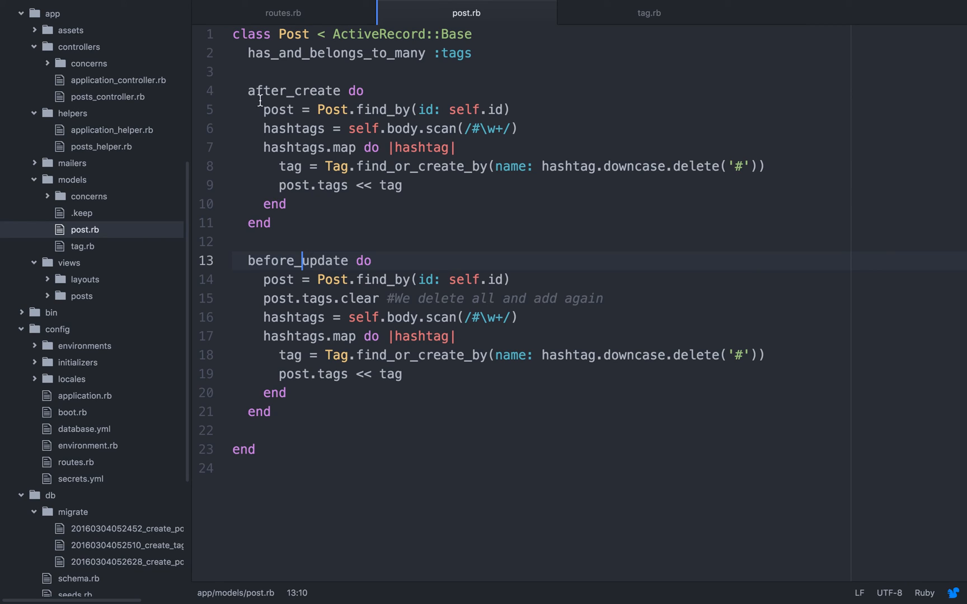
pyautogui.doubleClick(295, 90)
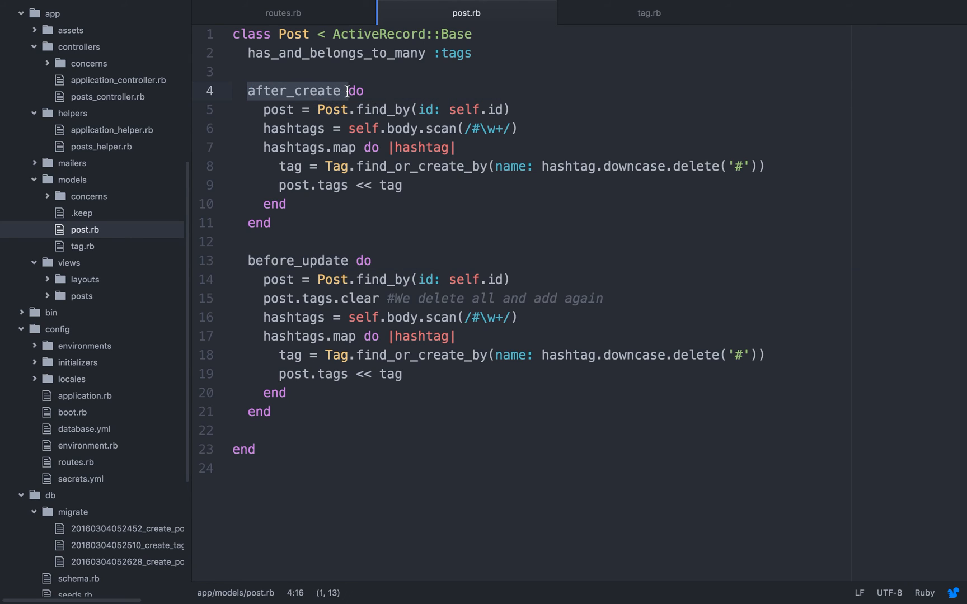
pyautogui.moveTo(359, 226)
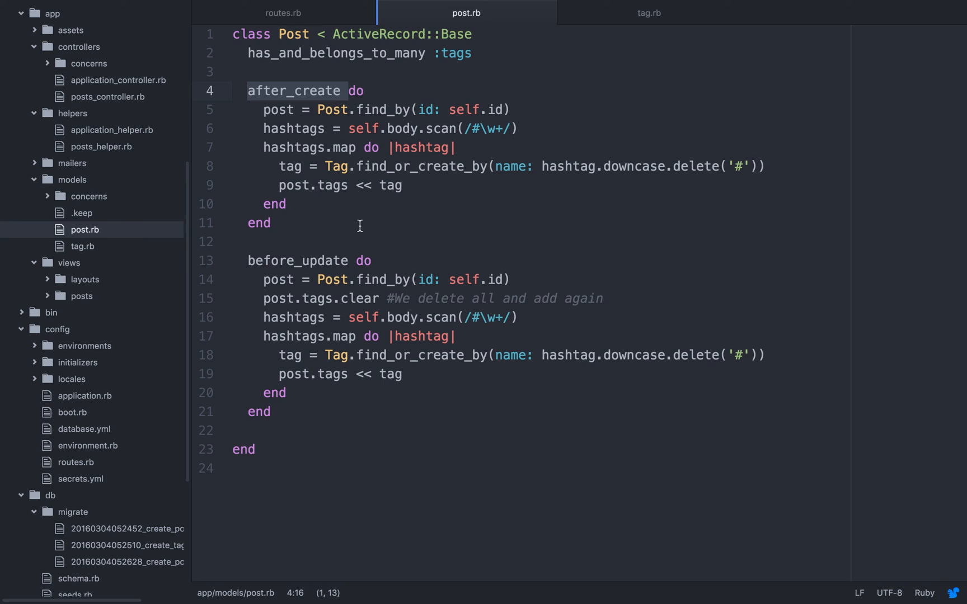
pyautogui.click(330, 167)
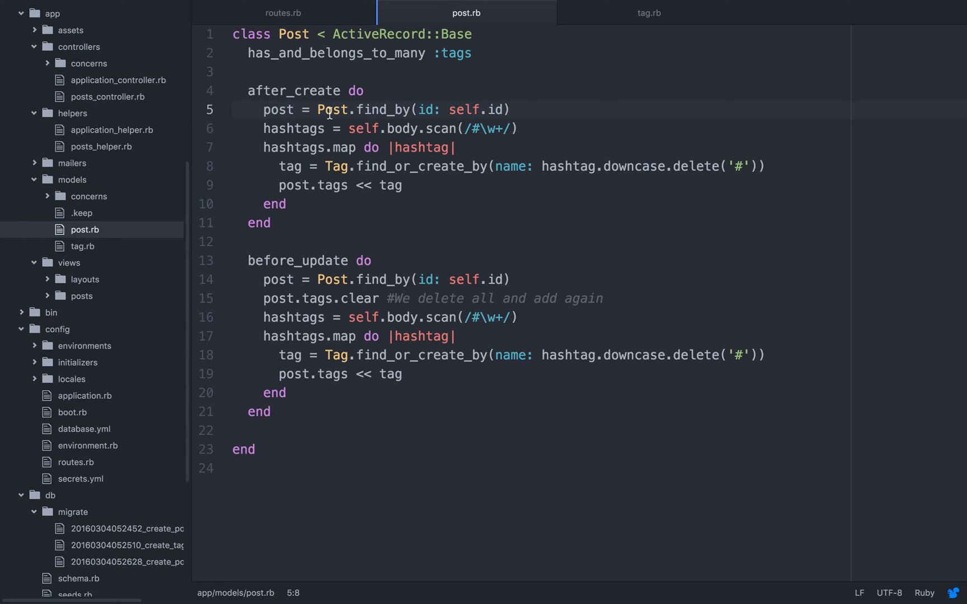
pyautogui.click(458, 110)
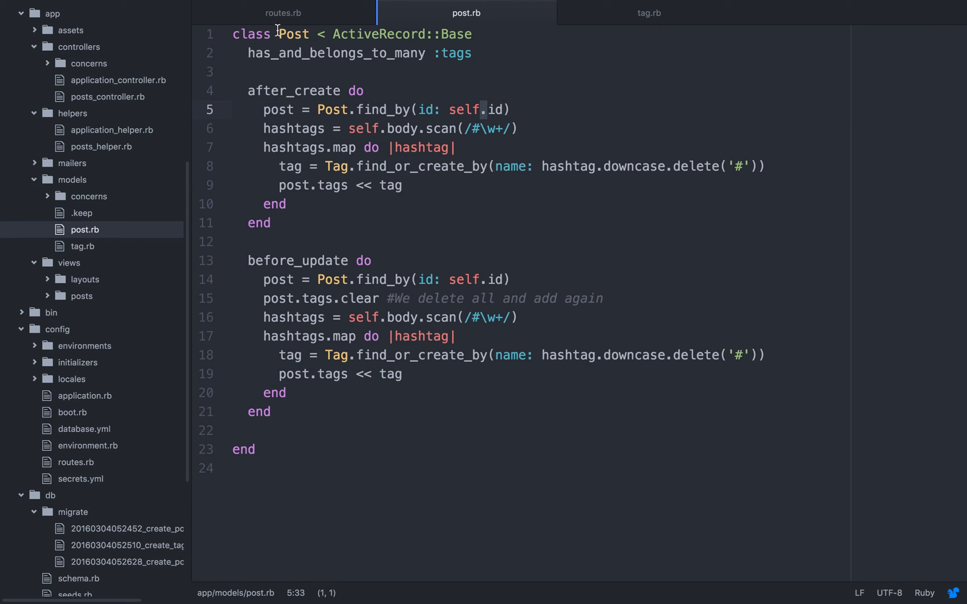
pyautogui.doubleClick(293, 34)
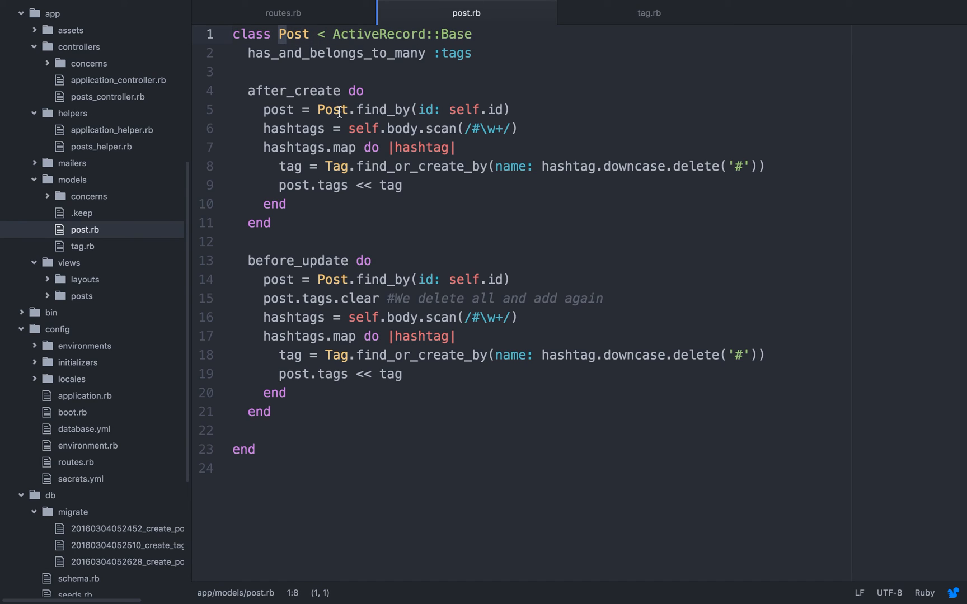
pyautogui.moveTo(269, 127)
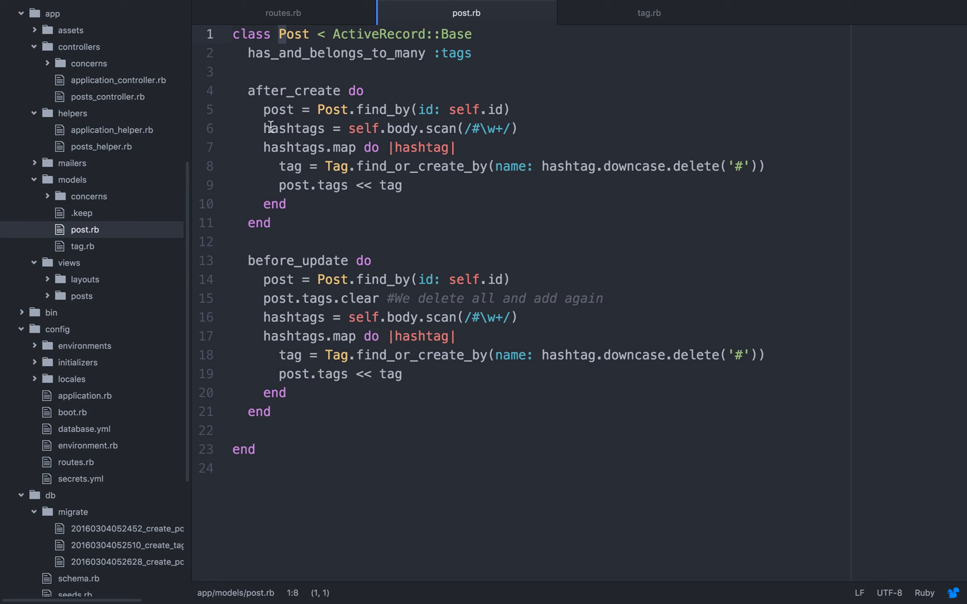
pyautogui.moveTo(451, 178)
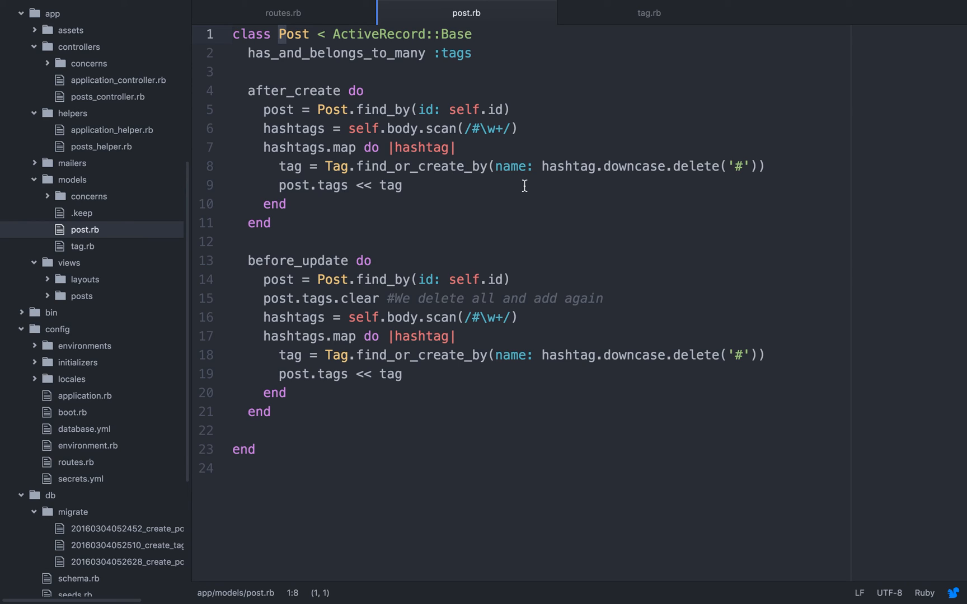
pyautogui.click(481, 128)
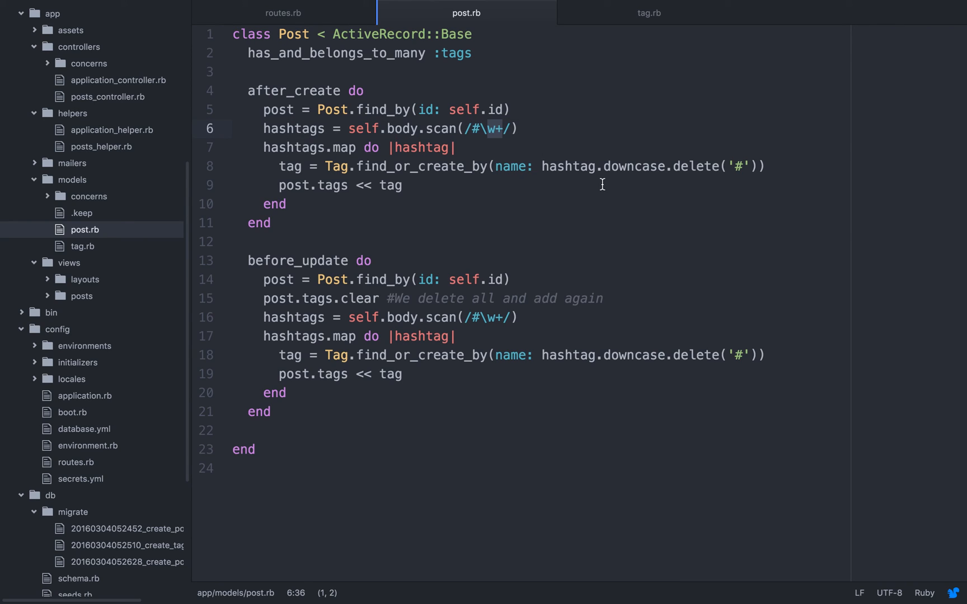
pyautogui.moveTo(350, 135)
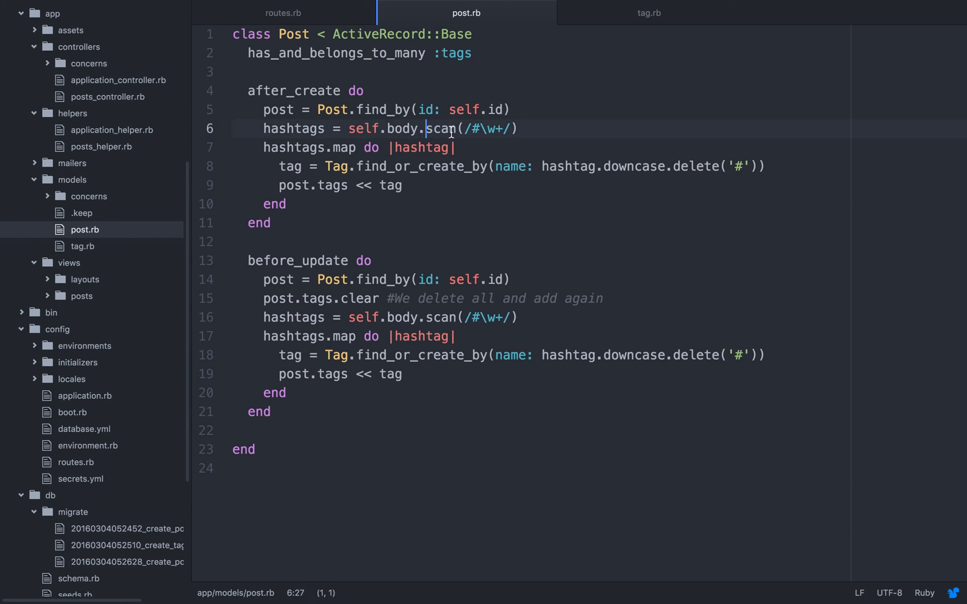
pyautogui.doubleClick(439, 129)
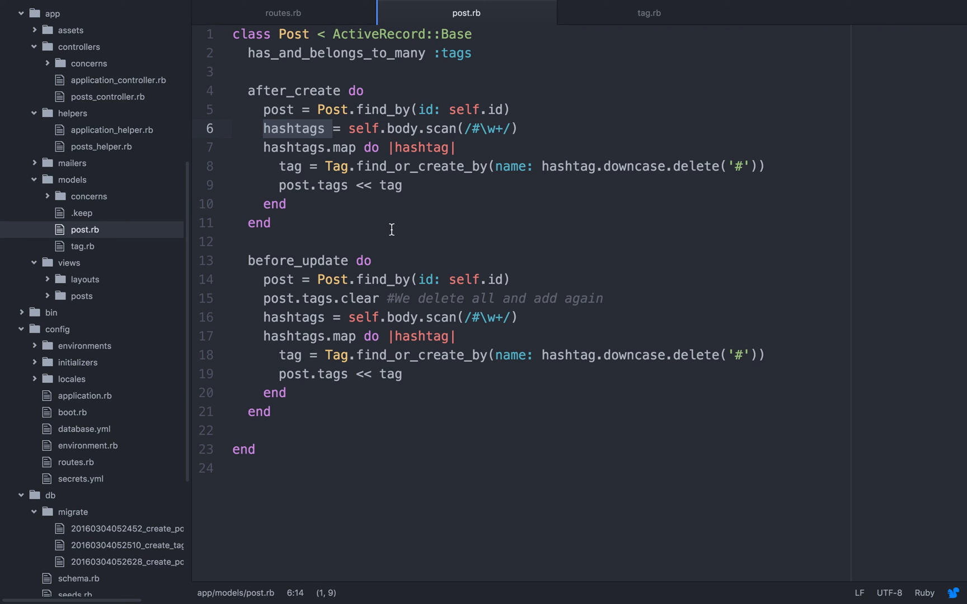
pyautogui.moveTo(401, 297)
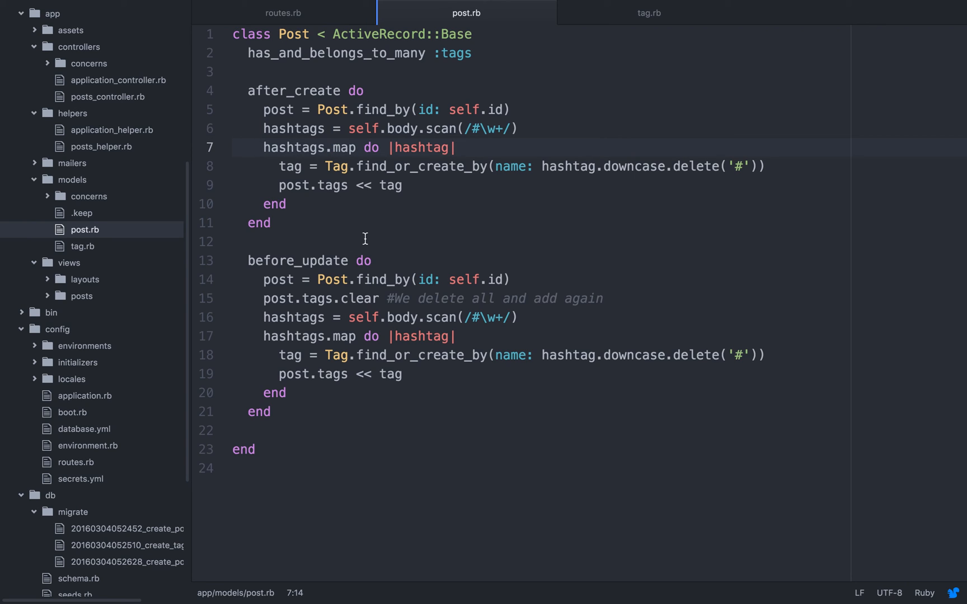
# Insert .uniq before .map in both hashtag callbacks of post.rb so each tag is processed once.
pyautogui.write('.uniq')
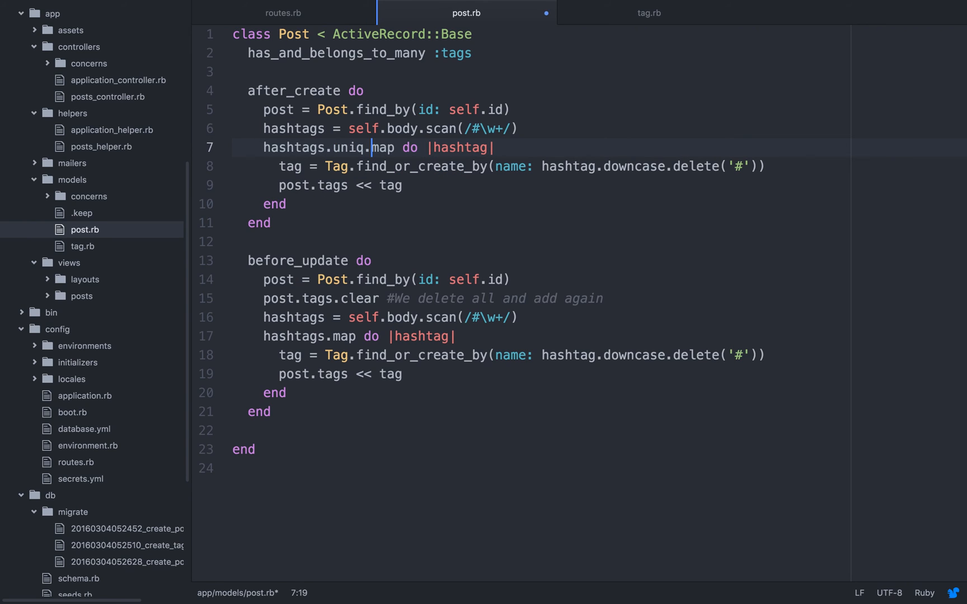
pyautogui.click(331, 336)
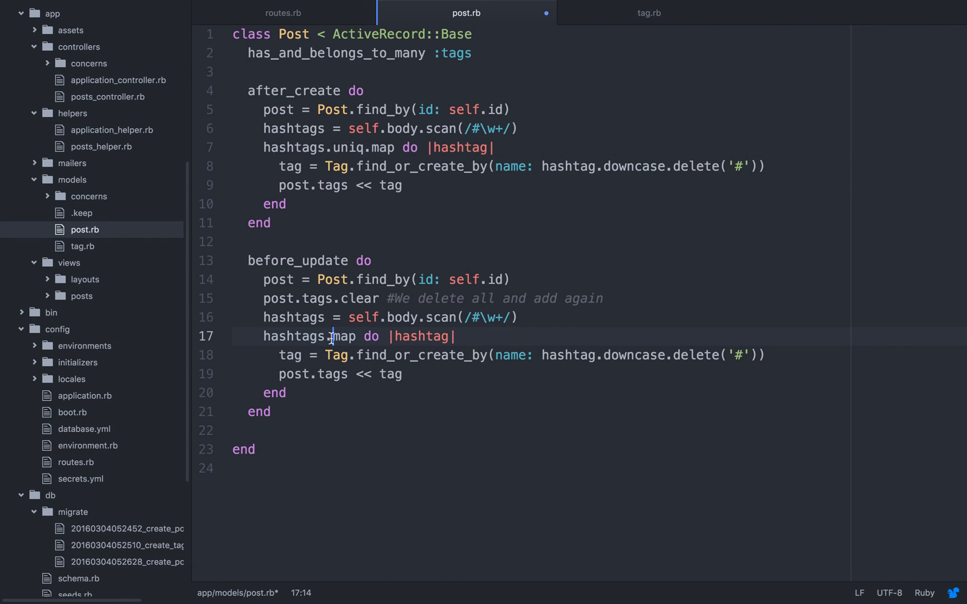
pyautogui.write('uniq')
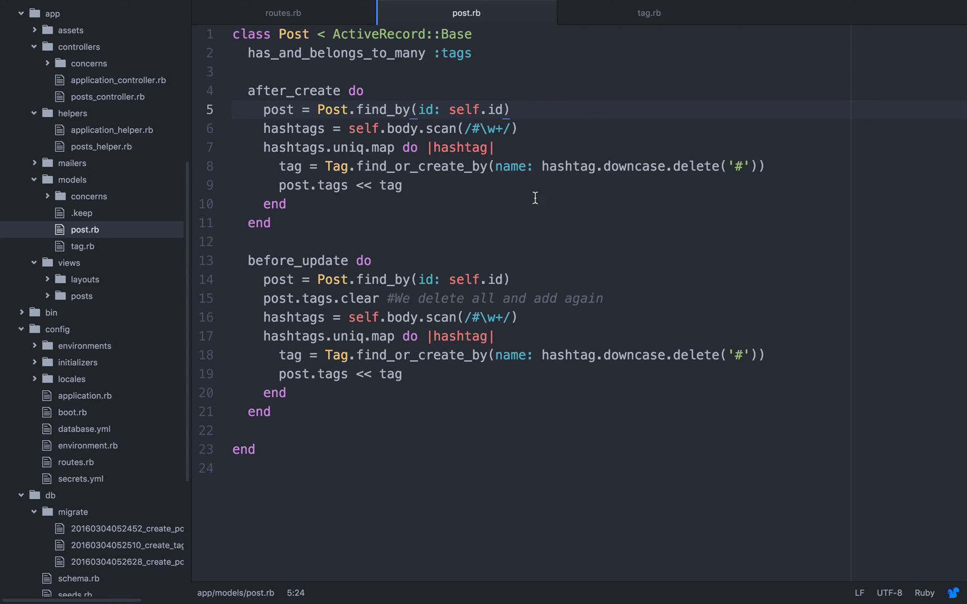
pyautogui.moveTo(481, 203)
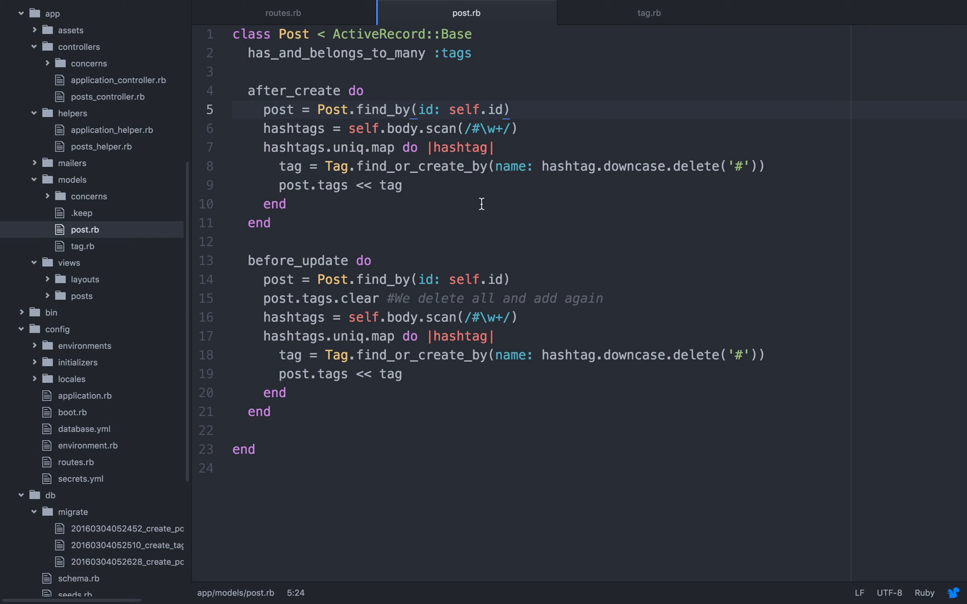
# Review the callback code — post lookup, tag find with downcase, tag appending — through the end of before_update.
pyautogui.click(412, 110)
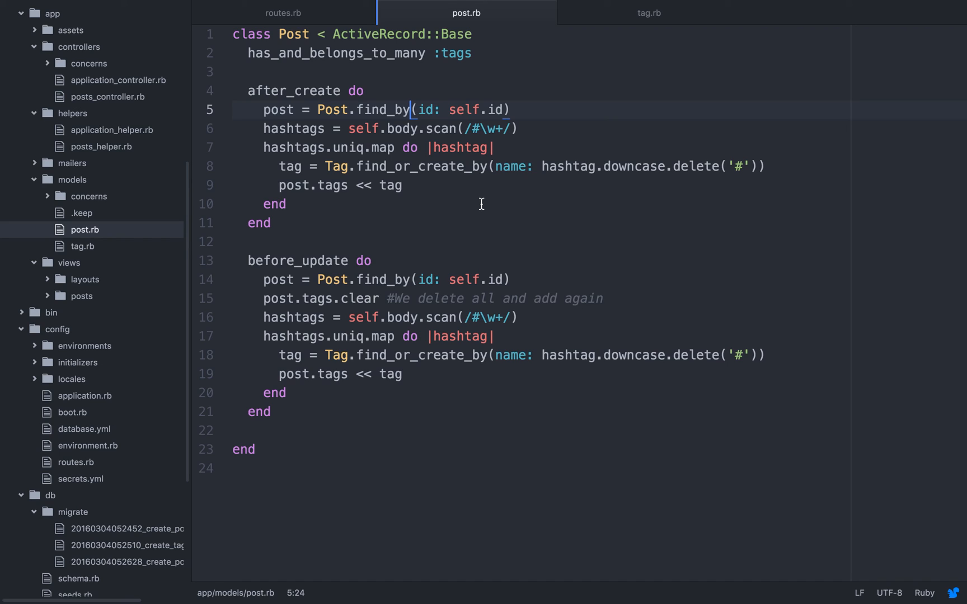
pyautogui.moveTo(287, 184)
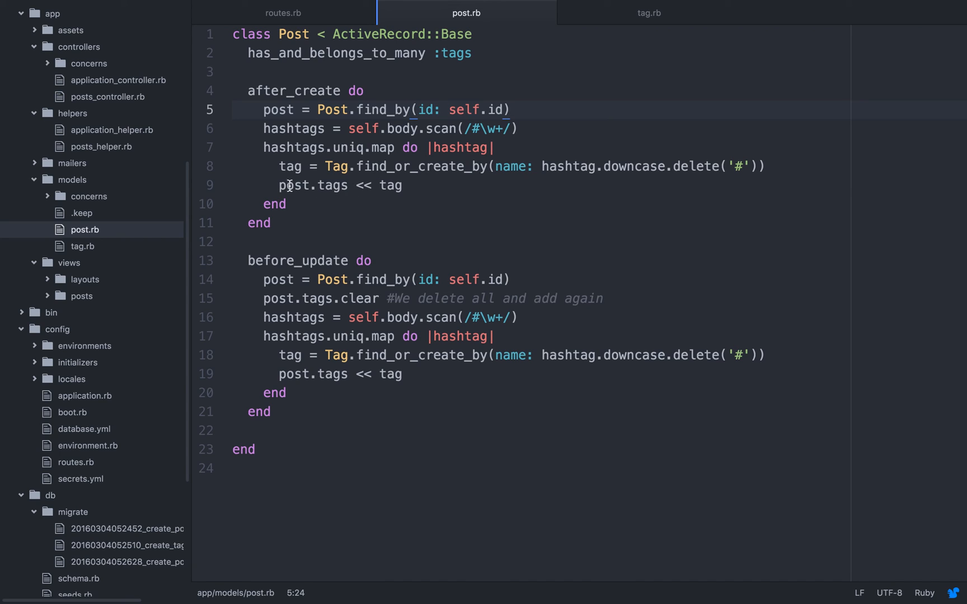
pyautogui.click(392, 165)
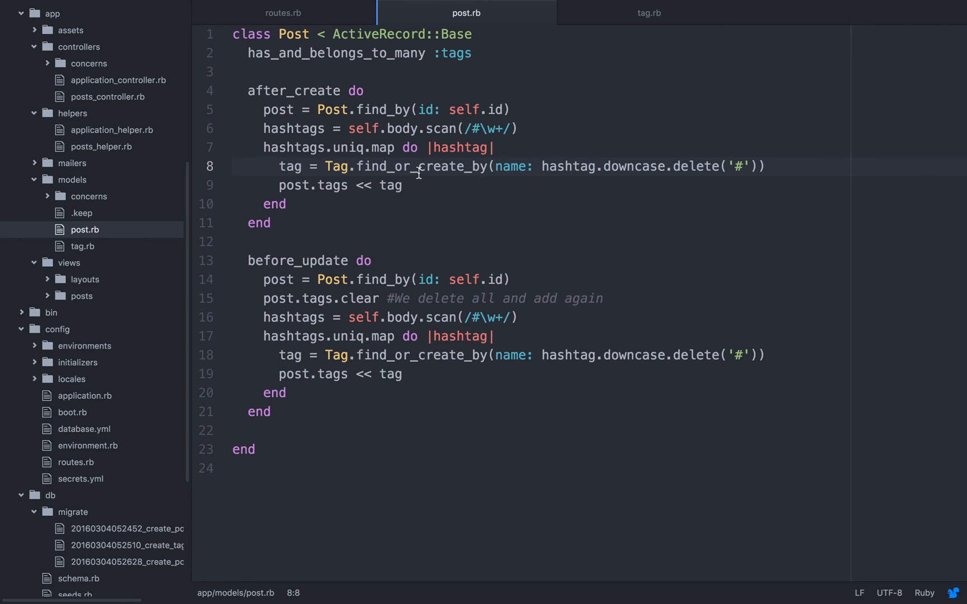
pyautogui.doubleClick(288, 167)
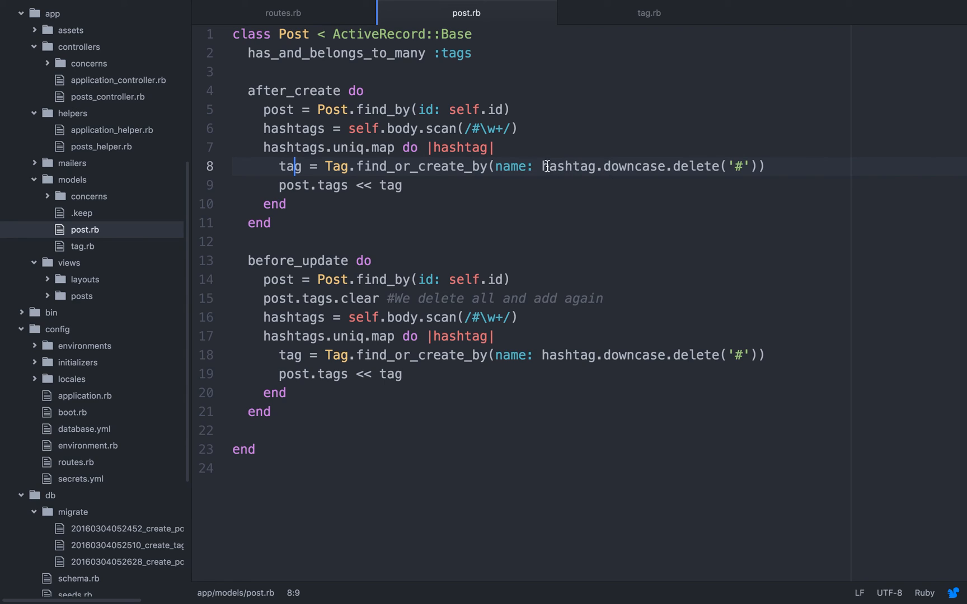
pyautogui.doubleClick(632, 165)
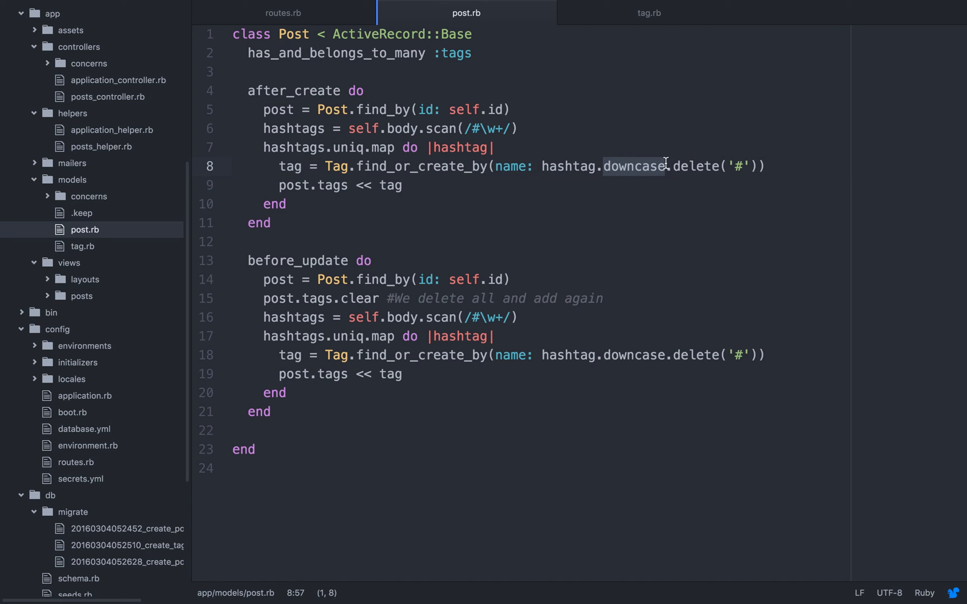
pyautogui.moveTo(635, 208)
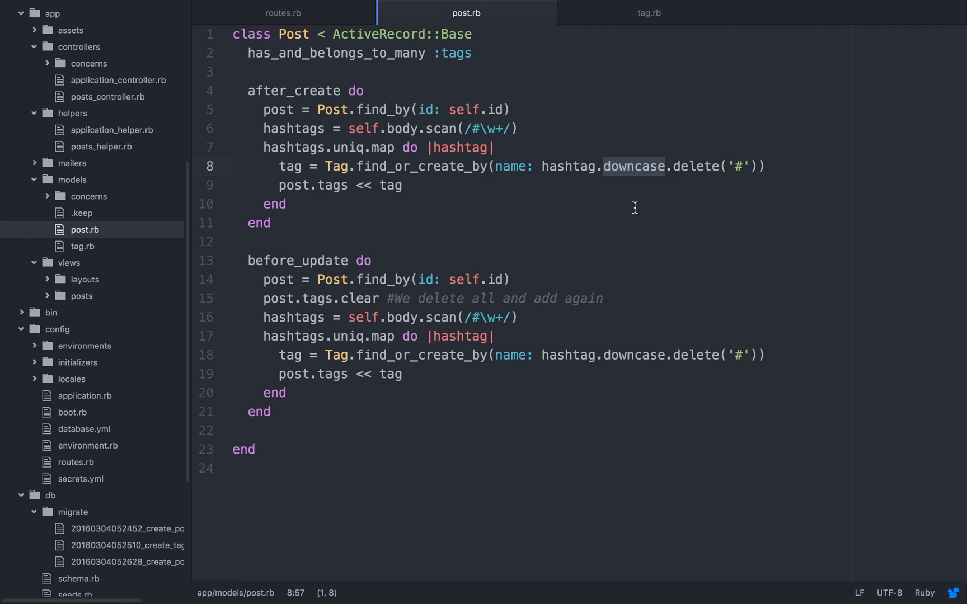
pyautogui.moveTo(724, 161)
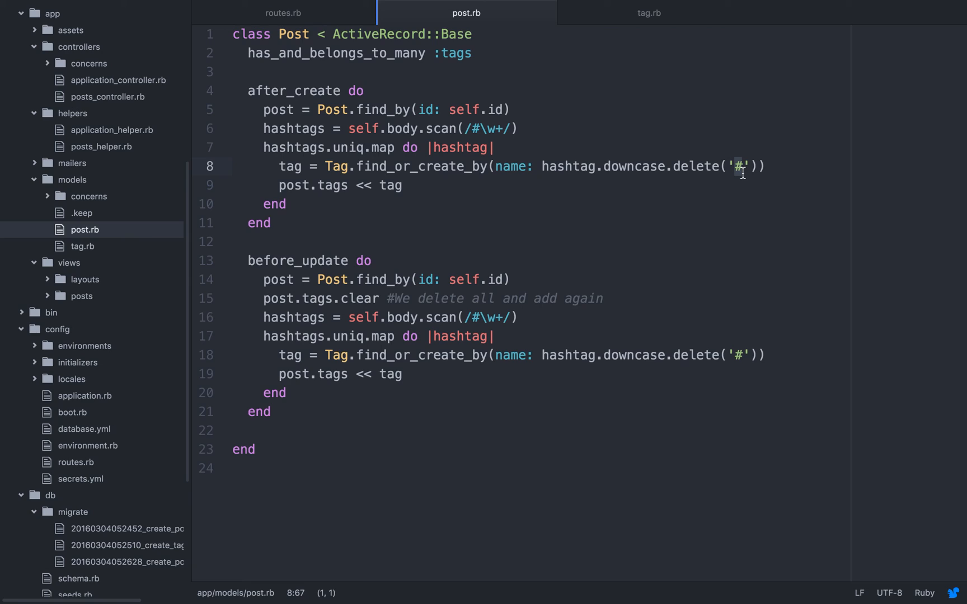
pyautogui.moveTo(321, 182)
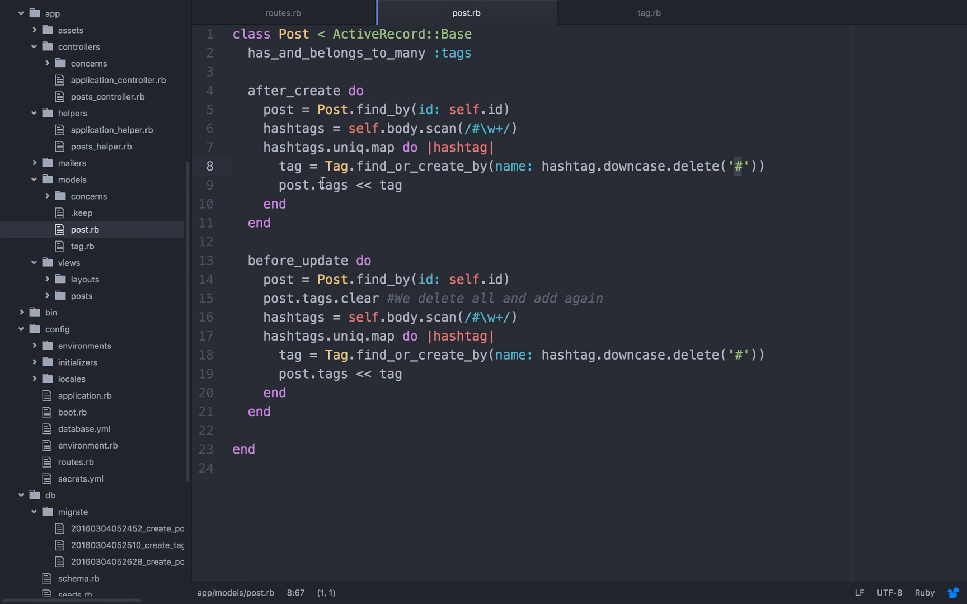
pyautogui.moveTo(342, 198)
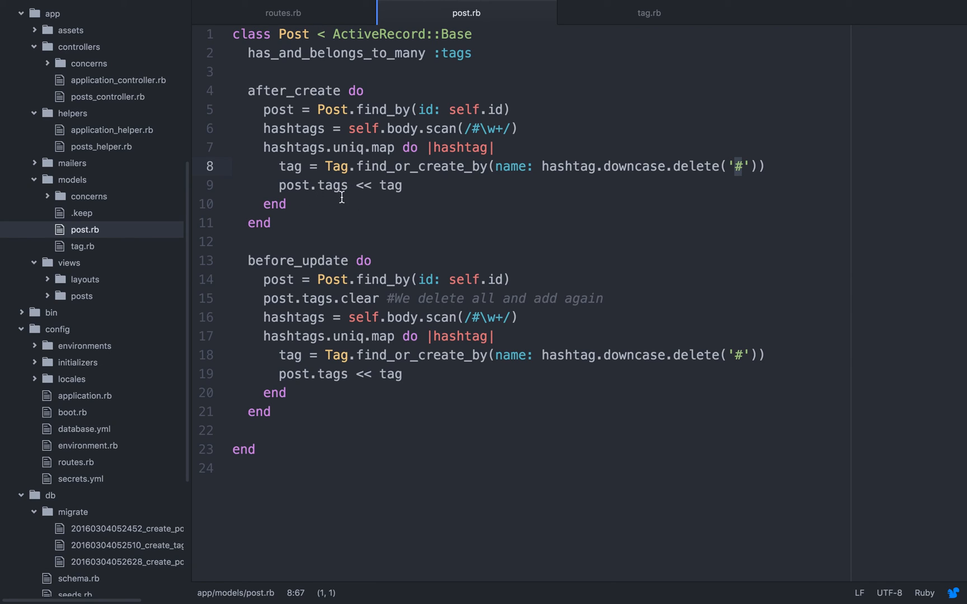
pyautogui.moveTo(374, 193)
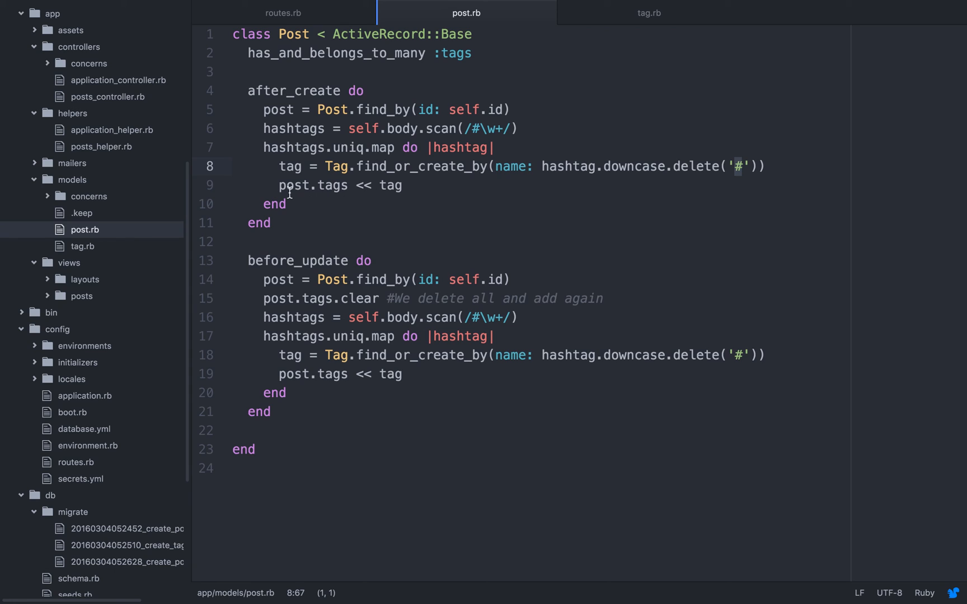
pyautogui.click(400, 184)
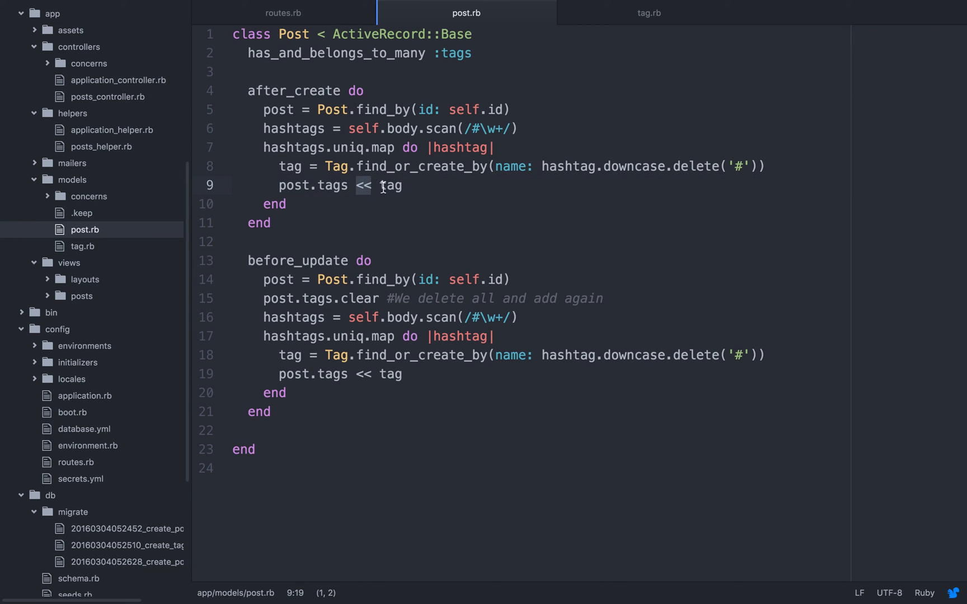
pyautogui.moveTo(500, 219)
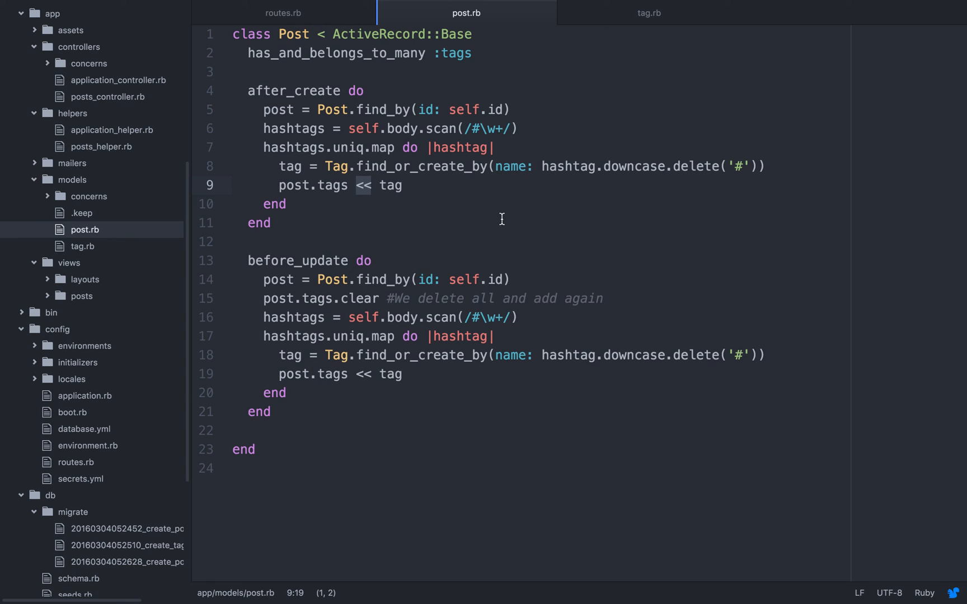
pyautogui.click(298, 298)
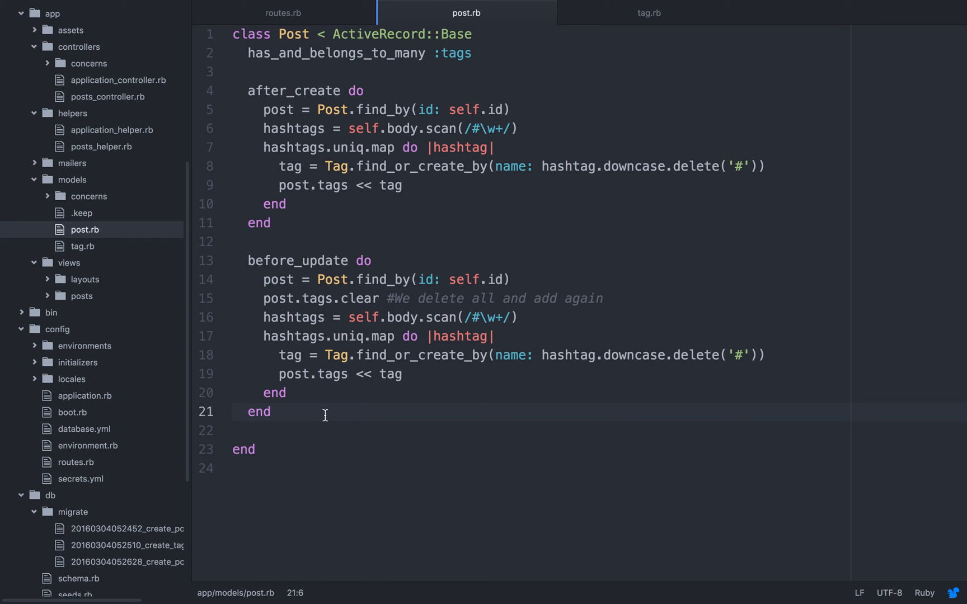
pyautogui.click(270, 411)
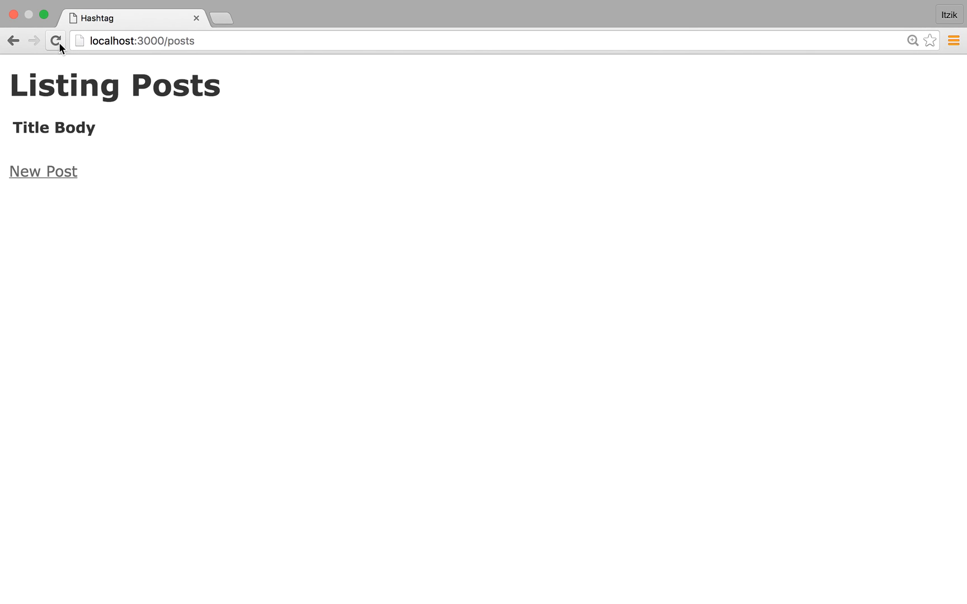
# Create a new post titled hashtag with body #pizza #newyork via Create Post.
pyautogui.click(43, 171)
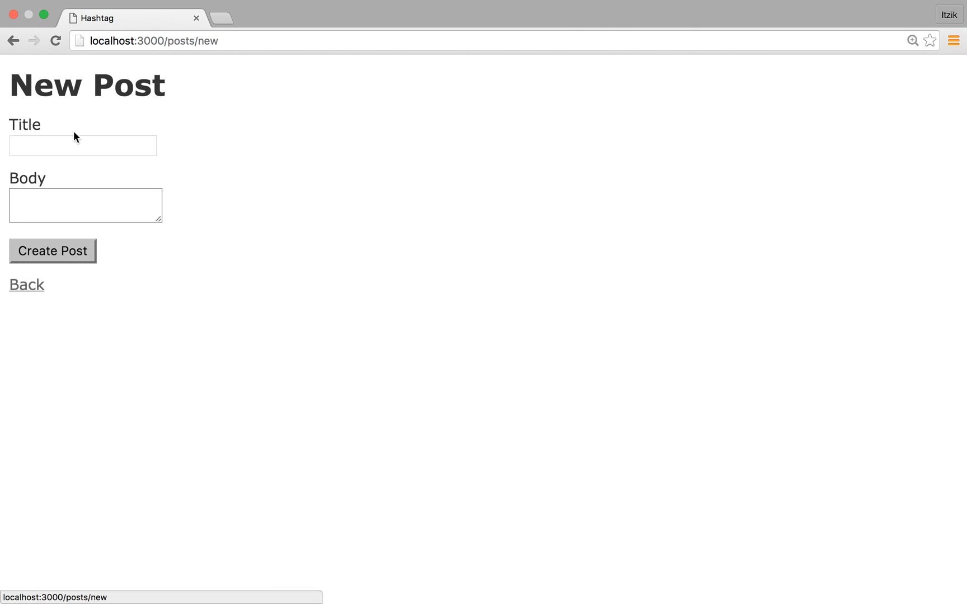
pyautogui.write('hashtag')
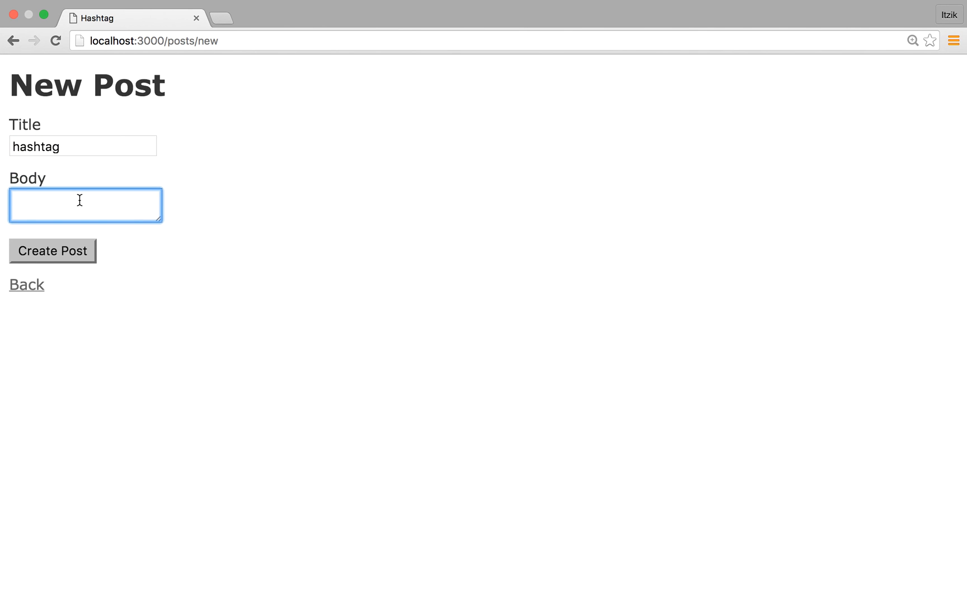
pyautogui.write('#pizza')
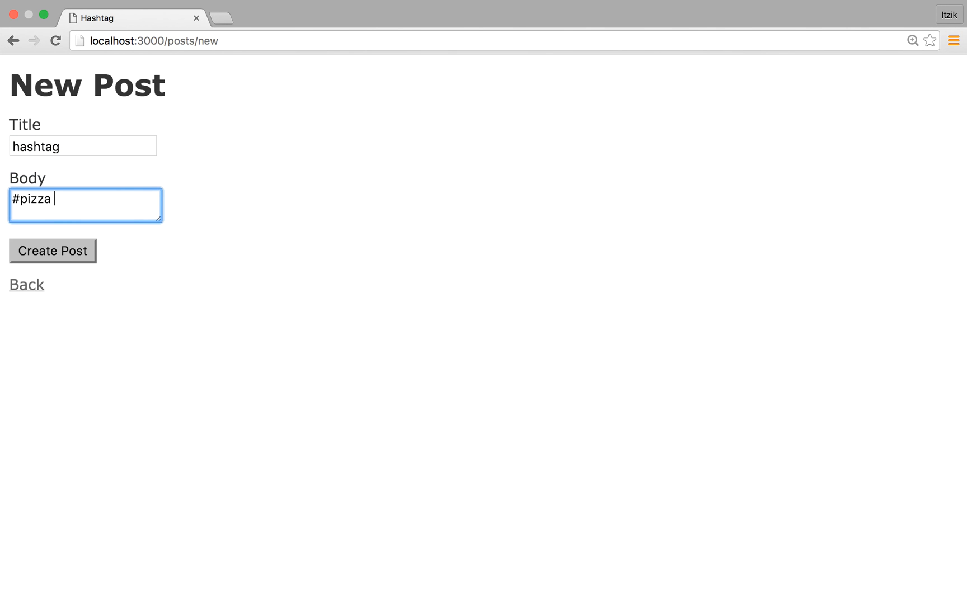
pyautogui.write('#newyo')
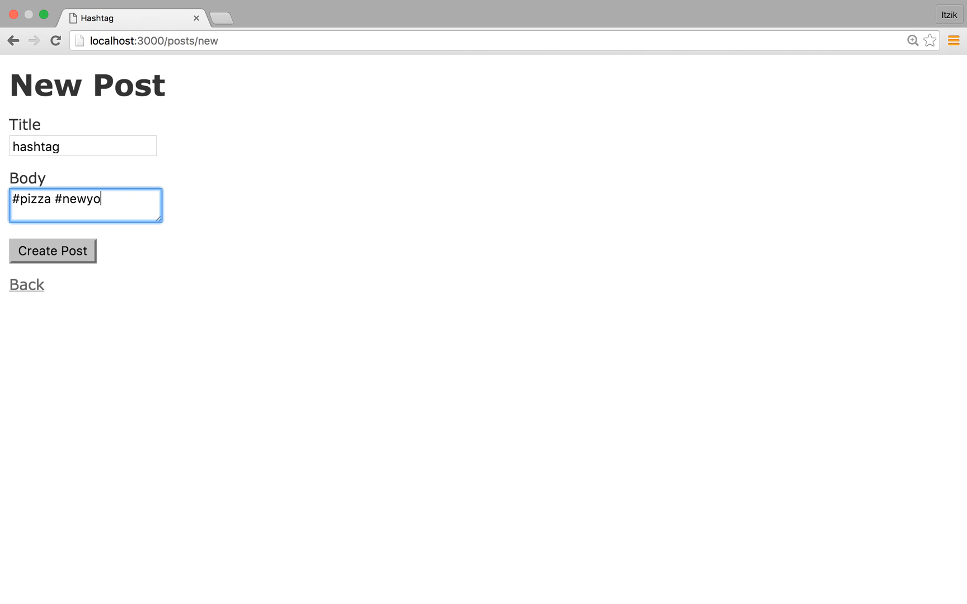
pyautogui.write('rk')
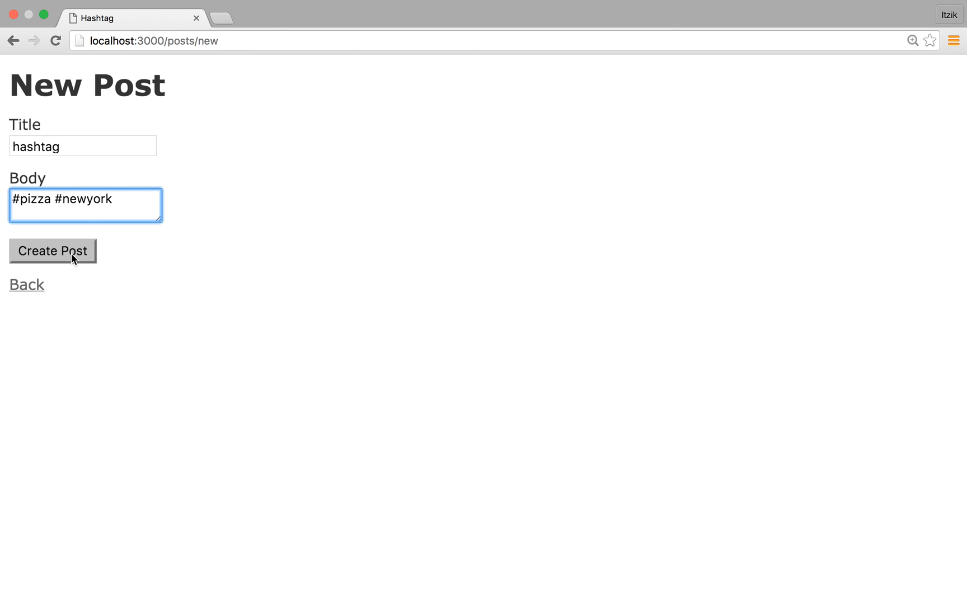
pyautogui.click(52, 250)
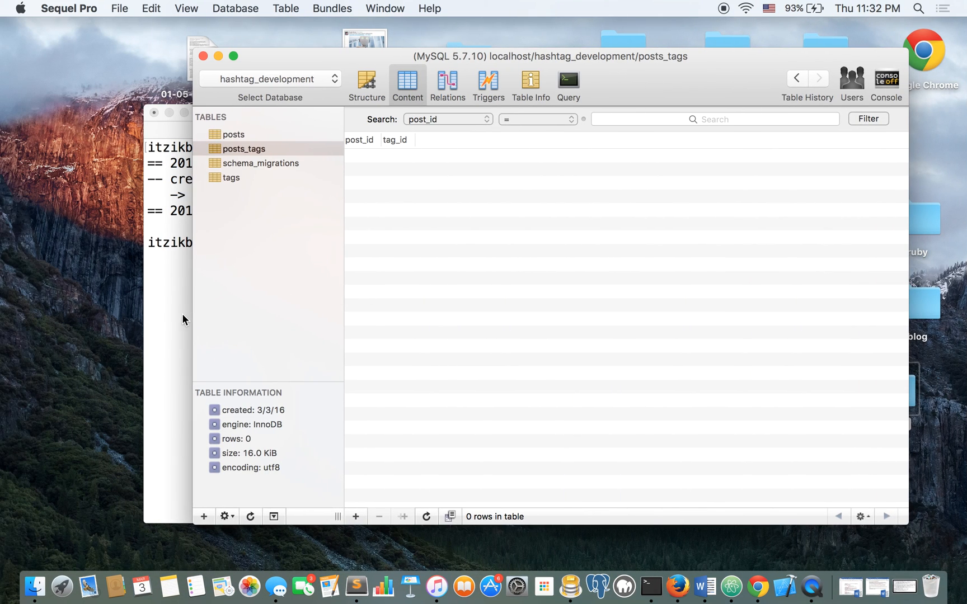
# Inspect the tags table (pizza, newyork) and the posts_tags rows linking both to post 1.
pyautogui.click(232, 178)
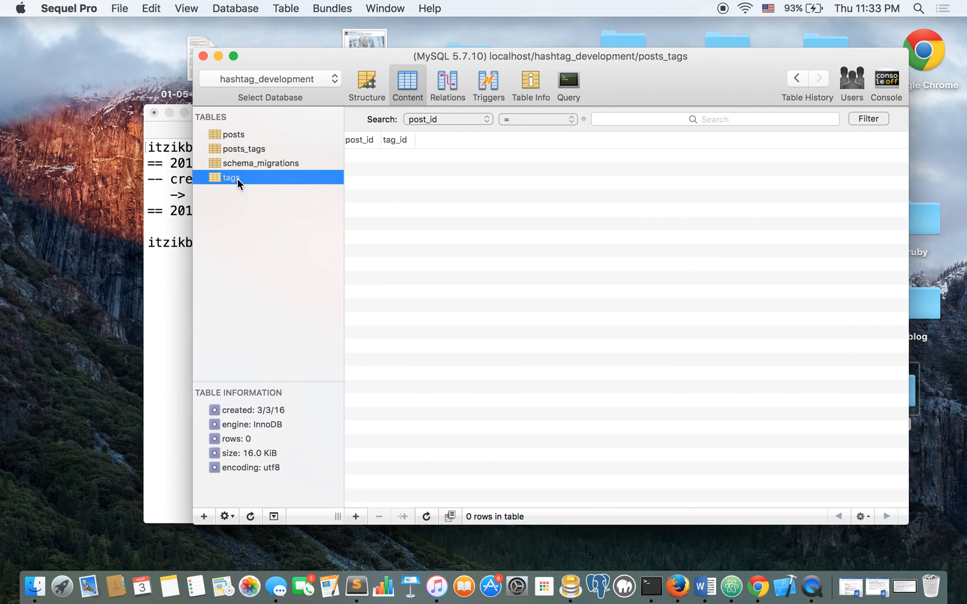
pyautogui.click(231, 178)
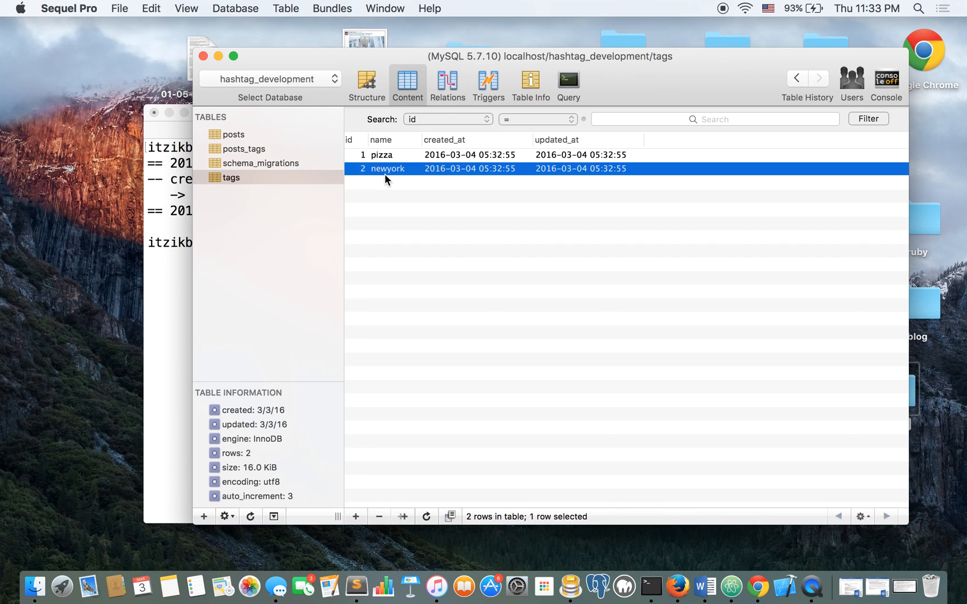
pyautogui.click(244, 149)
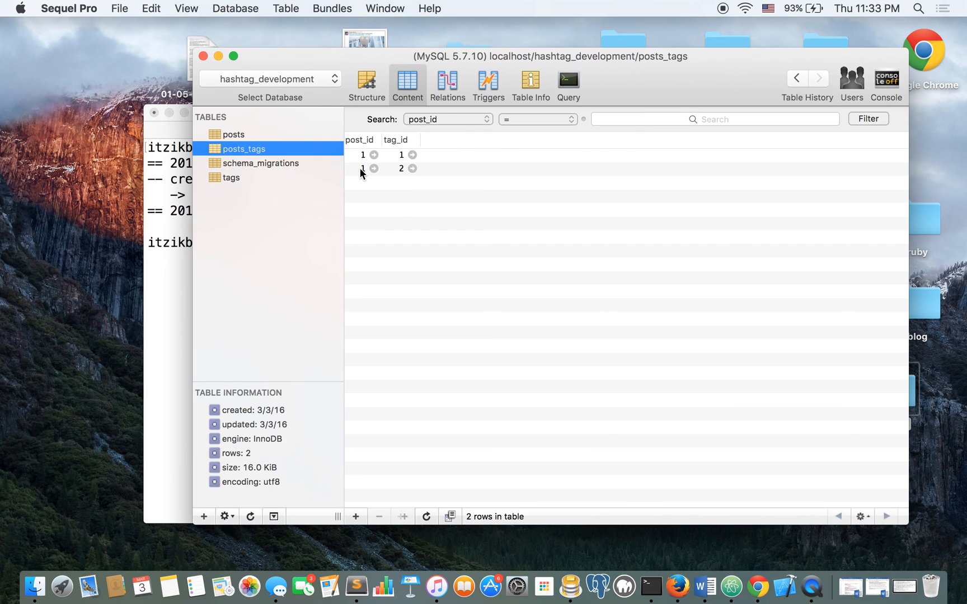
pyautogui.moveTo(283, 159)
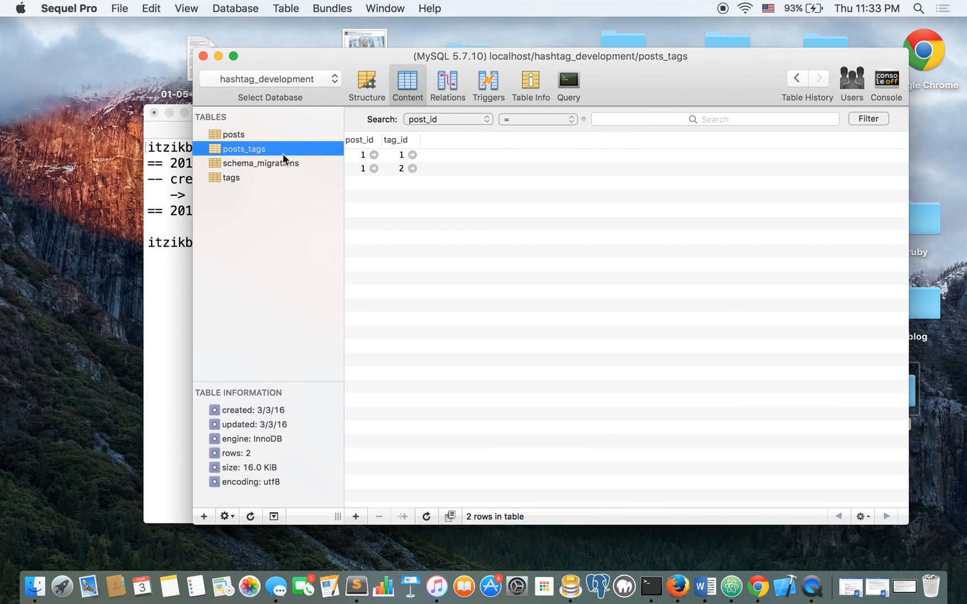
pyautogui.click(234, 135)
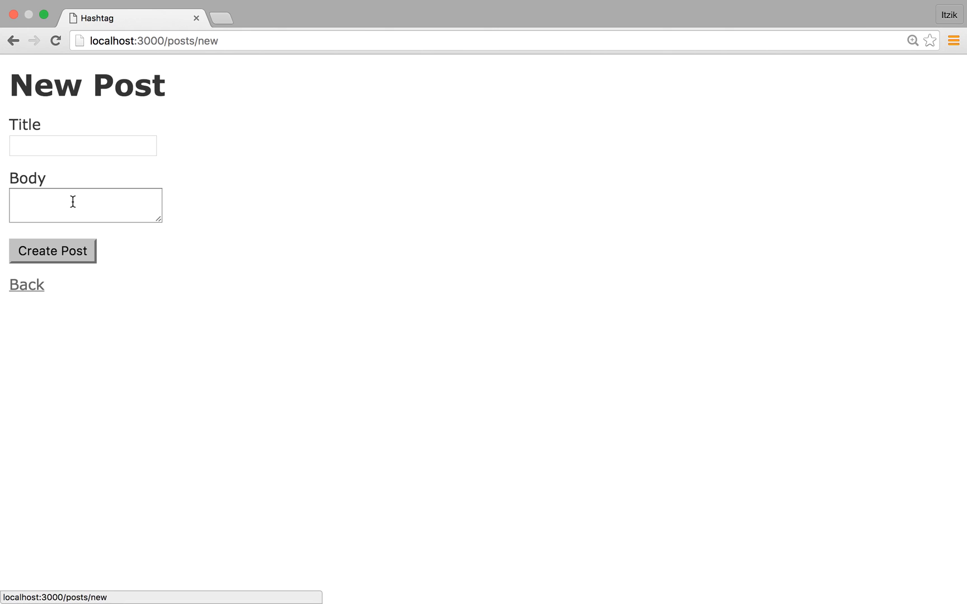
# Create a second post titled hashtag1 with body #burger #fries, then head to edit the hashtag post.
pyautogui.write('ha')
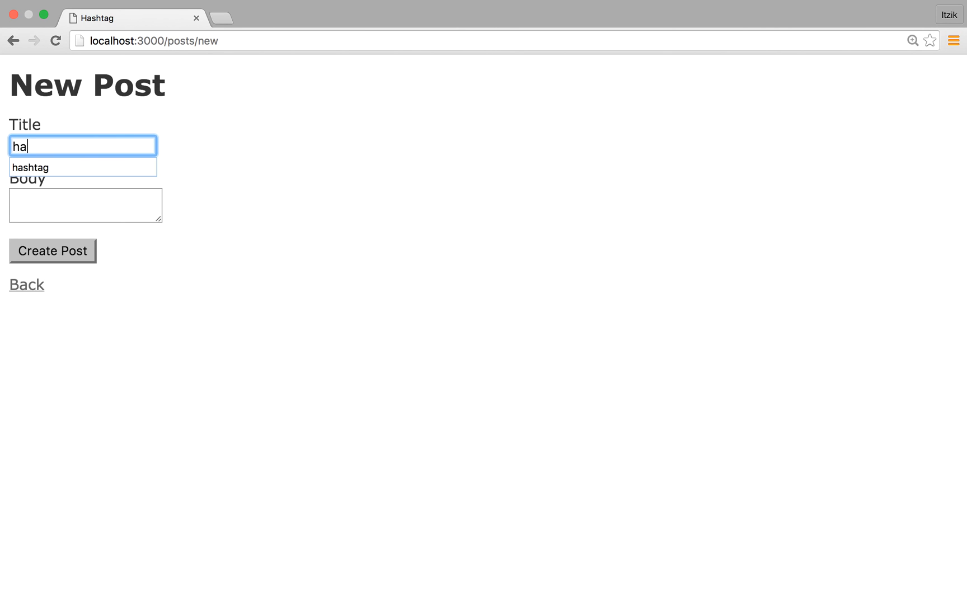
pyautogui.write('hashtag1')
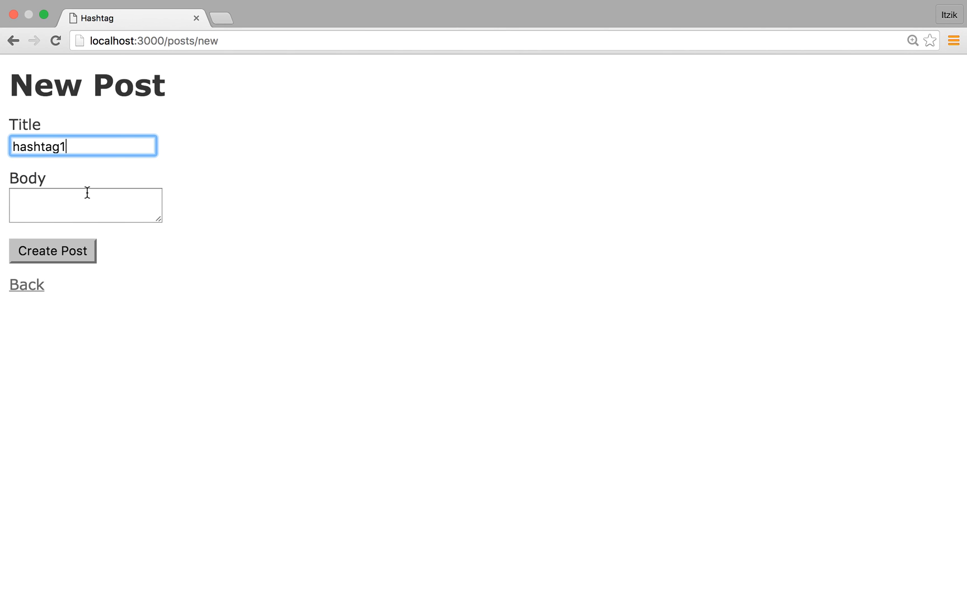
pyautogui.write('#burger #fries')
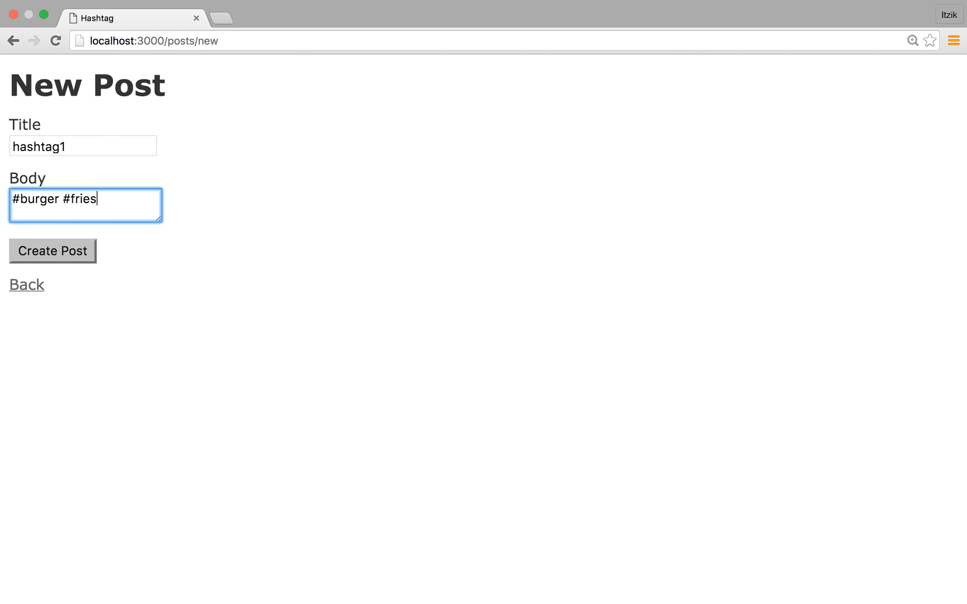
pyautogui.click(53, 251)
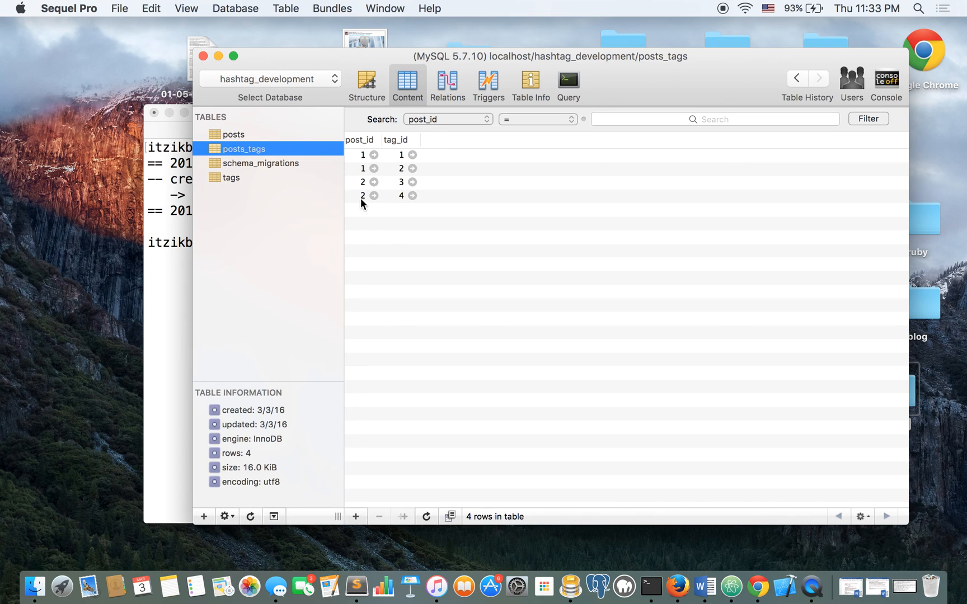
pyautogui.moveTo(411, 200)
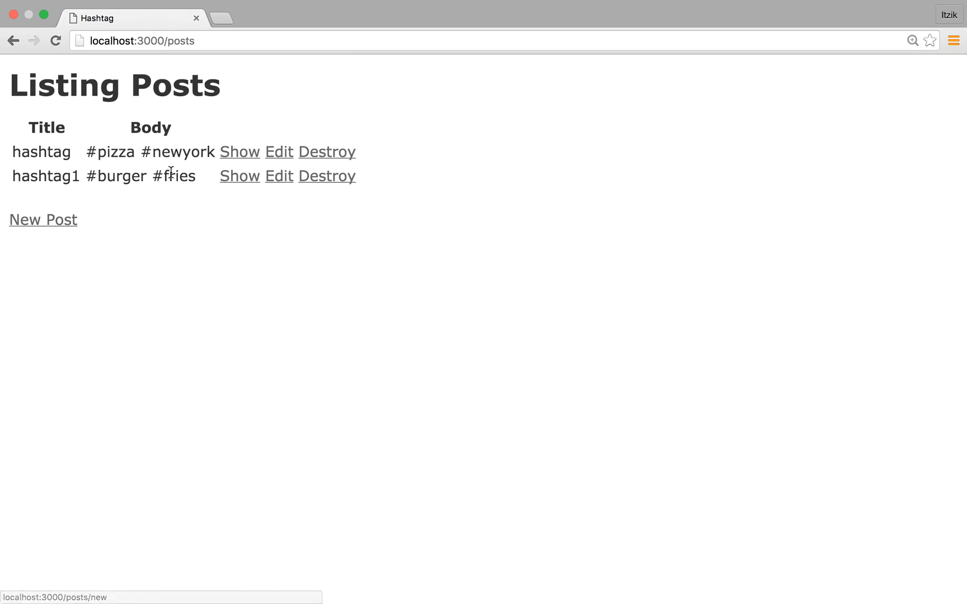
pyautogui.click(279, 152)
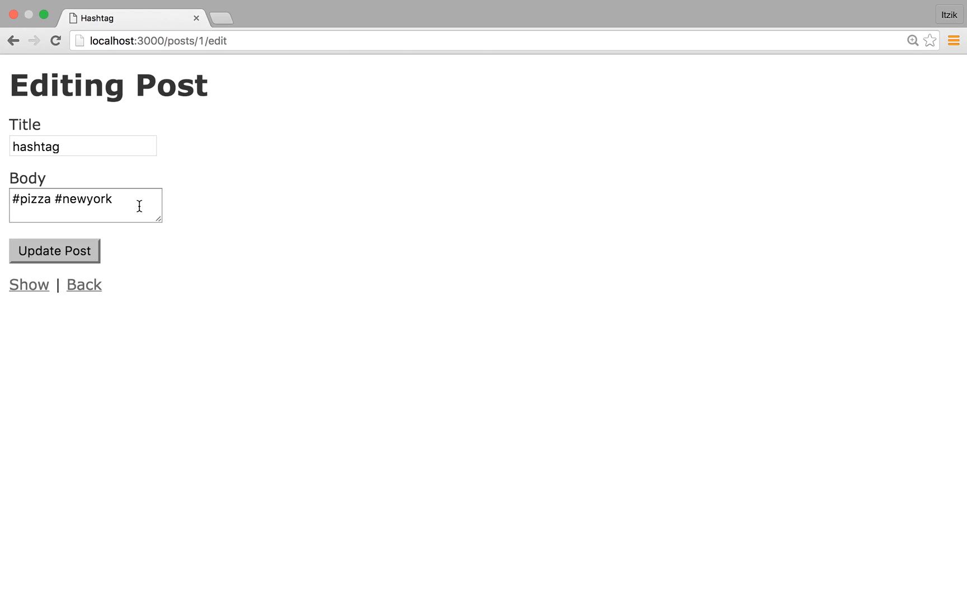
# Append #cheese to the hashtag post's body and save with Update Post.
pyautogui.click(86, 204)
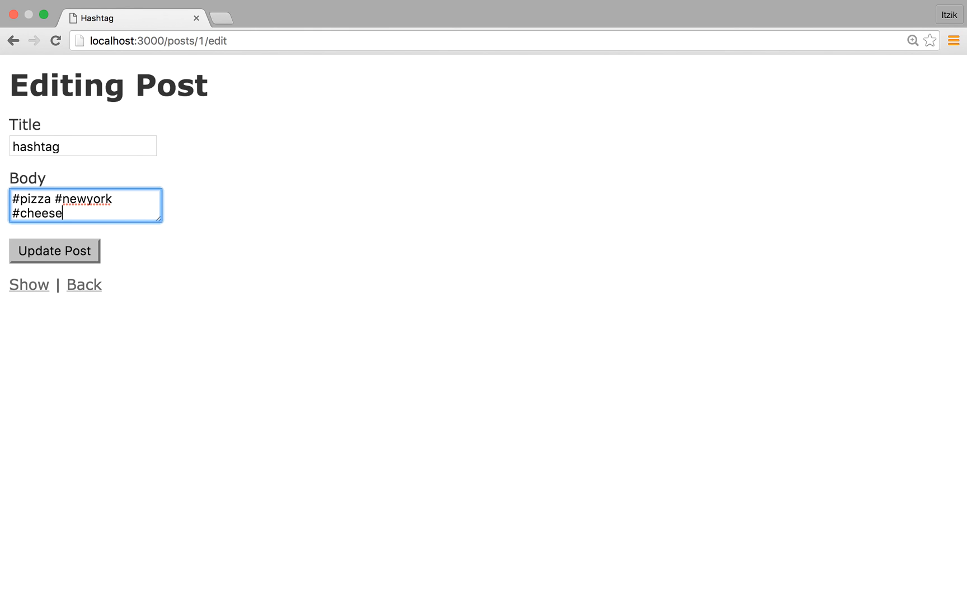
pyautogui.click(54, 251)
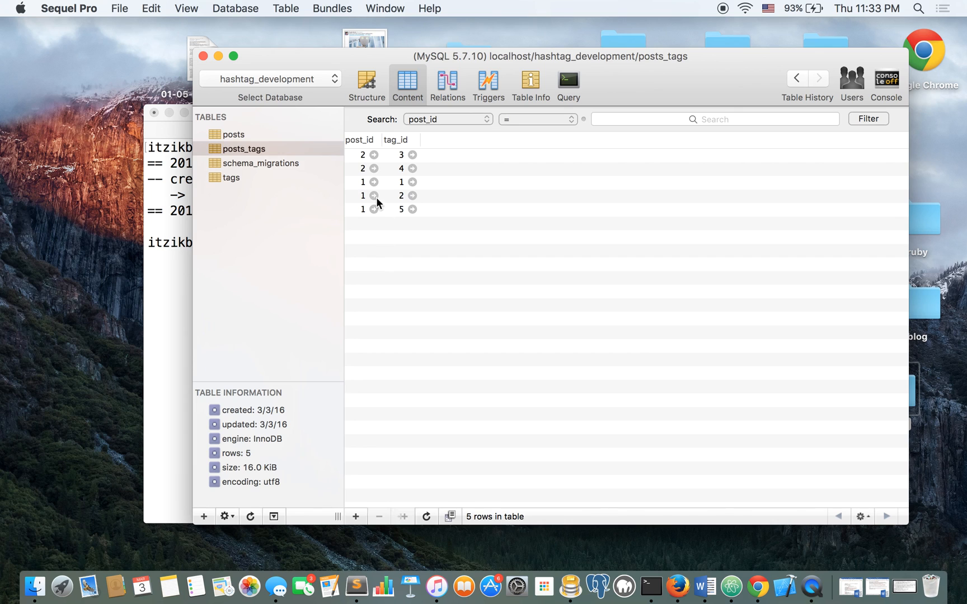
# Check the posts table shows body #pizza #newyork #cheese, then review the tags table.
pyautogui.click(234, 134)
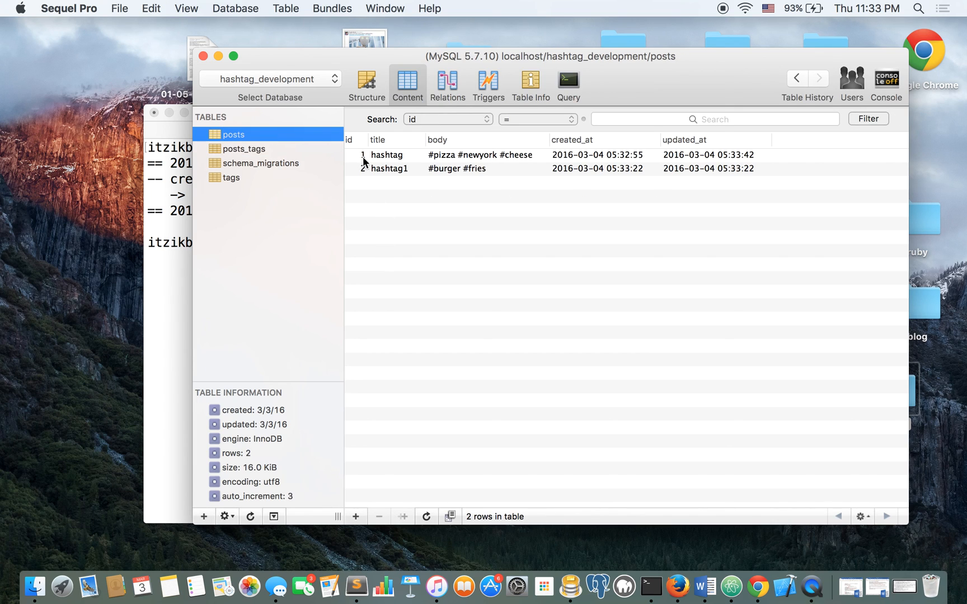
pyautogui.click(231, 178)
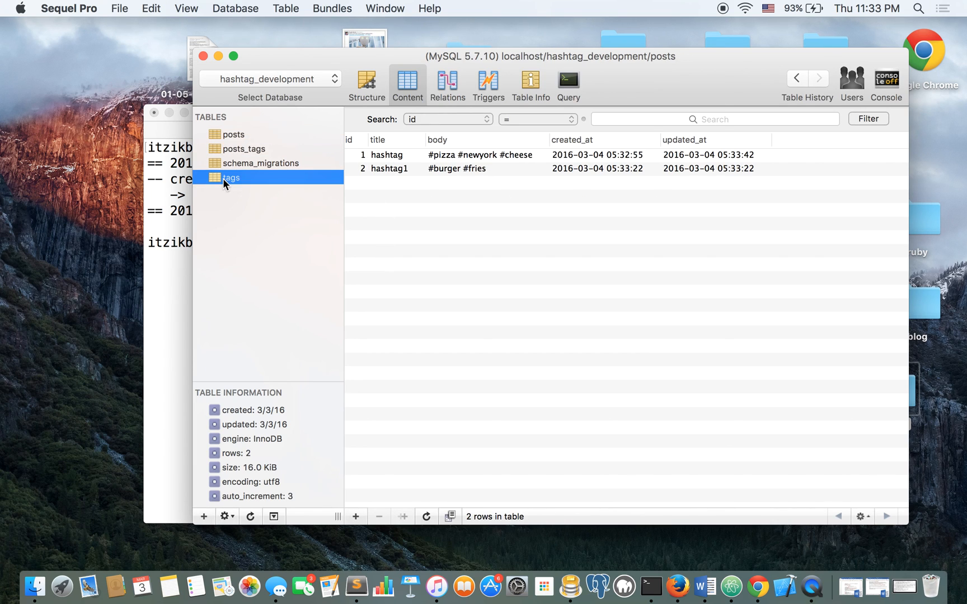
pyautogui.click(232, 178)
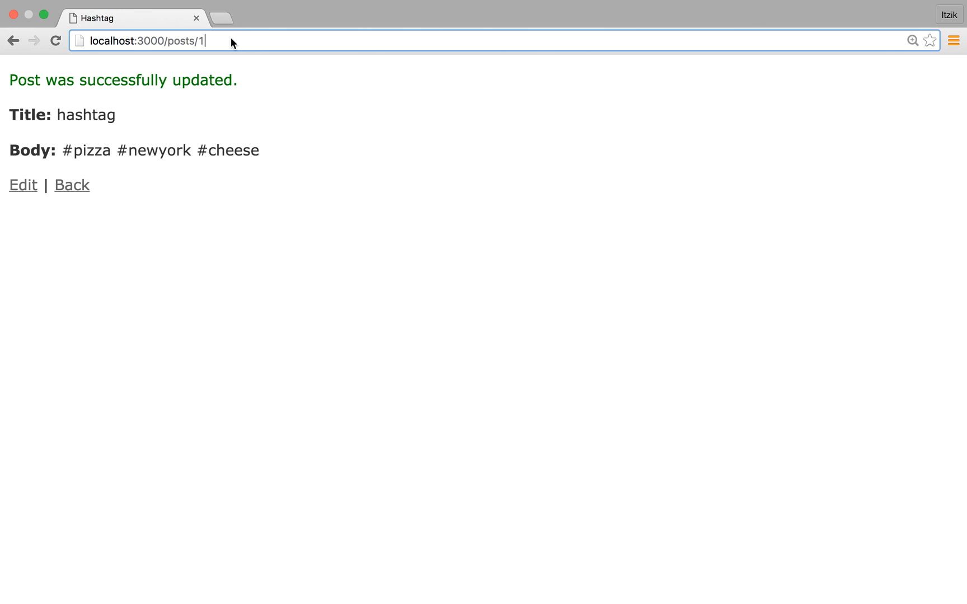
# Go back to Listing Posts and enter localhost:3000/posts/hashtag in the address bar.
pyautogui.click(71, 185)
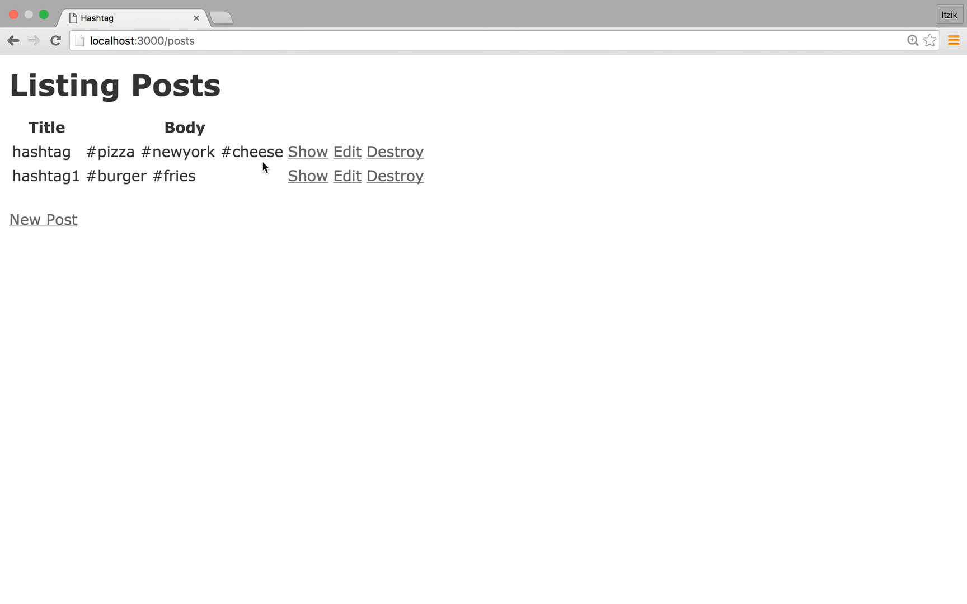
pyautogui.moveTo(242, 139)
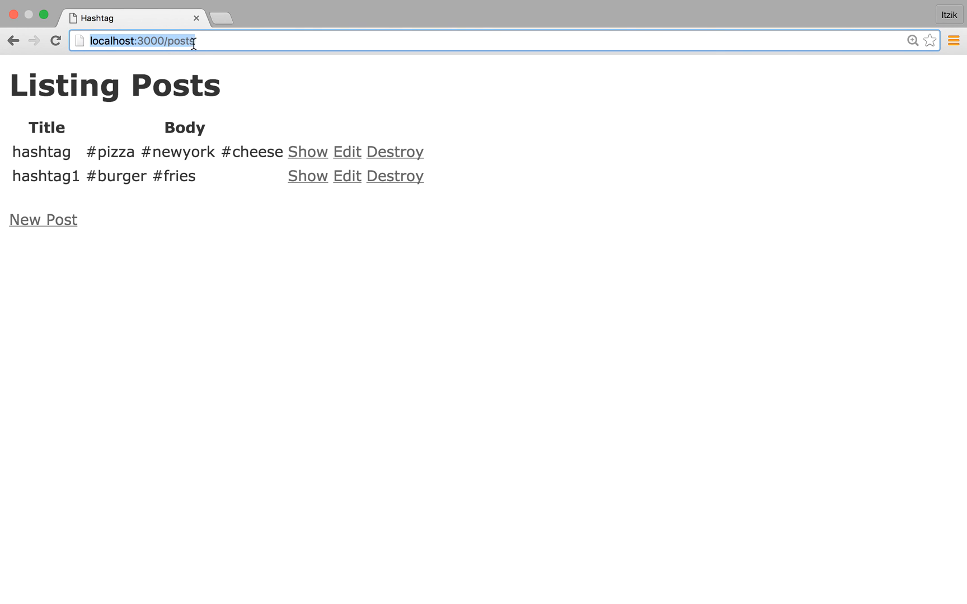
pyautogui.write('/ha')
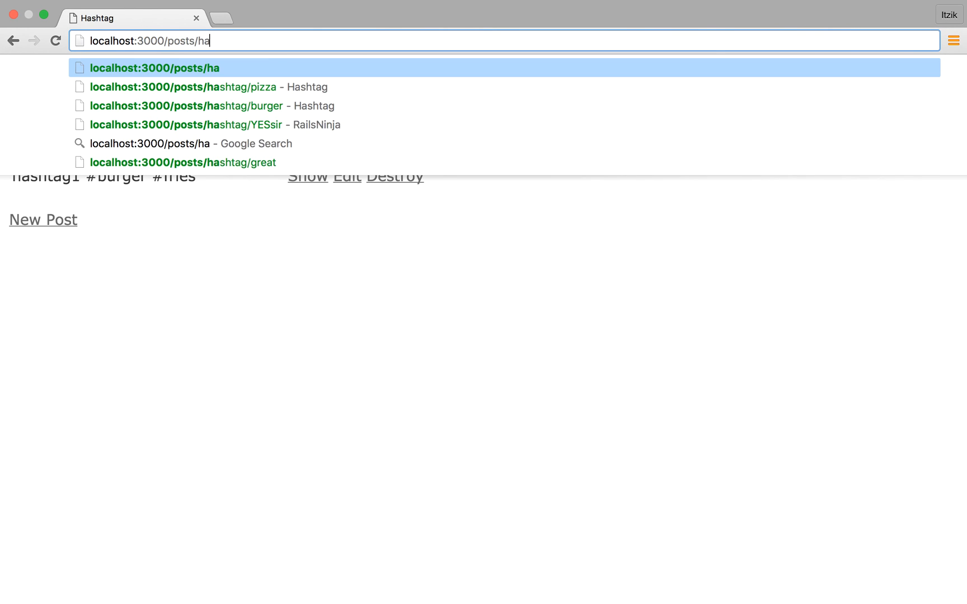
pyautogui.write('shtag')
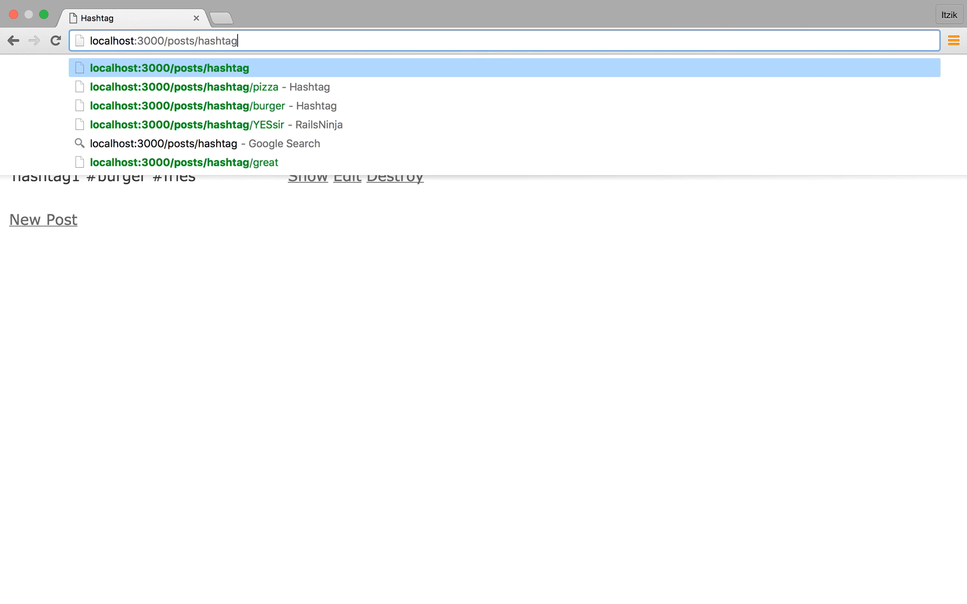
pyautogui.moveTo(174, 67)
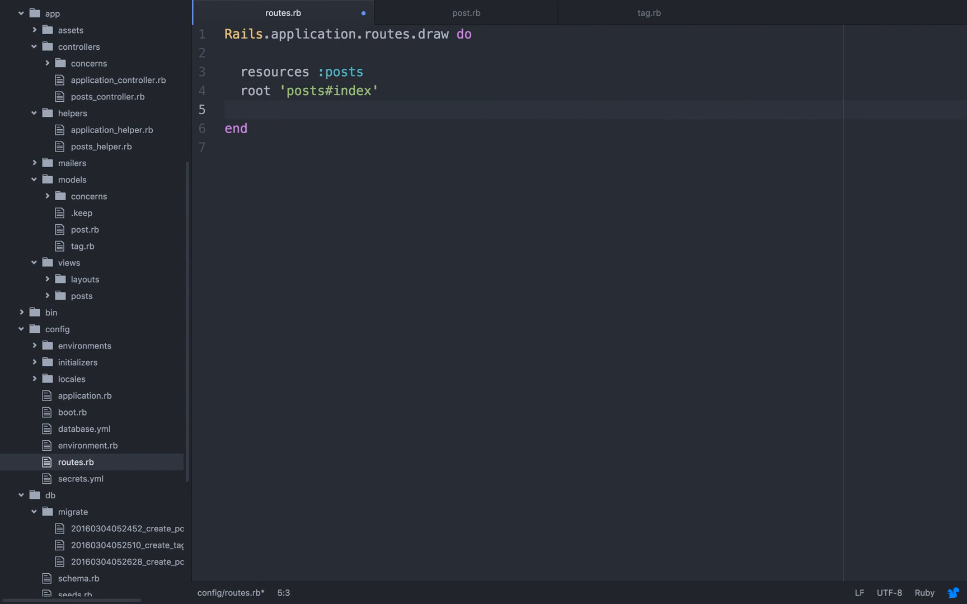
# Add route get '/posts/hashtag/:name', to: 'posts#hashtags' in config/routes.rb.
pyautogui.write("get '/'")
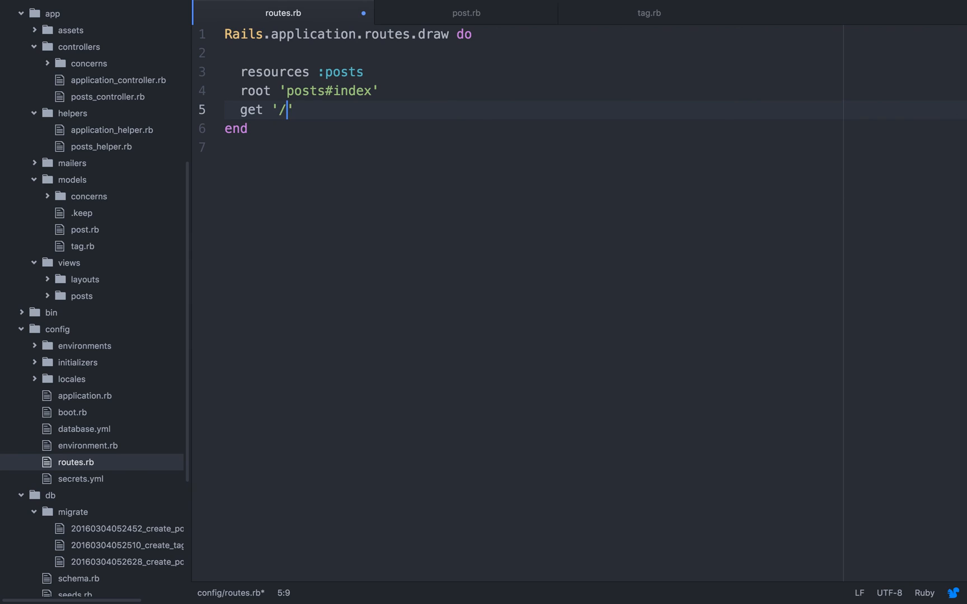
pyautogui.write('post')
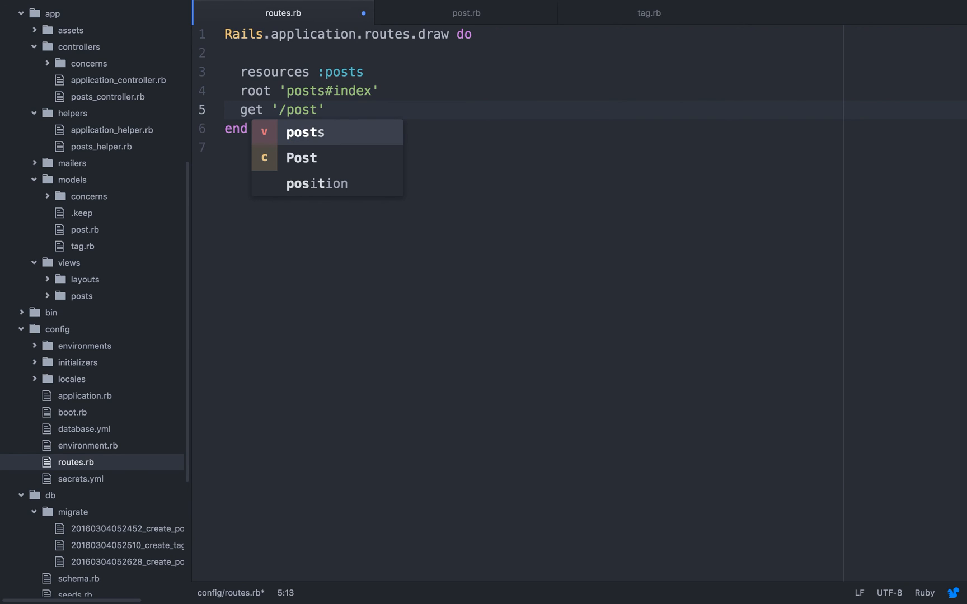
pyautogui.write('s/hash')
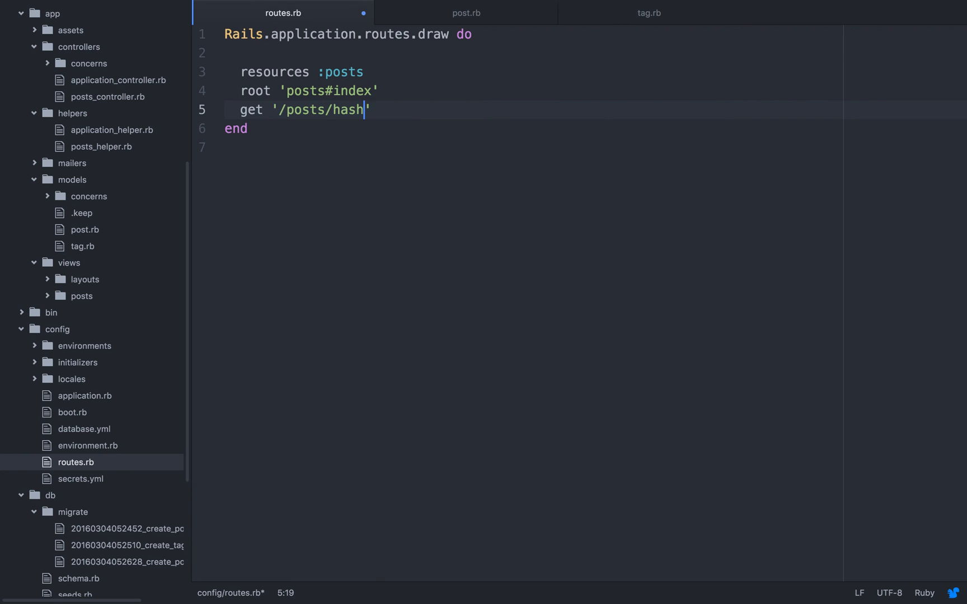
pyautogui.write('tag')
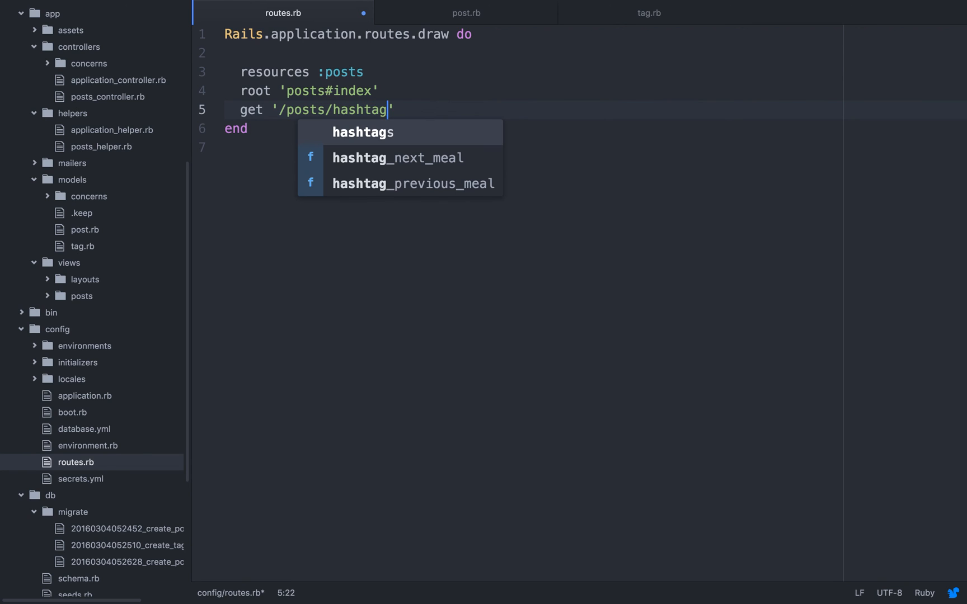
pyautogui.write('/:name')
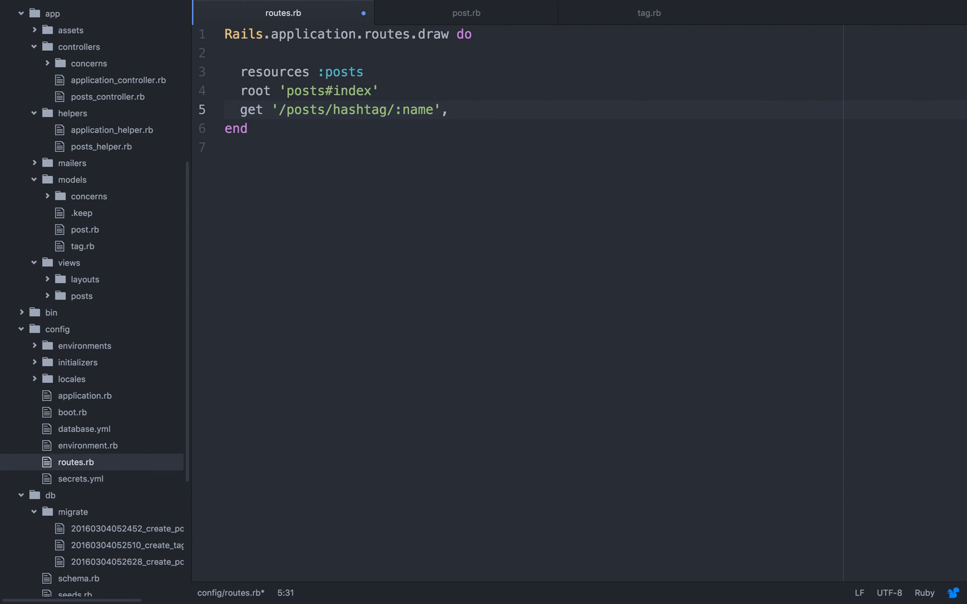
pyautogui.write('to:')
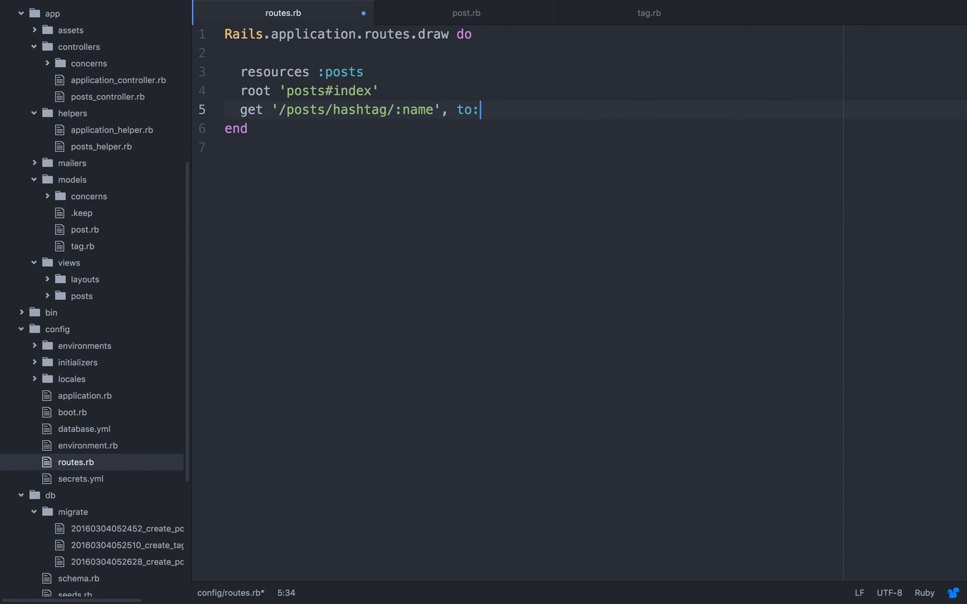
pyautogui.write("'posts'")
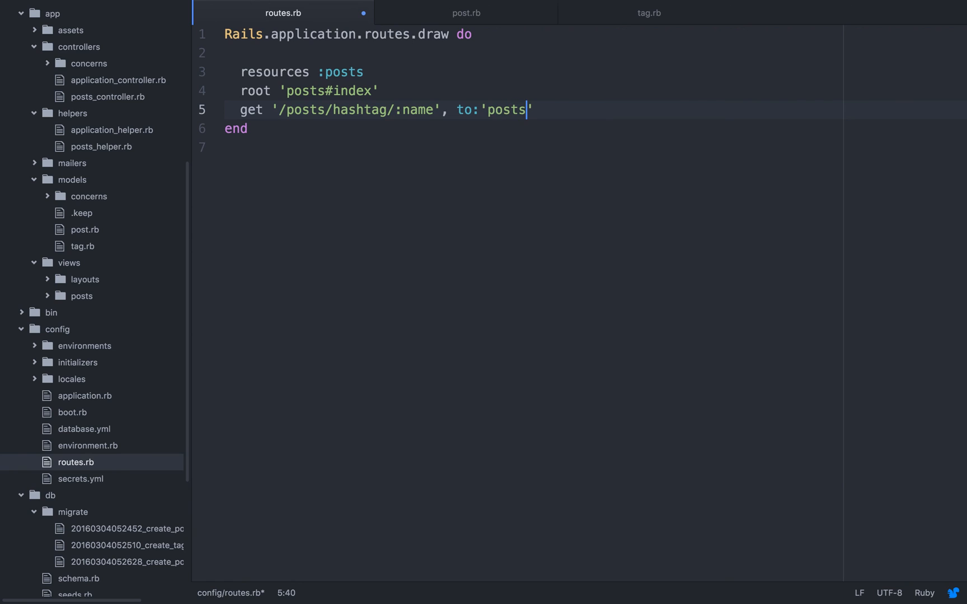
pyautogui.write('#hashtags')
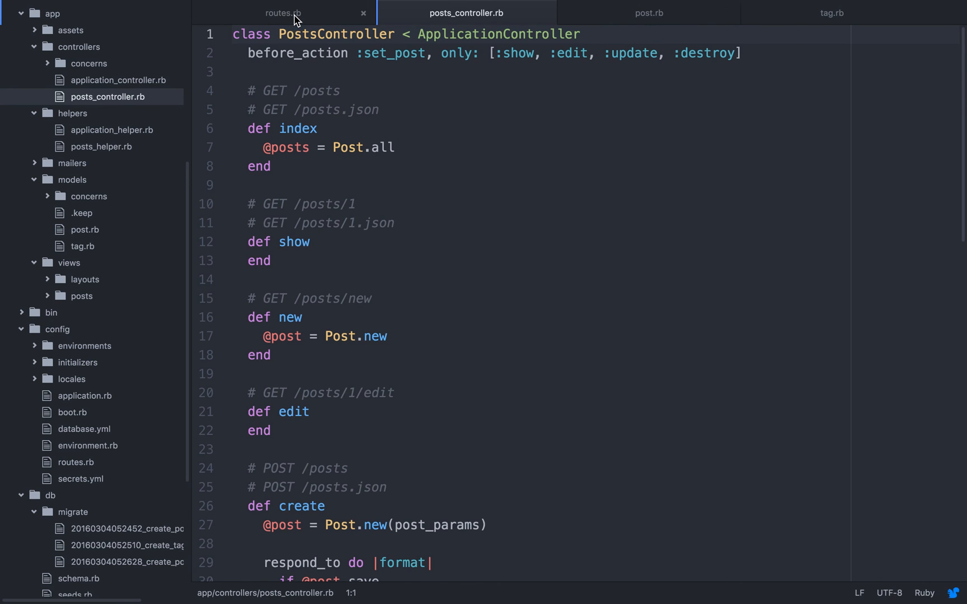
pyautogui.click(283, 12)
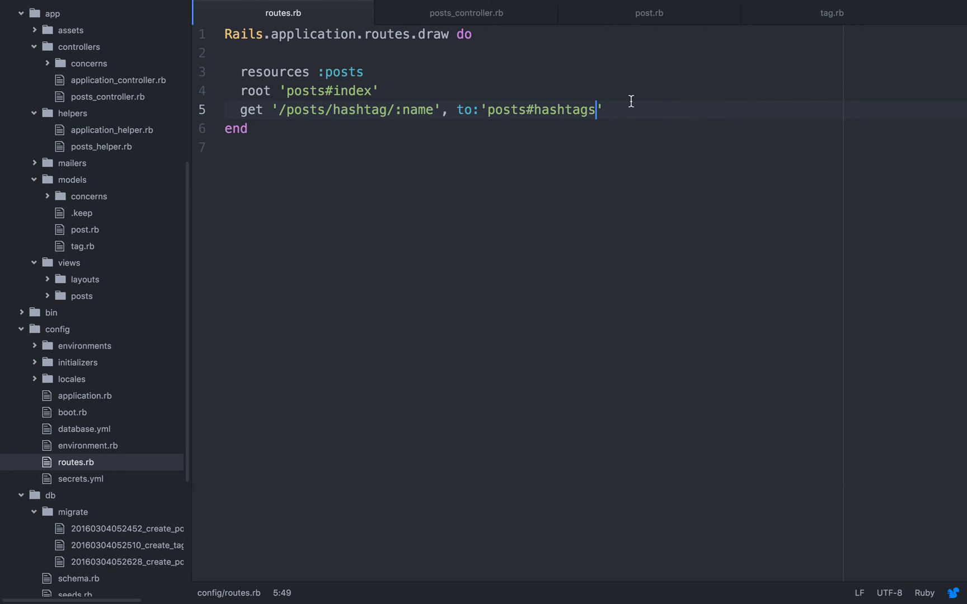
# Add def hashtags to posts_controller.rb with tag = Tag.find_by(name: params[:name]).
pyautogui.doubleClick(564, 109)
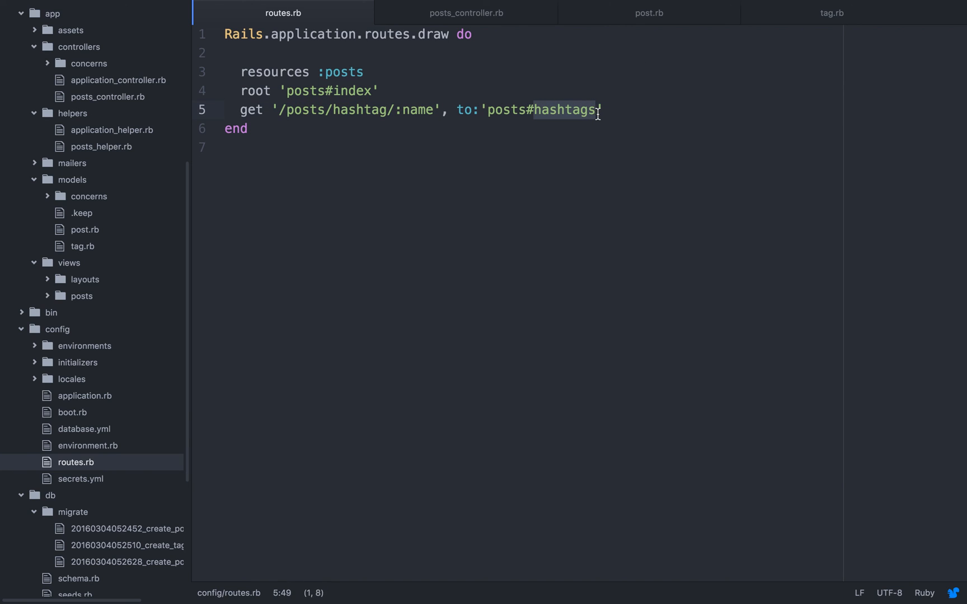
pyautogui.click(464, 12)
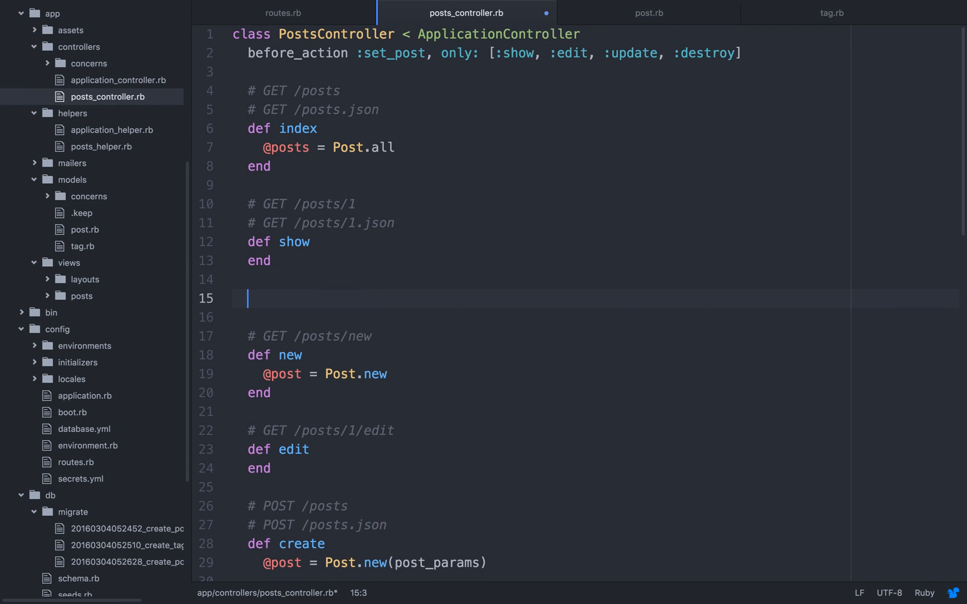
pyautogui.write('def hashtags')
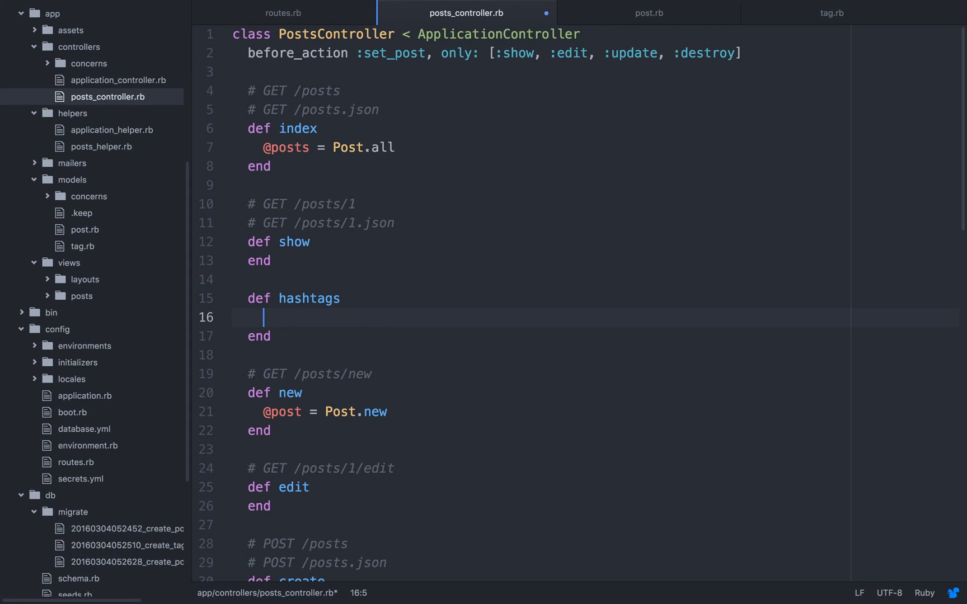
pyautogui.write('tag =')
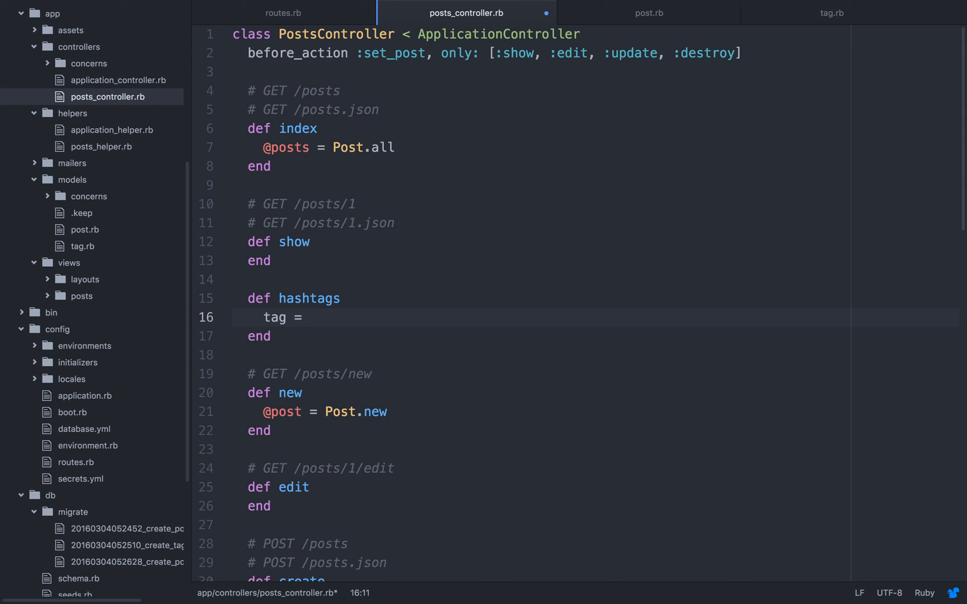
pyautogui.write('Tag.find_by')
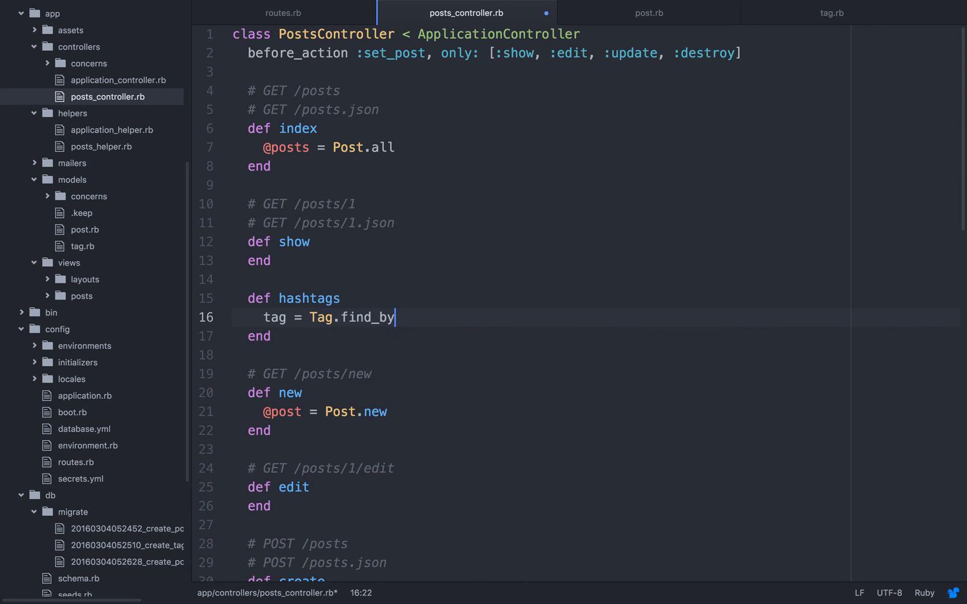
pyautogui.write('(name)')
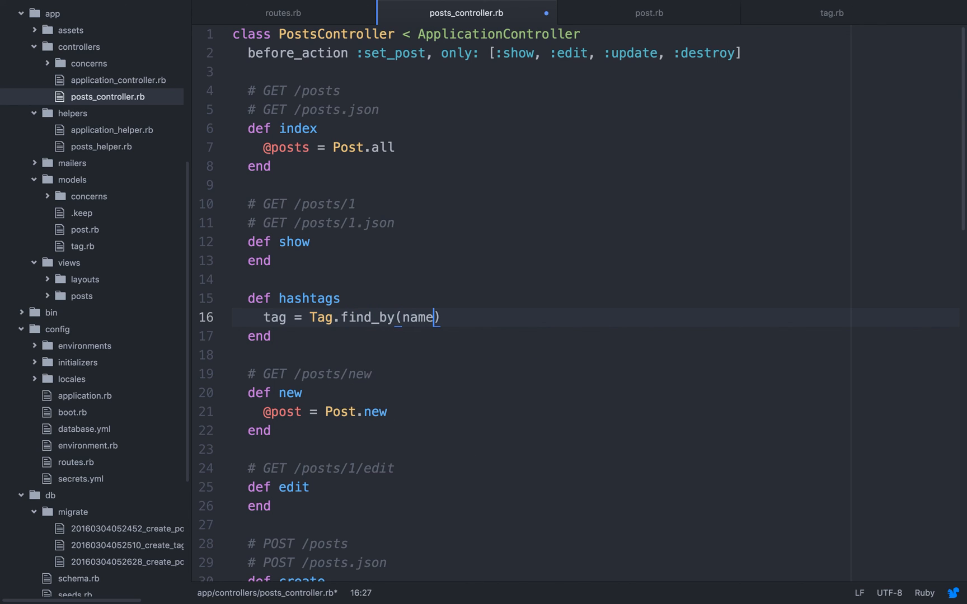
pyautogui.write('name: params[:')
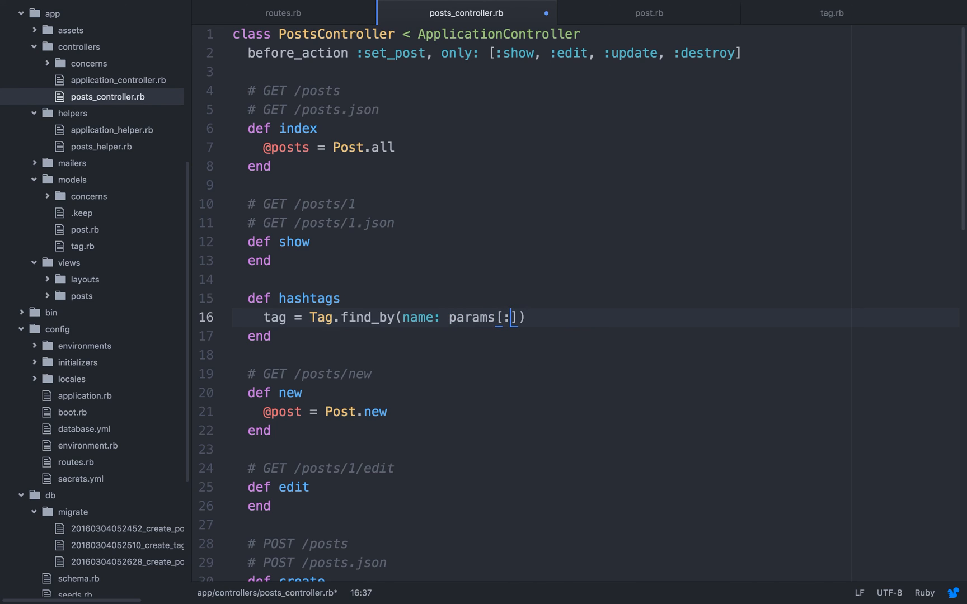
pyautogui.write('name')
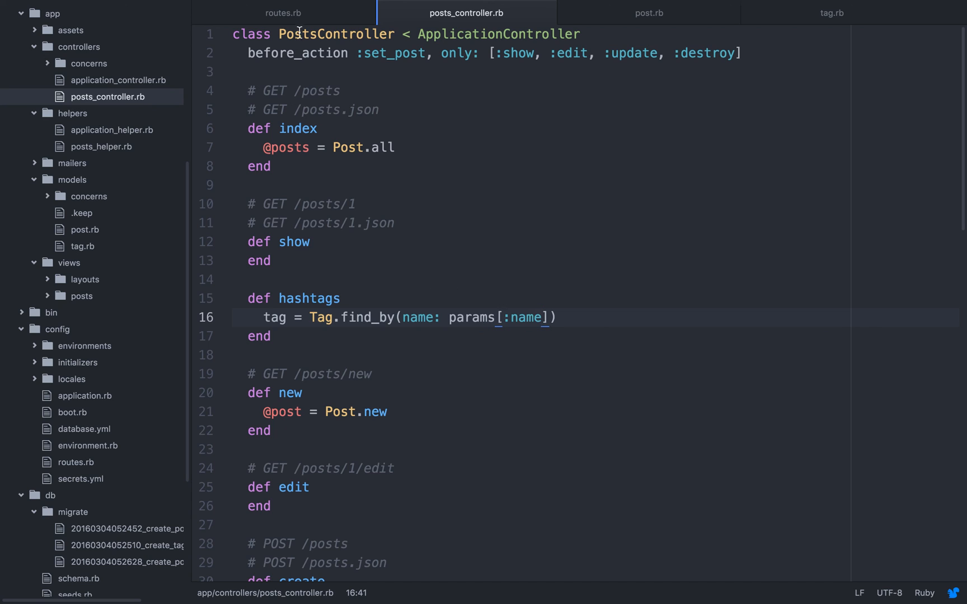
# Cross-check the :name parameter against routes.rb, correcting a letter, and return to the controller.
pyautogui.click(282, 12)
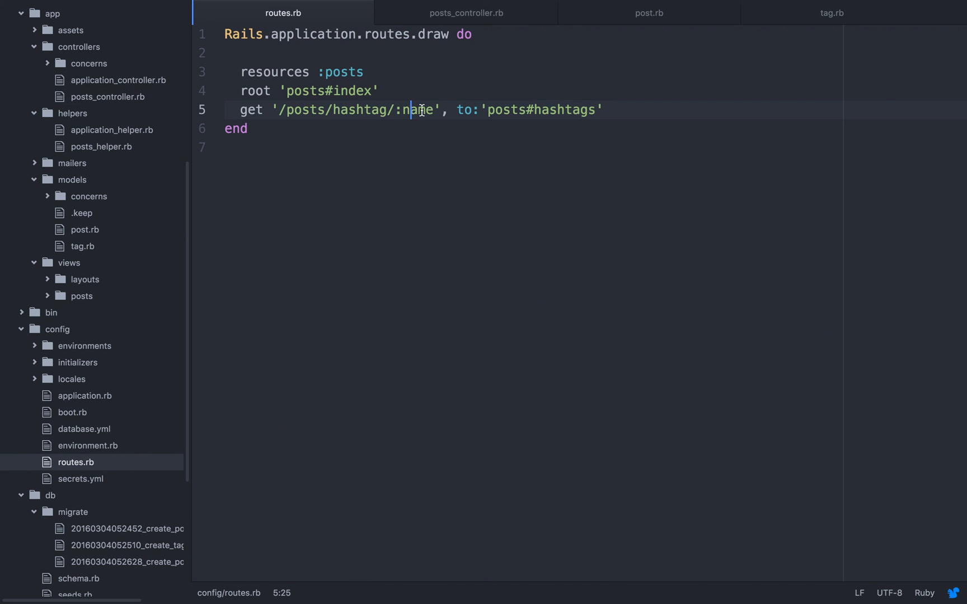
pyautogui.press('Backspace')
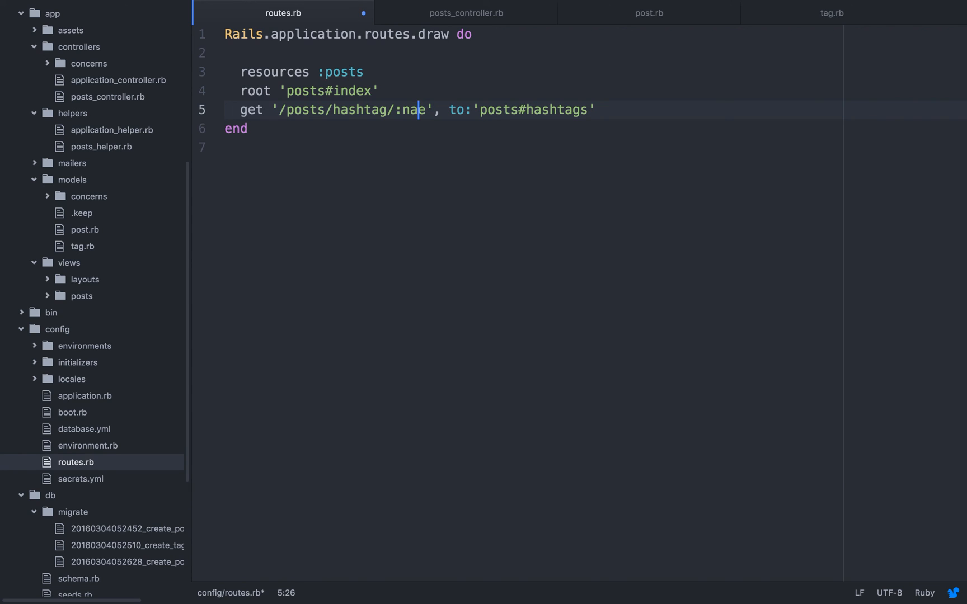
pyautogui.write('m')
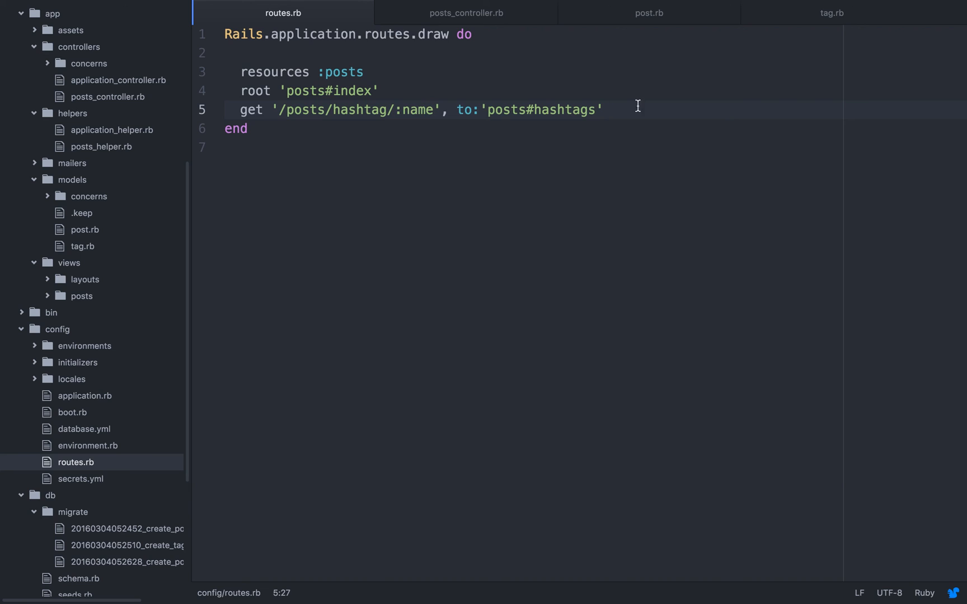
pyautogui.moveTo(474, 13)
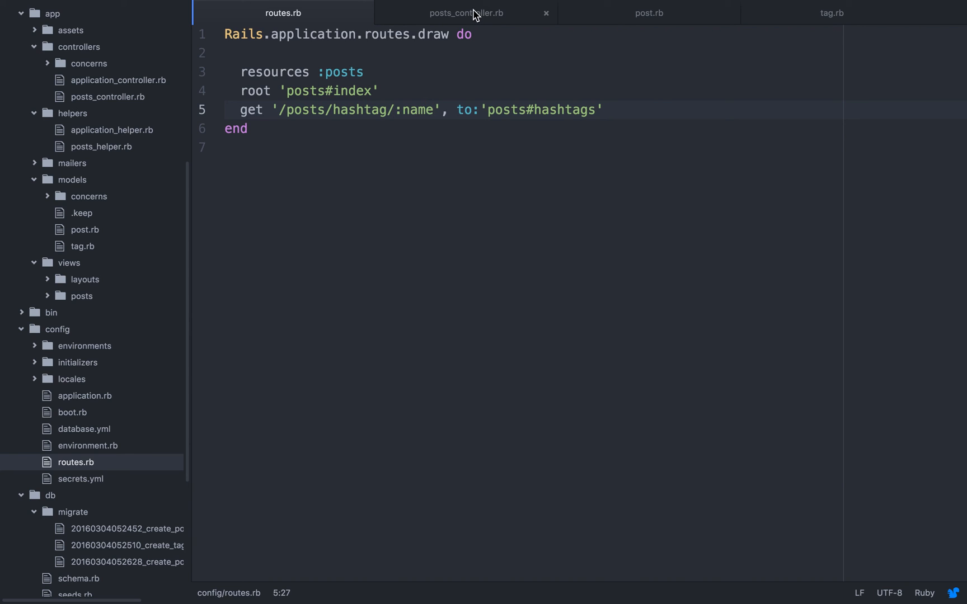
pyautogui.click(465, 12)
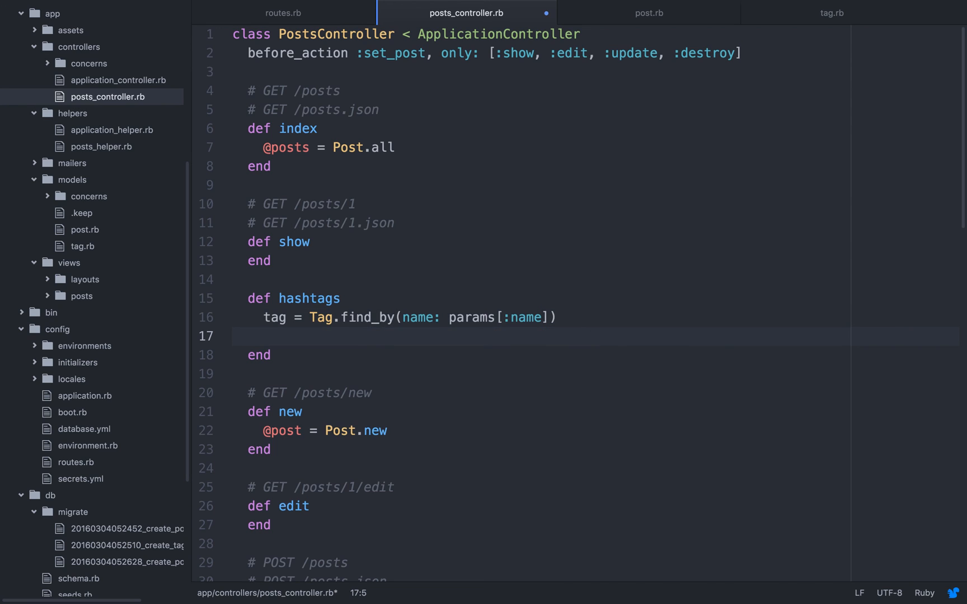
pyautogui.write('@')
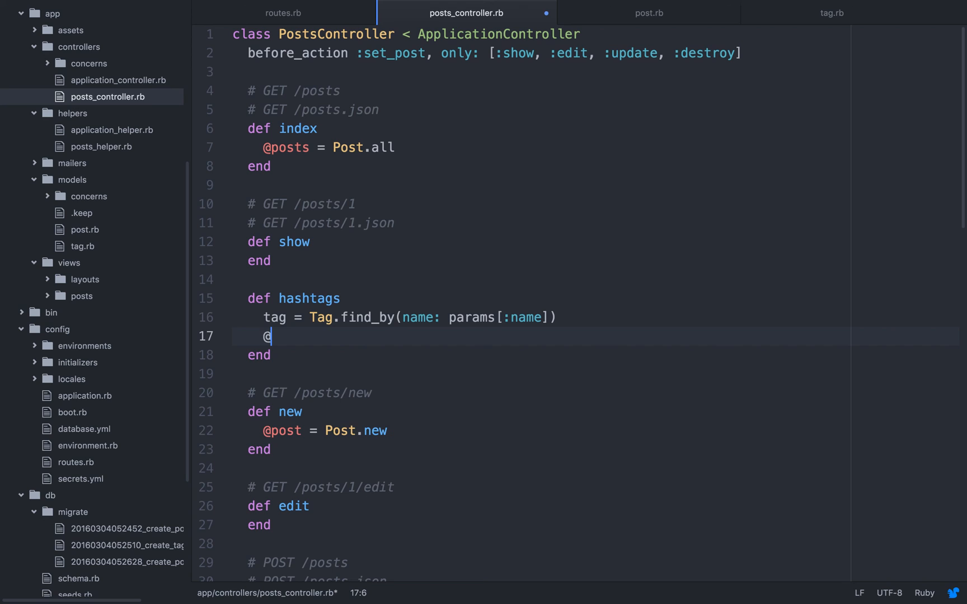
pyautogui.write('posts =')
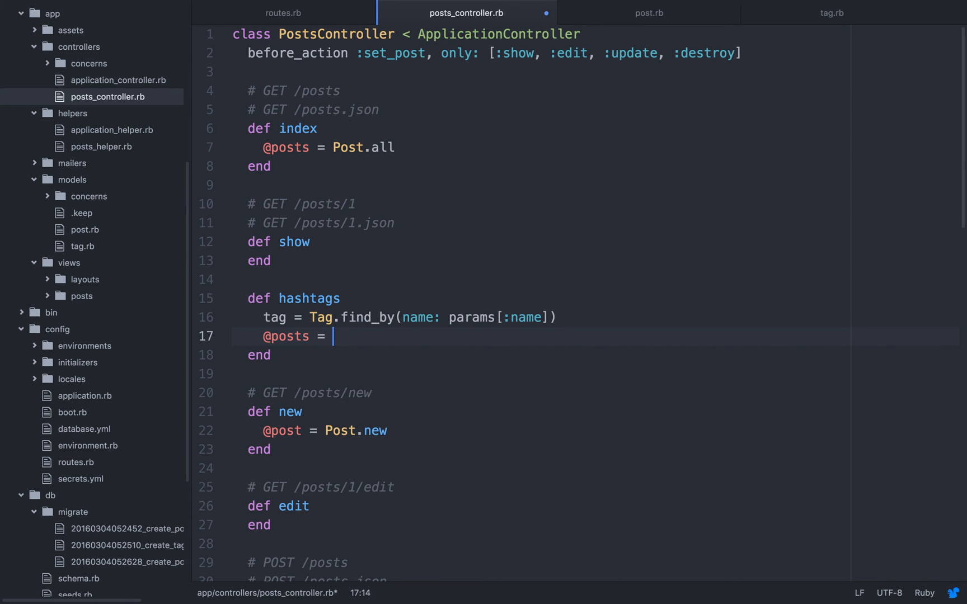
pyautogui.write('tag.p')
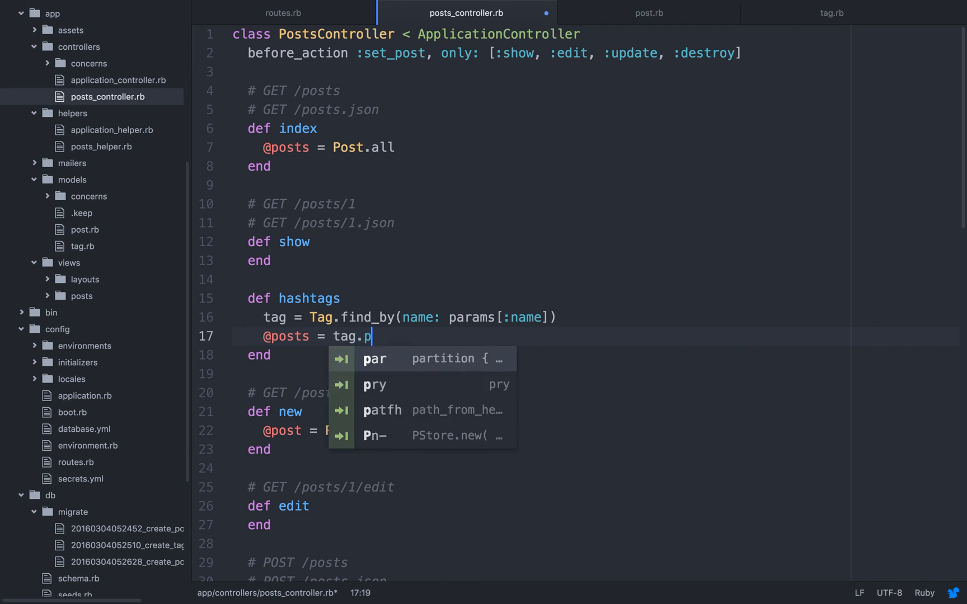
pyautogui.write('osts')
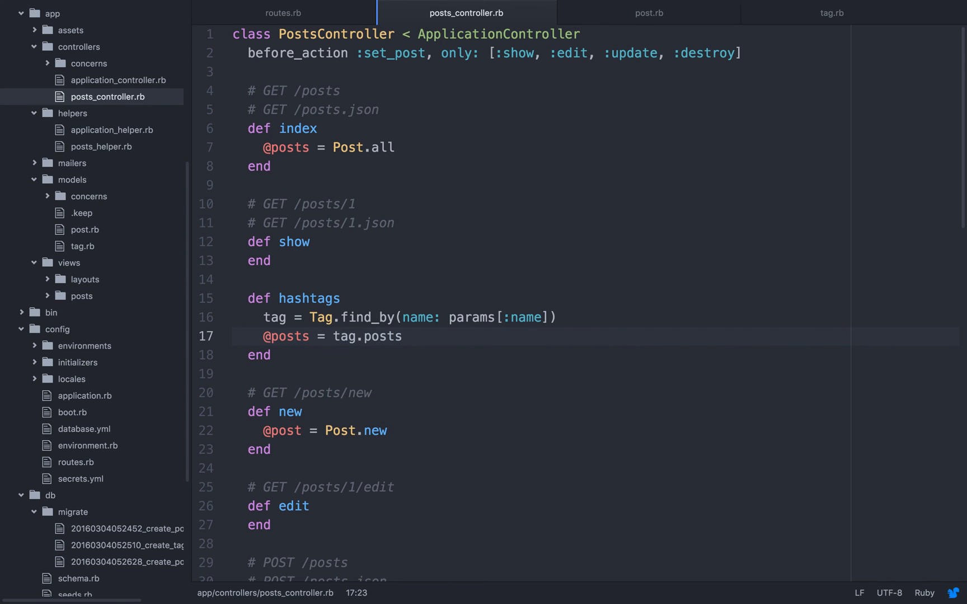
pyautogui.click(403, 335)
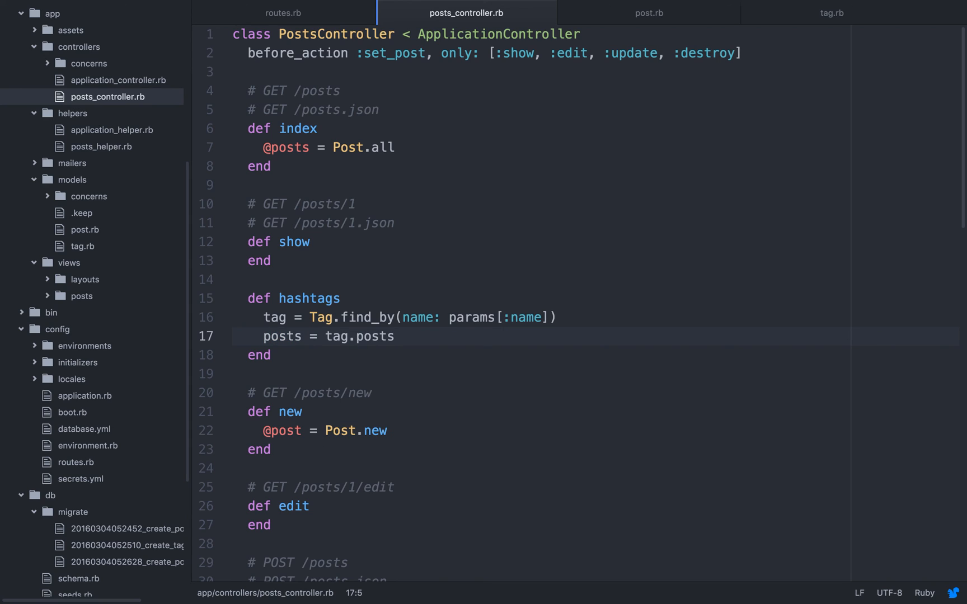
pyautogui.click(263, 336)
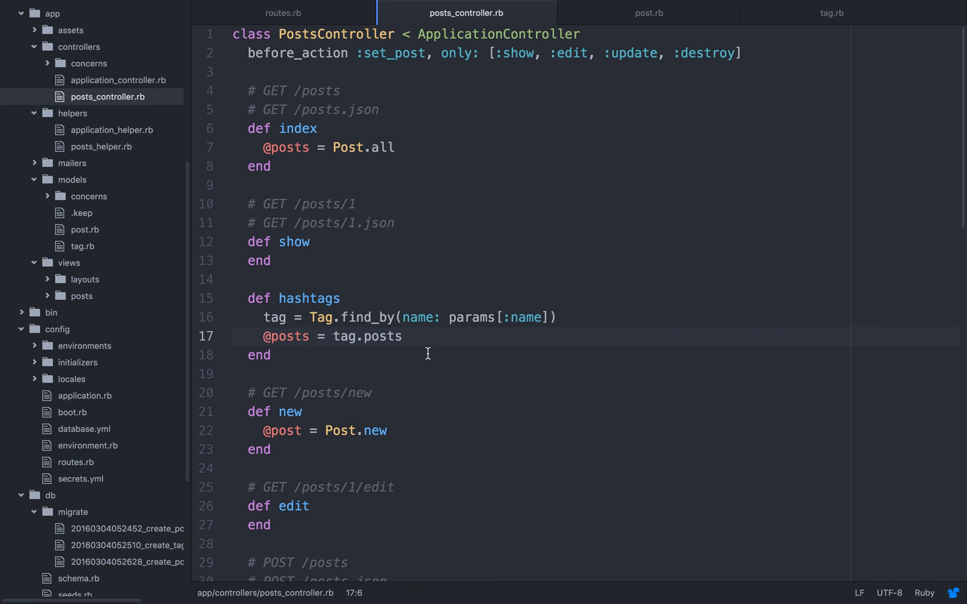
pyautogui.click(353, 336)
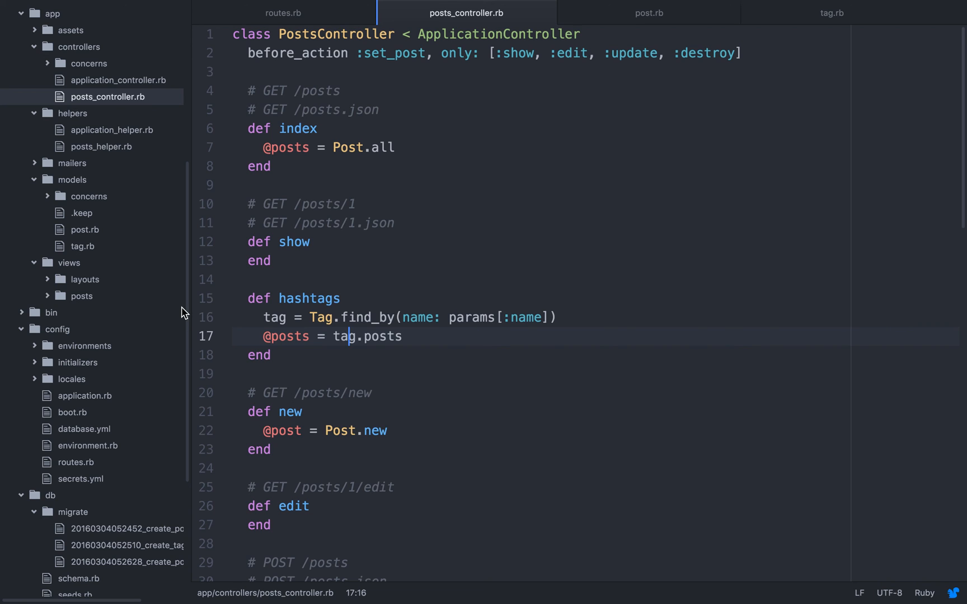
pyautogui.scroll(-3)
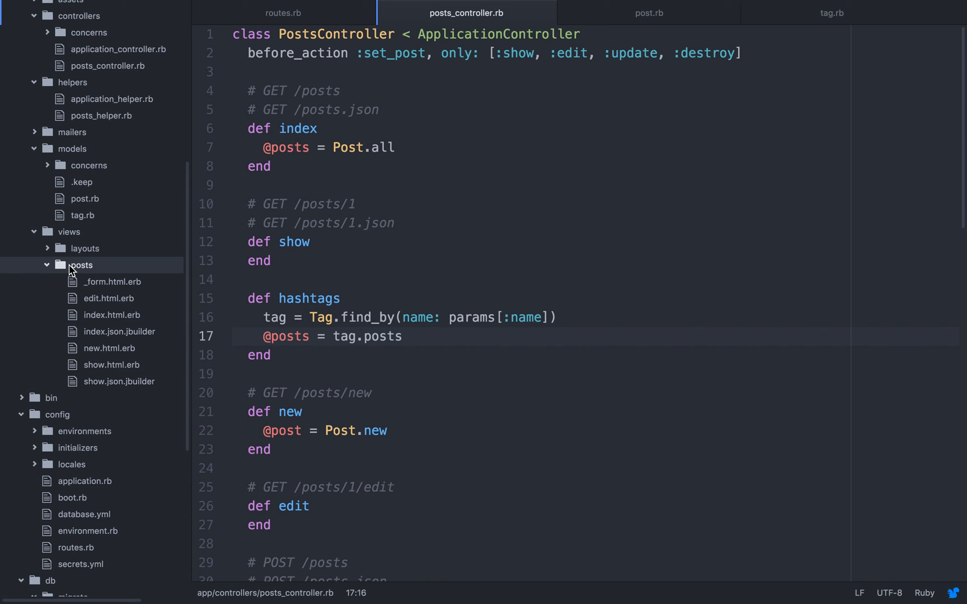
# Create a new hashtags.html.erb file in the posts views folder.
pyautogui.rightClick(80, 264)
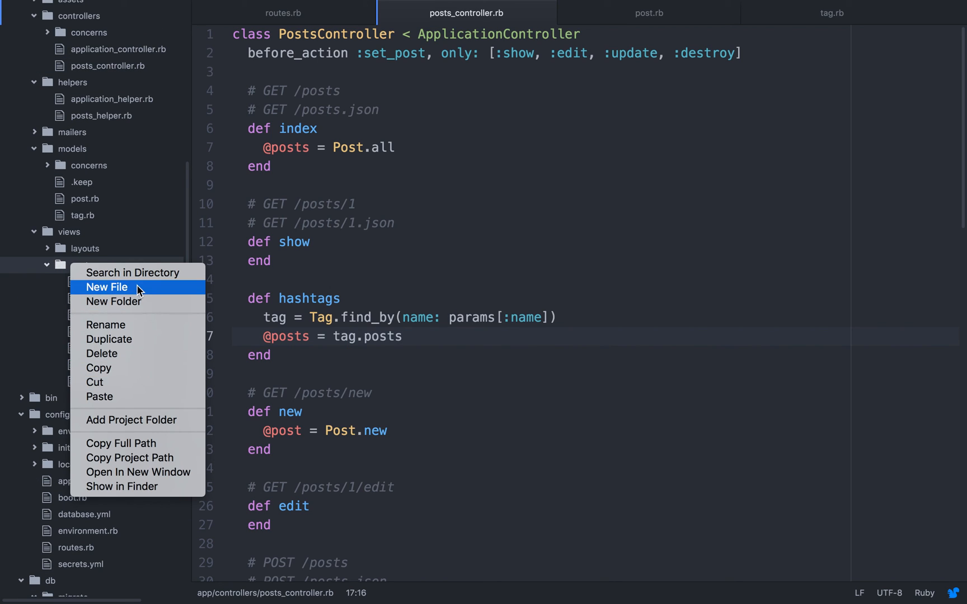
pyautogui.click(107, 288)
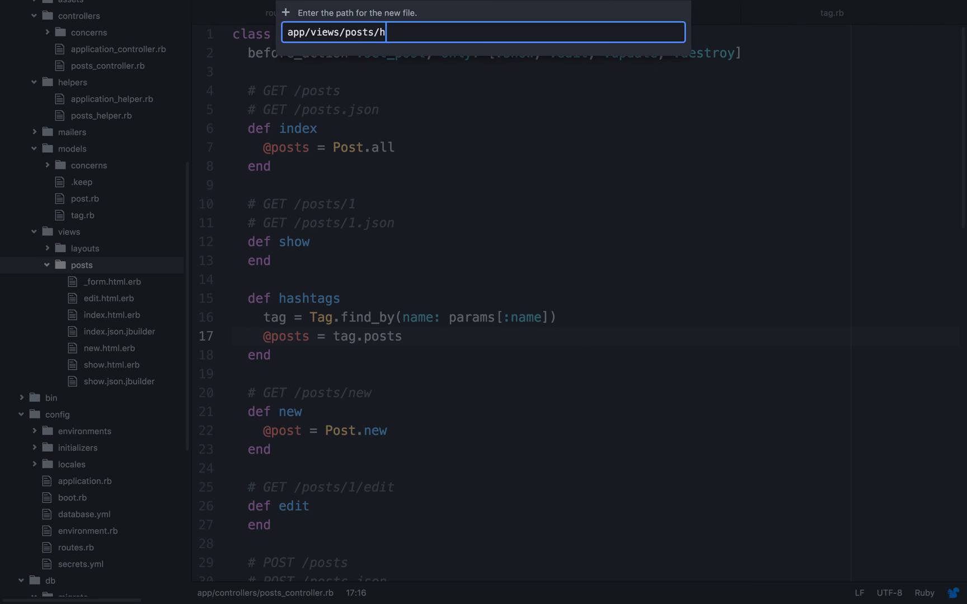
pyautogui.write('ashtags')
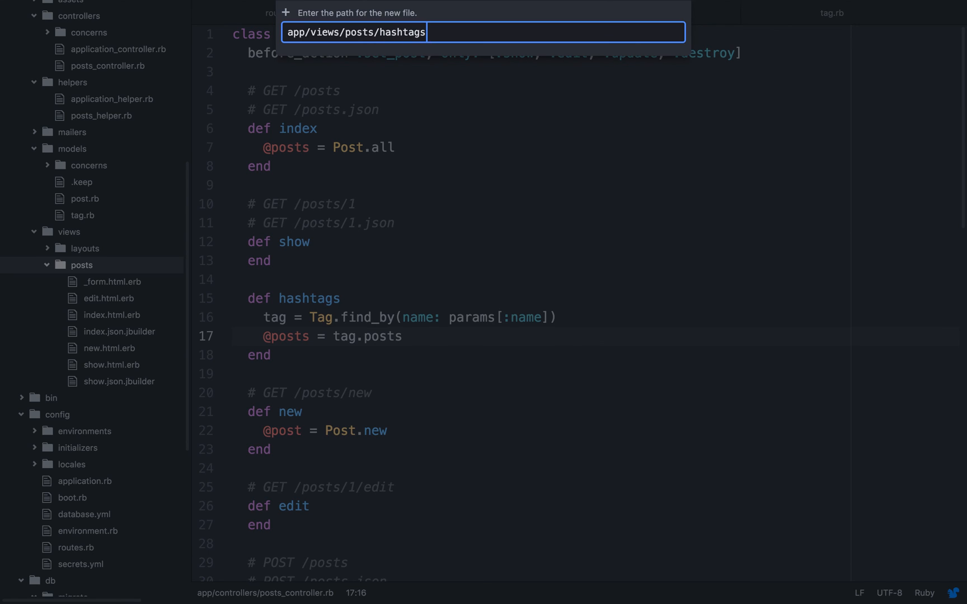
pyautogui.write('.html')
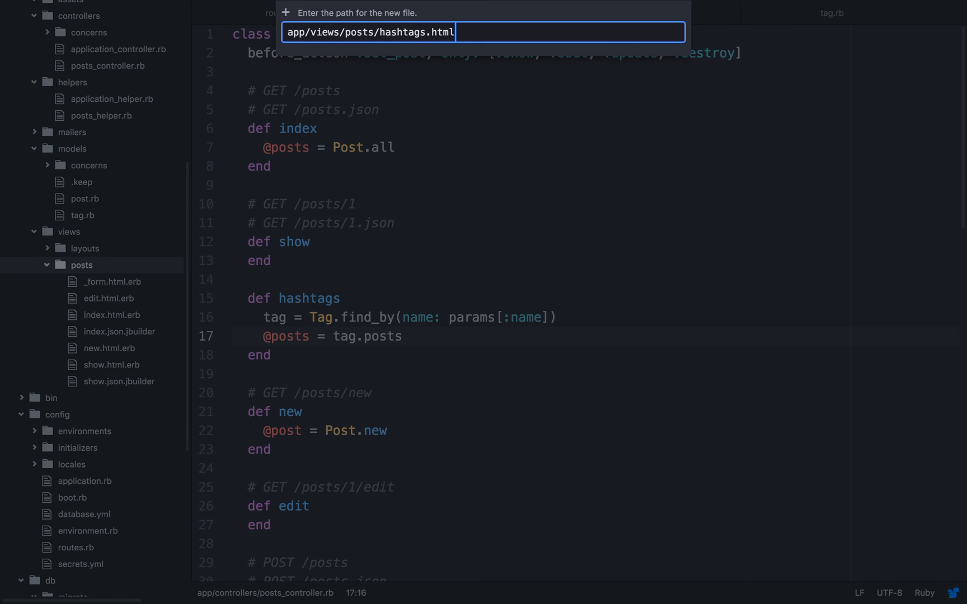
pyautogui.write('.erb')
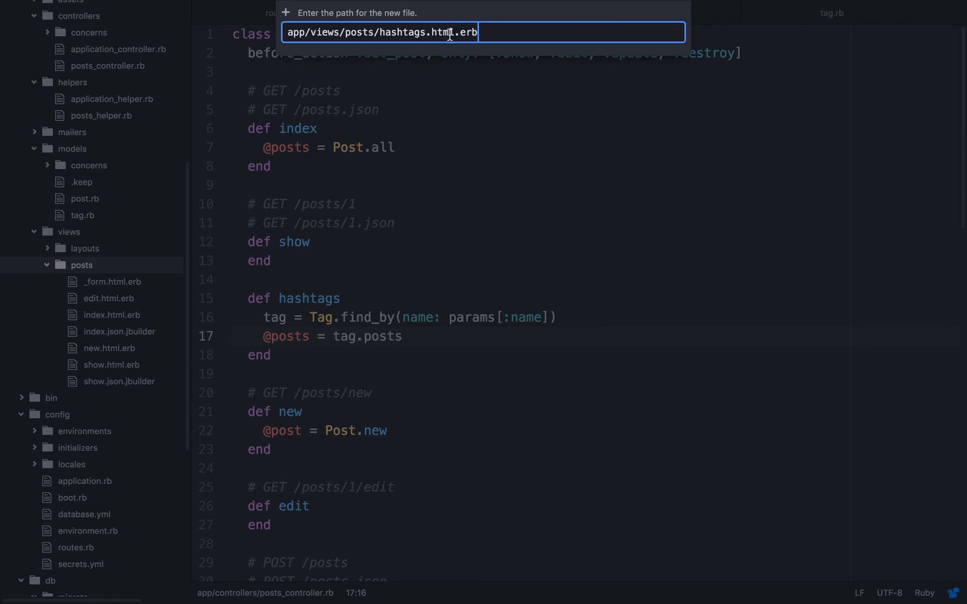
pyautogui.press('Enter')
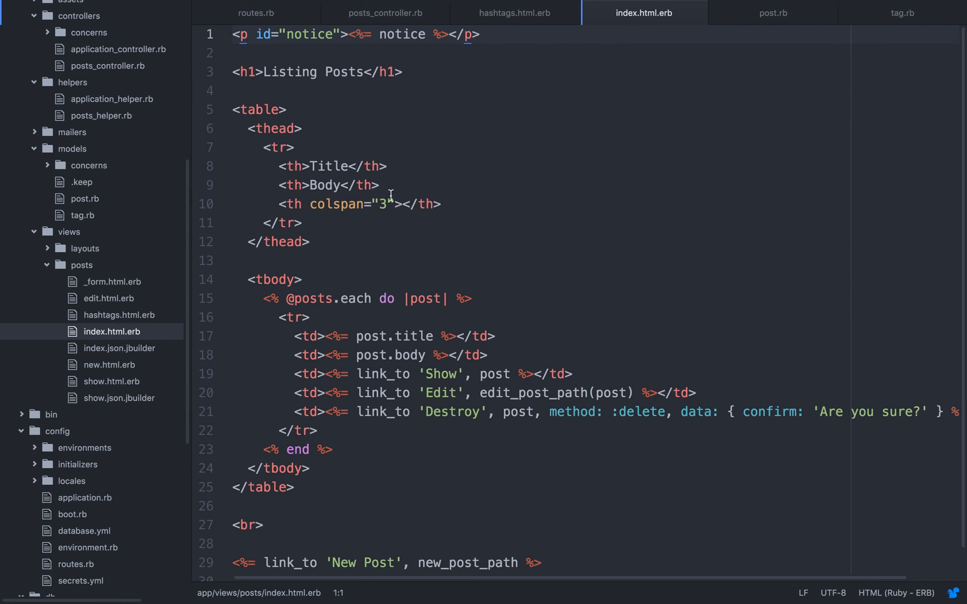
pyautogui.moveTo(461, 396)
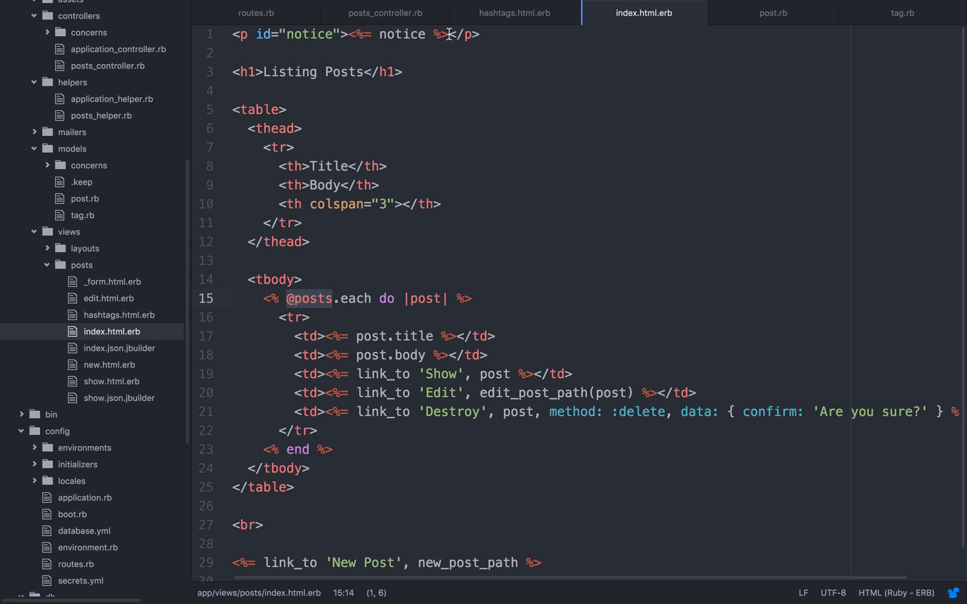
# Copy the index.html.erb listing markup into the empty hashtags.html.erb view.
pyautogui.click(384, 12)
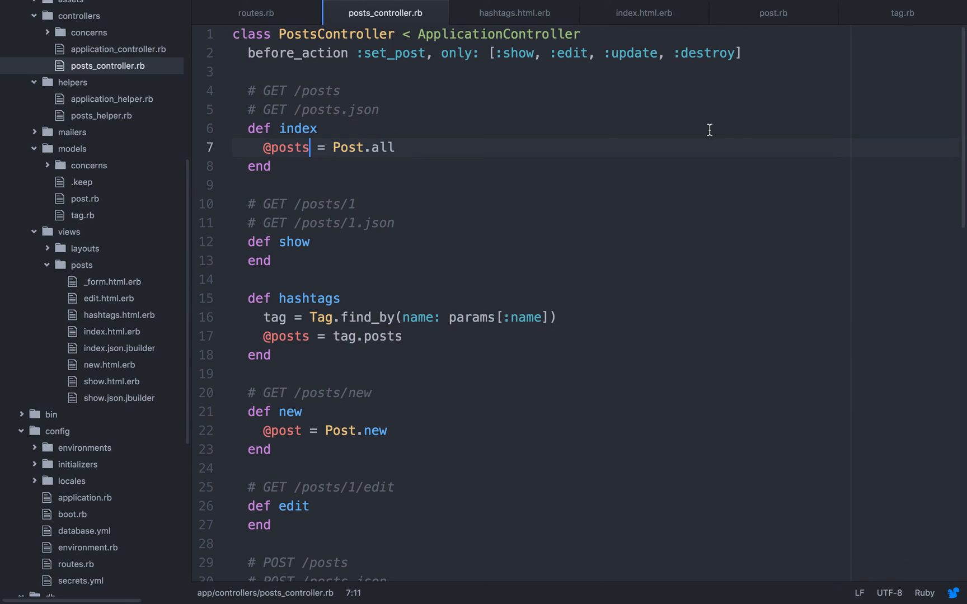
pyautogui.click(643, 12)
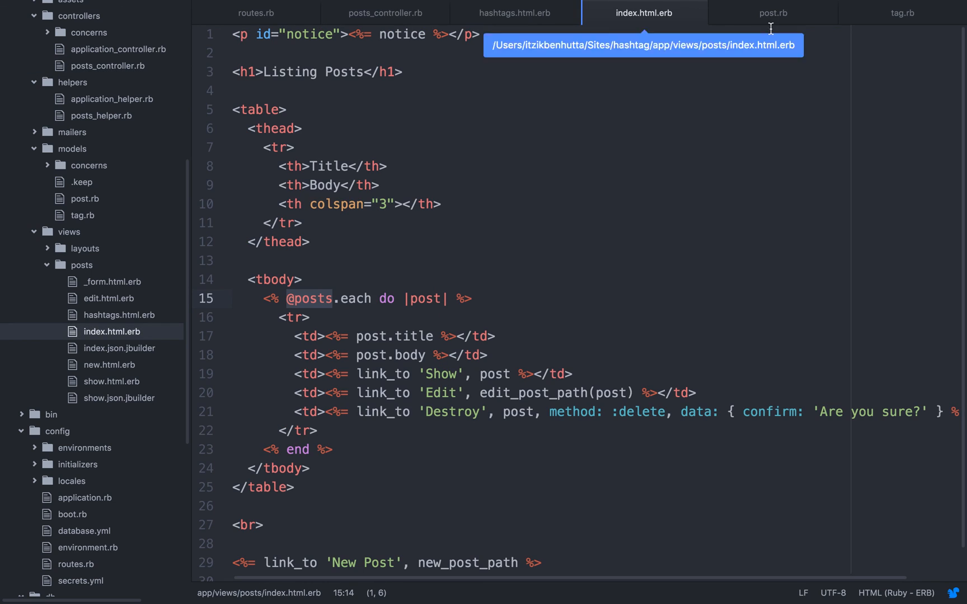
pyautogui.click(515, 13)
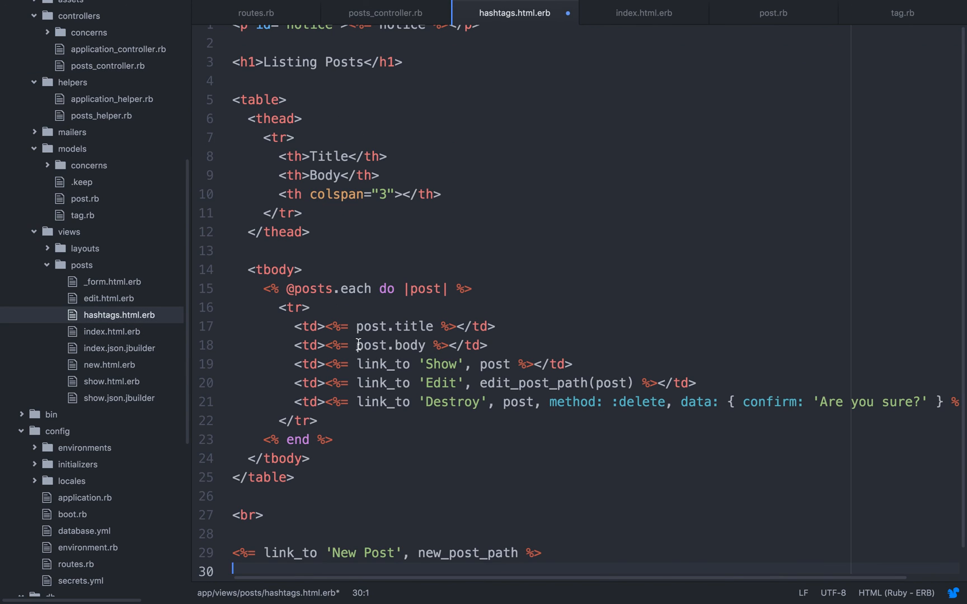
# Wrap the post body cell in render_with_hashtags(post.body) in hashtags.html.erb and save.
pyautogui.write('render_with_hashtags')
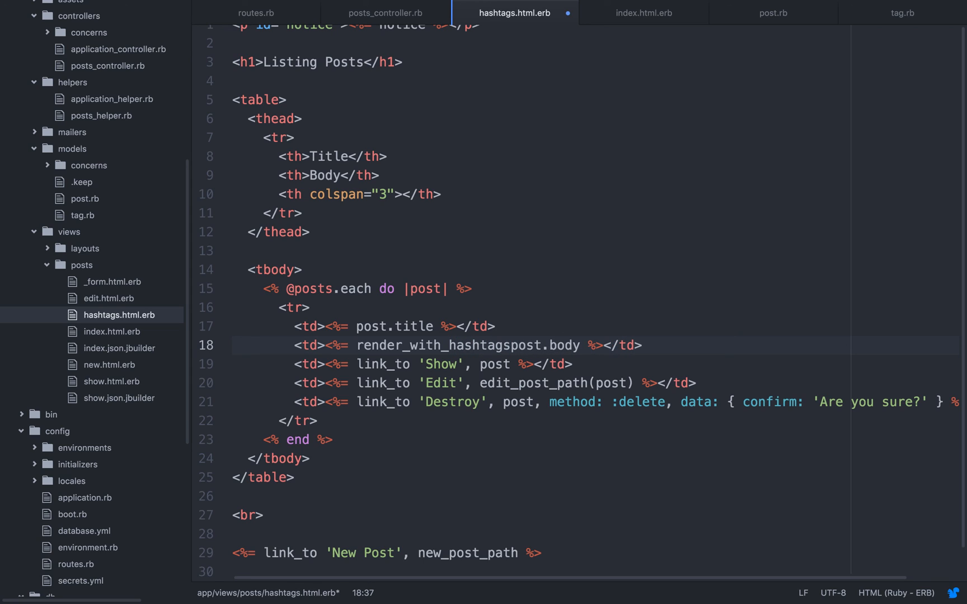
pyautogui.doubleClick(545, 346)
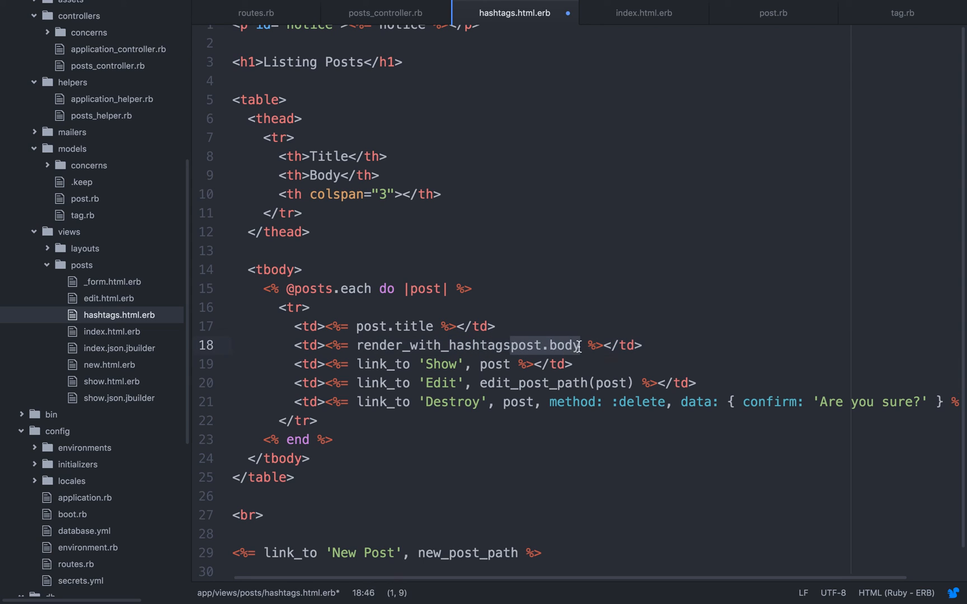
pyautogui.write('(')
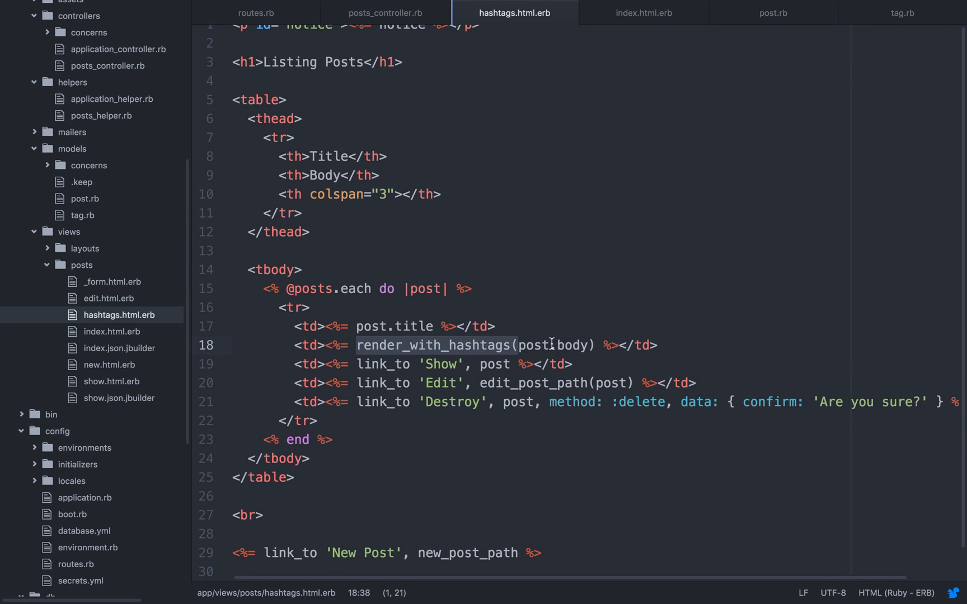
pyautogui.write('.')
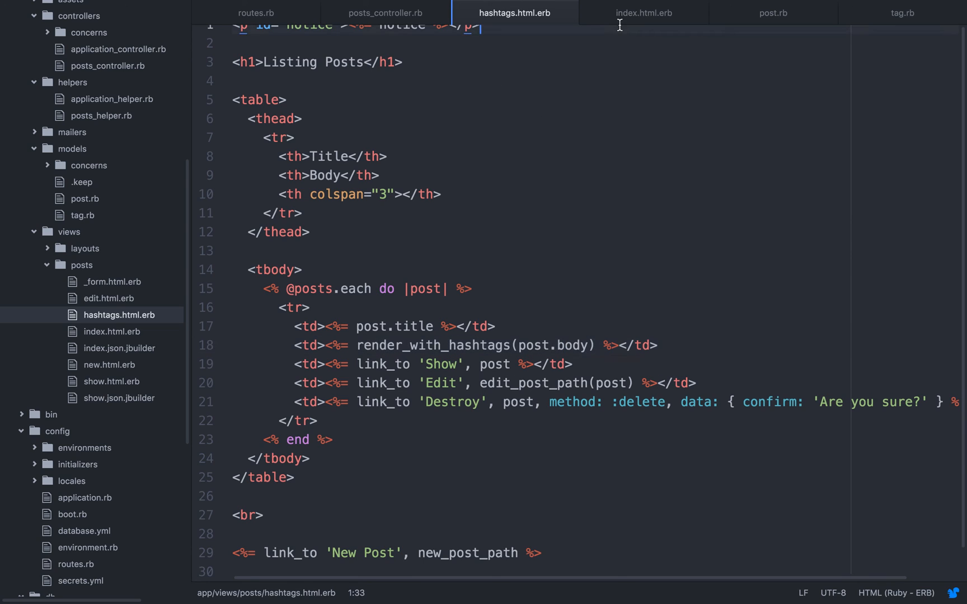
# Apply the same render_with_hashtags(post.body) wrap to index.html.erb.
pyautogui.click(643, 12)
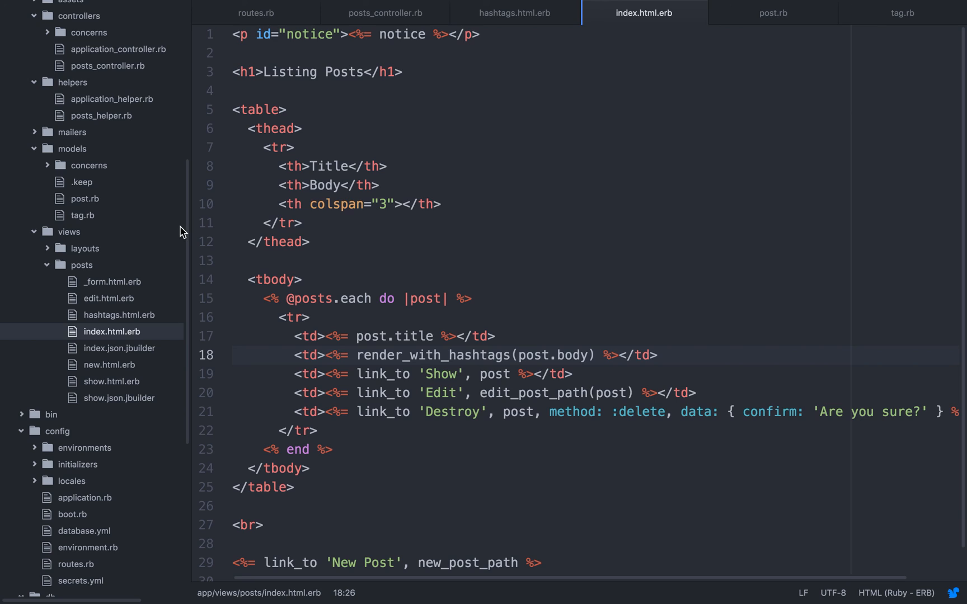
pyautogui.click(101, 115)
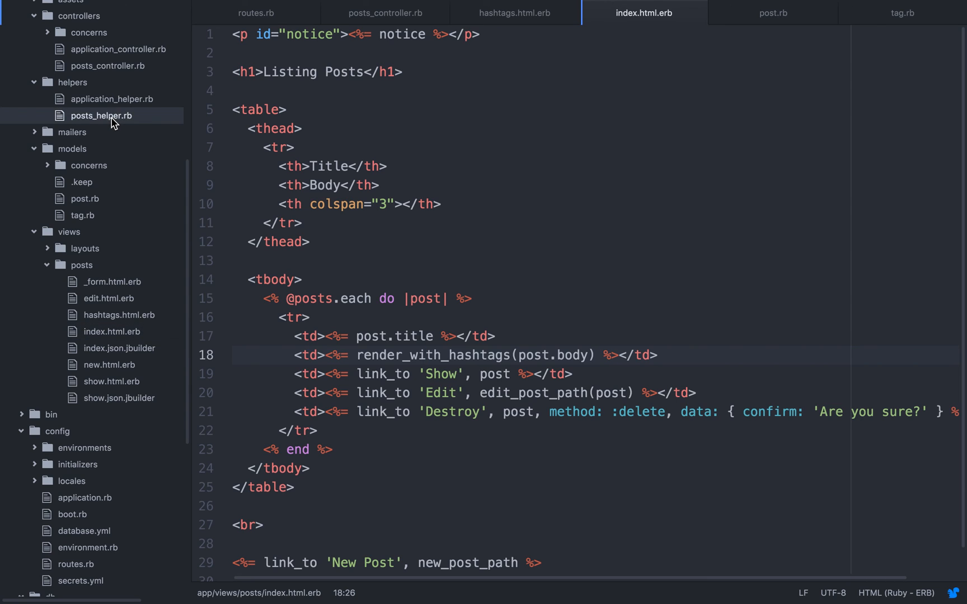
# Define def render_with_hashtags(body) in PostsHelper within posts_helper.rb.
pyautogui.click(102, 115)
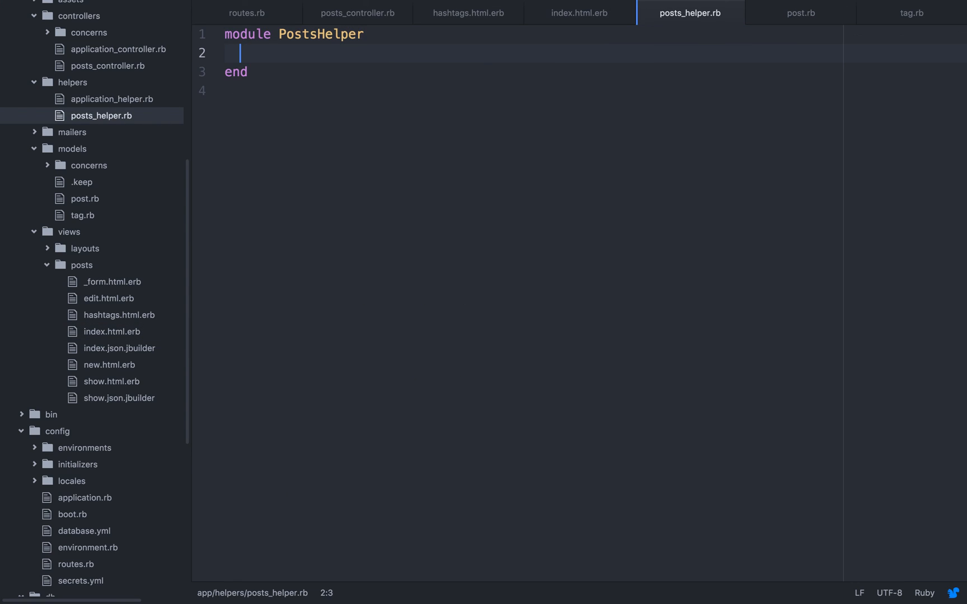
pyautogui.write('def')
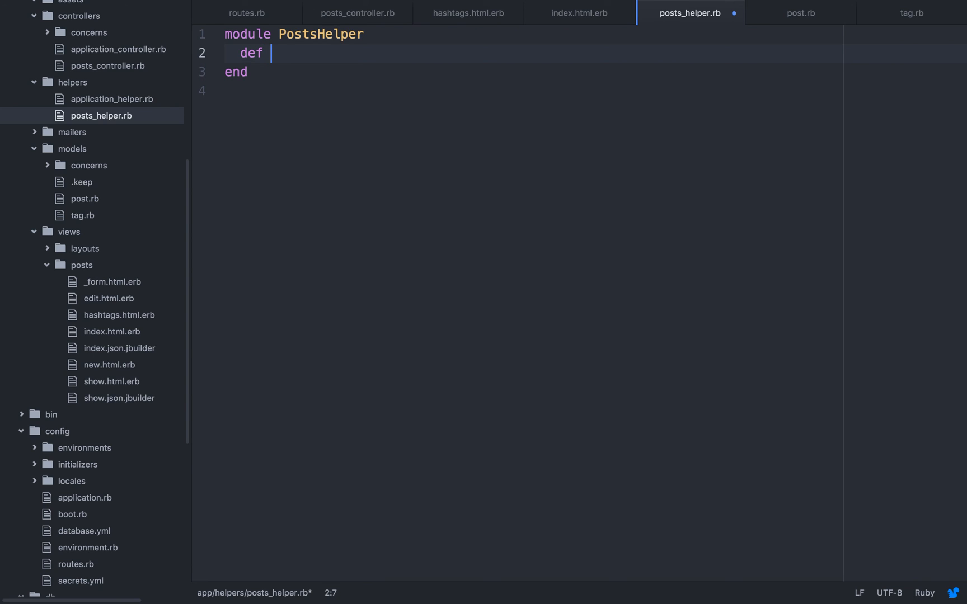
pyautogui.write('render_with_hashtags')
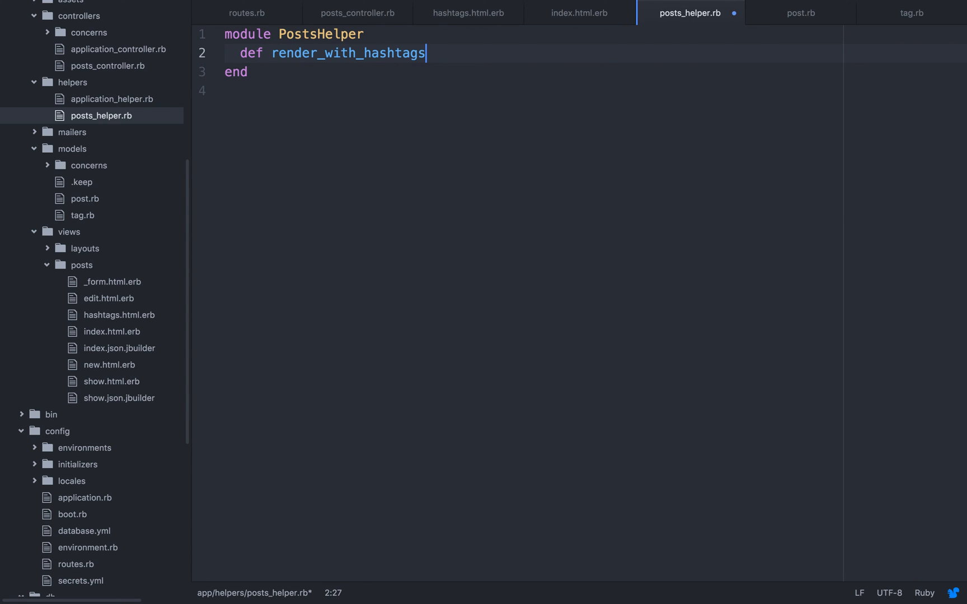
pyautogui.write('()')
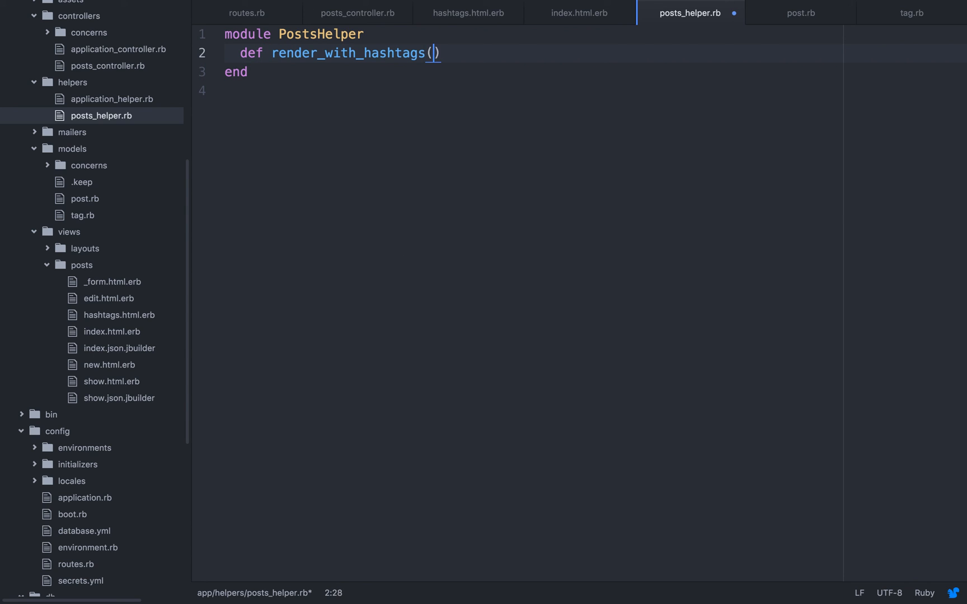
pyautogui.write('body')
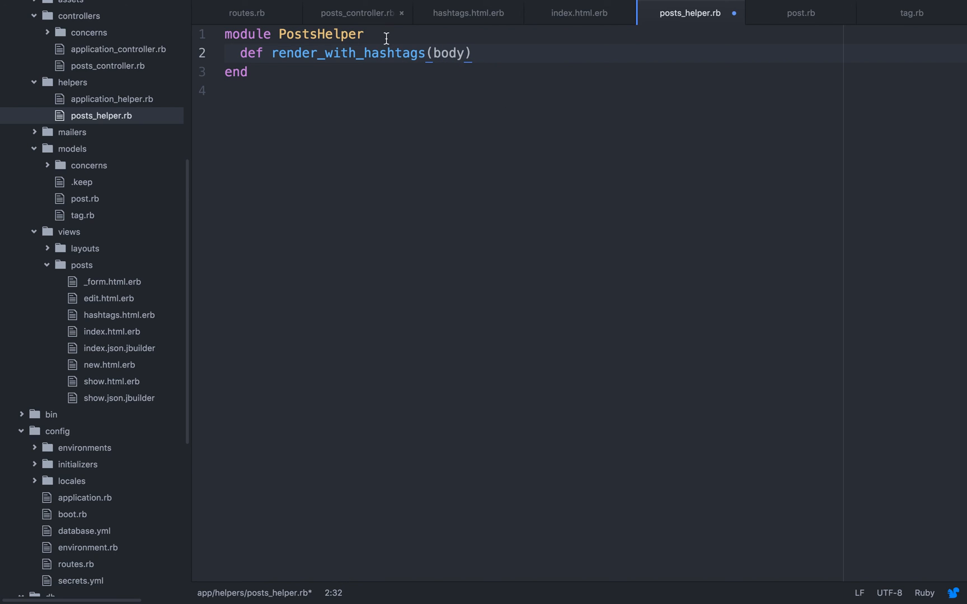
# Check the index body cell and the hashtag regex in post.rb, returning to the helper.
pyautogui.click(577, 12)
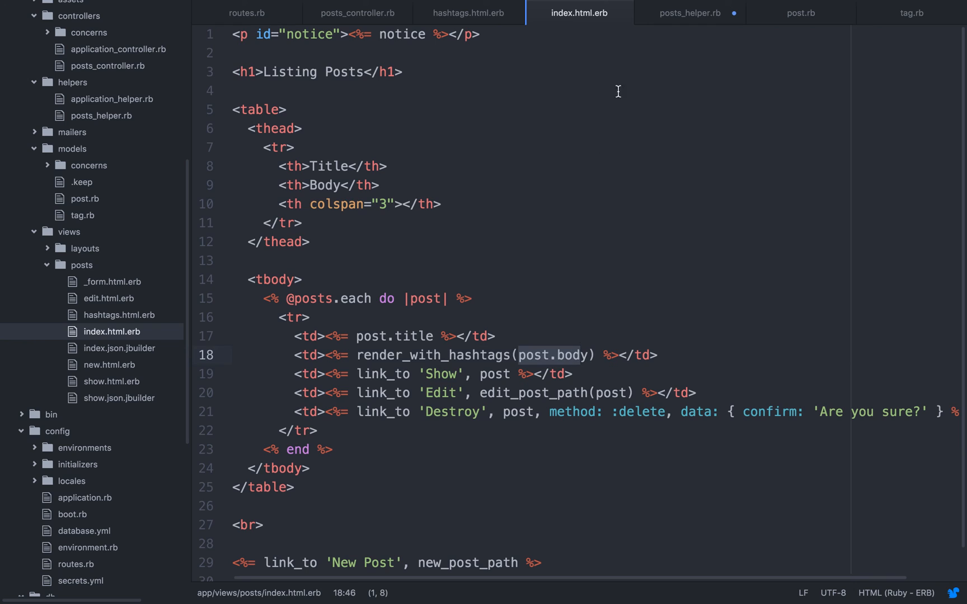
pyautogui.click(690, 12)
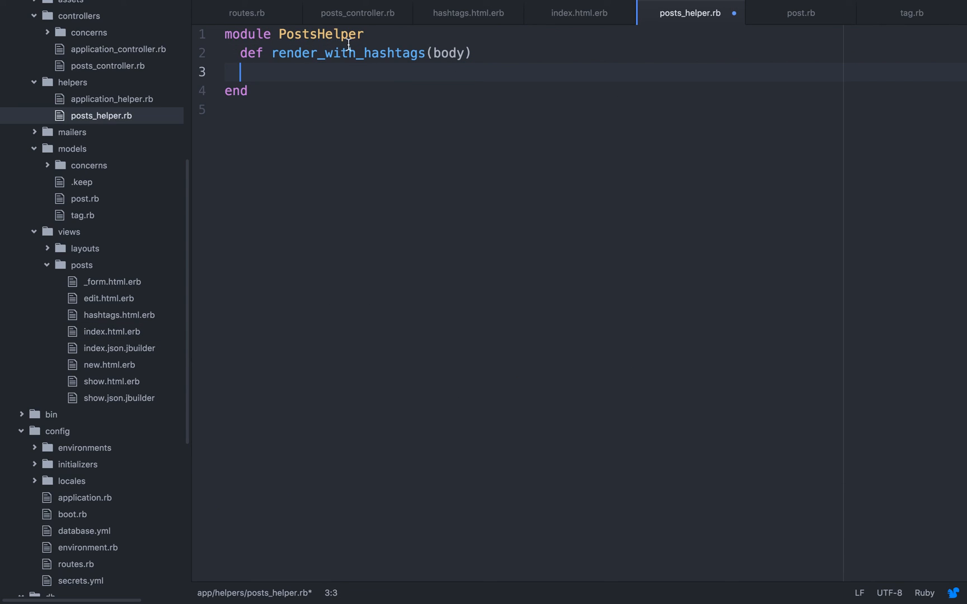
pyautogui.moveTo(801, 14)
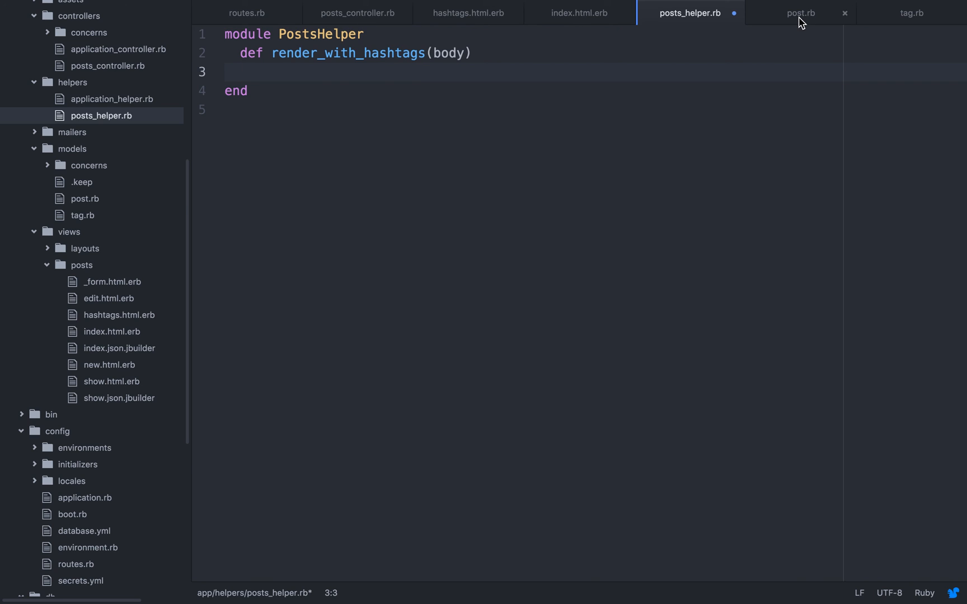
pyautogui.click(800, 12)
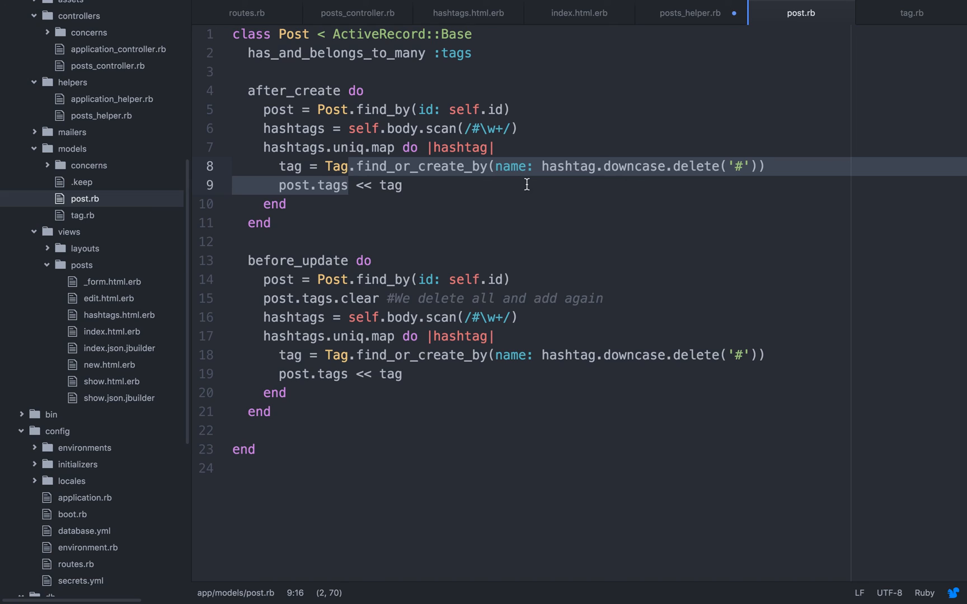
pyautogui.moveTo(459, 129)
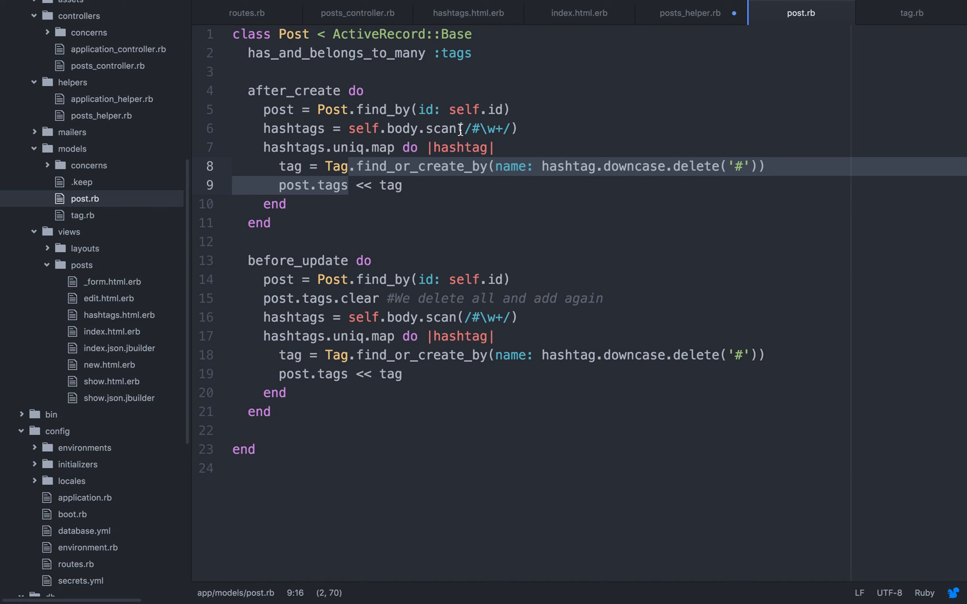
pyautogui.click(521, 128)
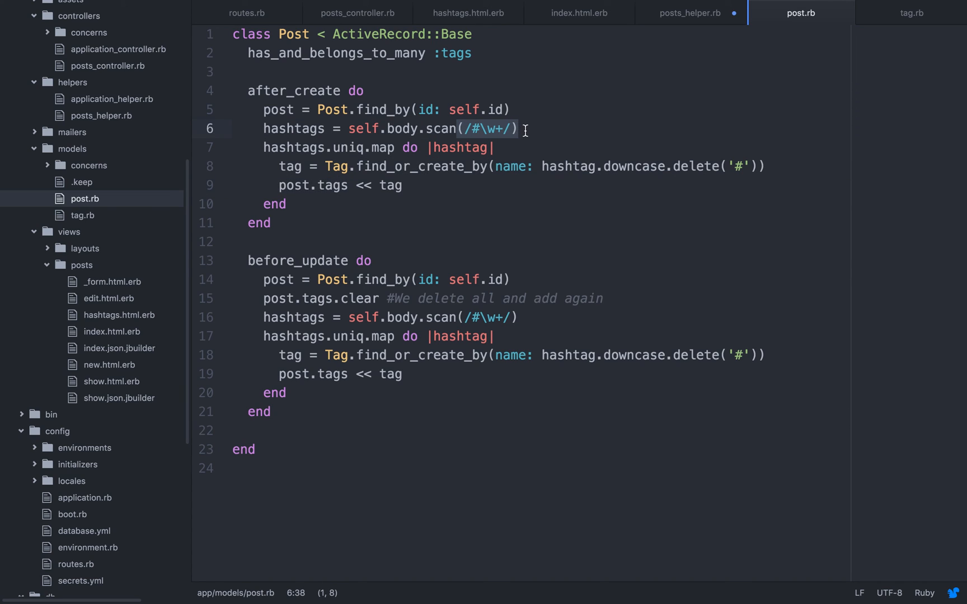
pyautogui.moveTo(691, 28)
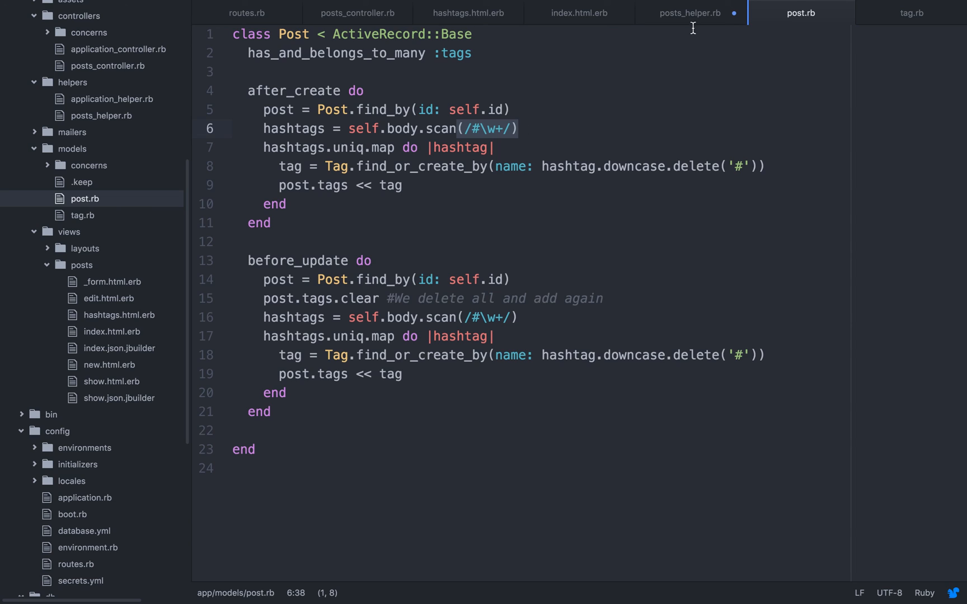
pyautogui.click(690, 12)
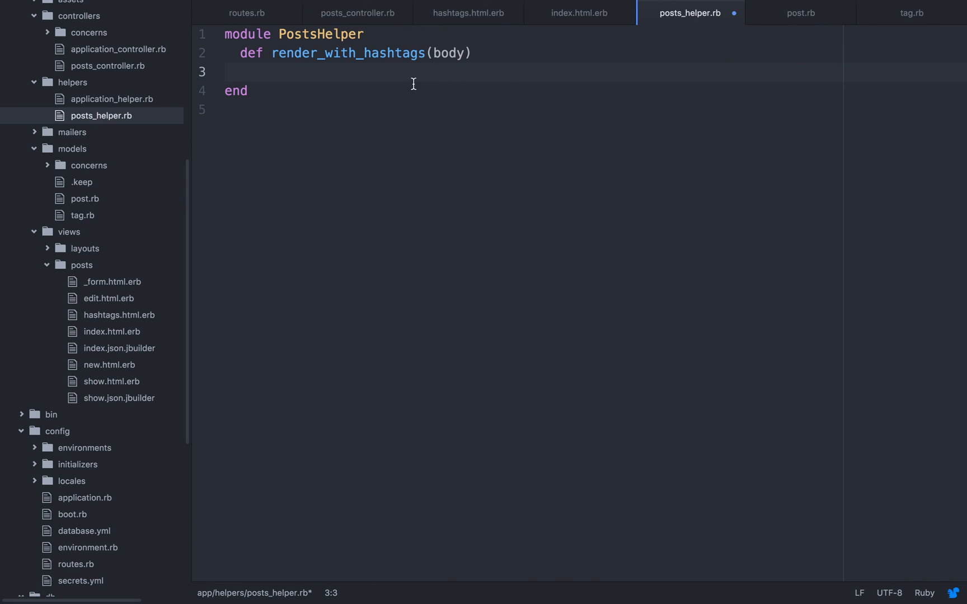
# Write body.gsub(/#\w+/) { |word| } inside render_with_hashtags, closing the method with end.
pyautogui.write('end')
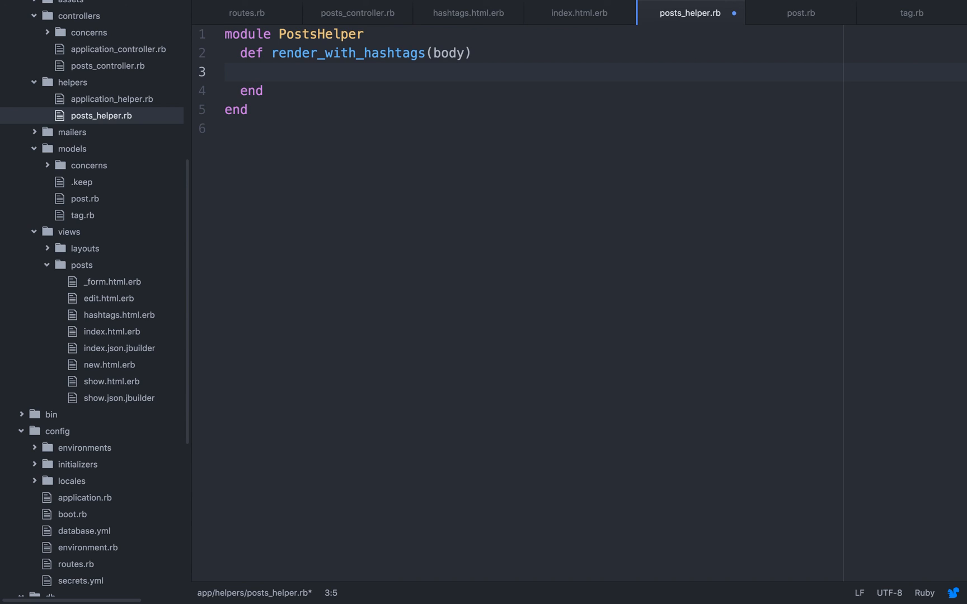
pyautogui.click(256, 71)
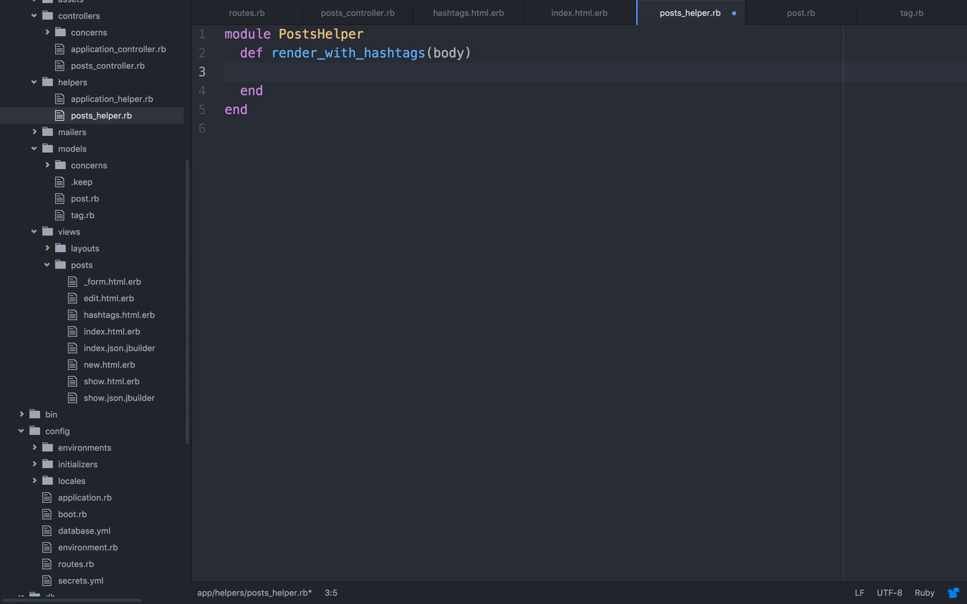
pyautogui.write('body.')
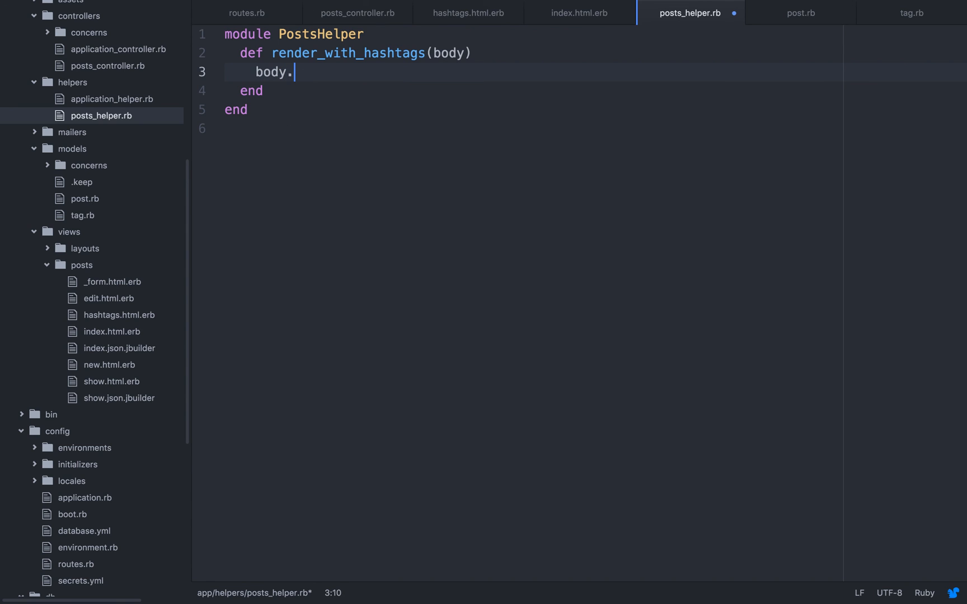
pyautogui.write('content')
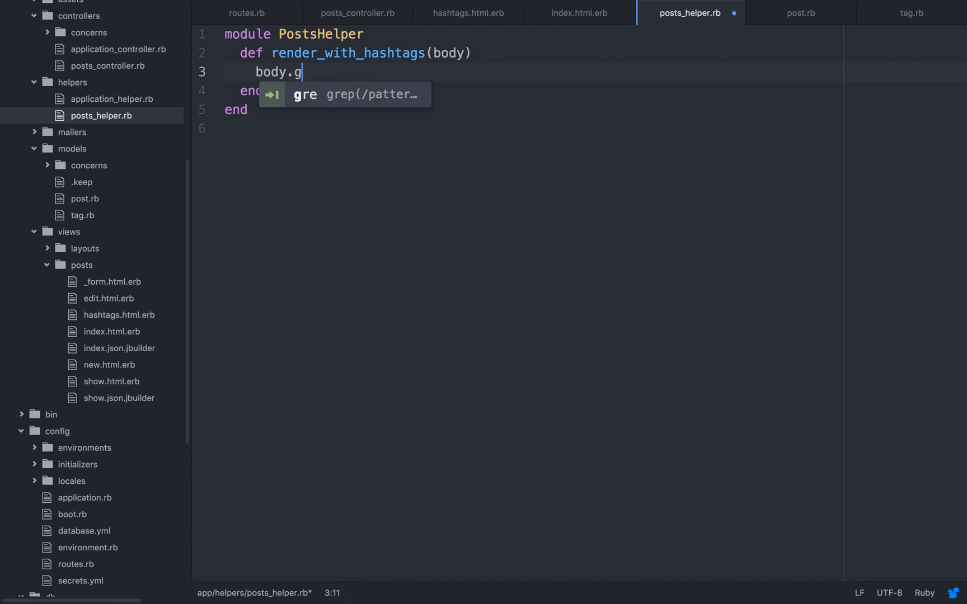
pyautogui.write('sub(/#\\w+/)')
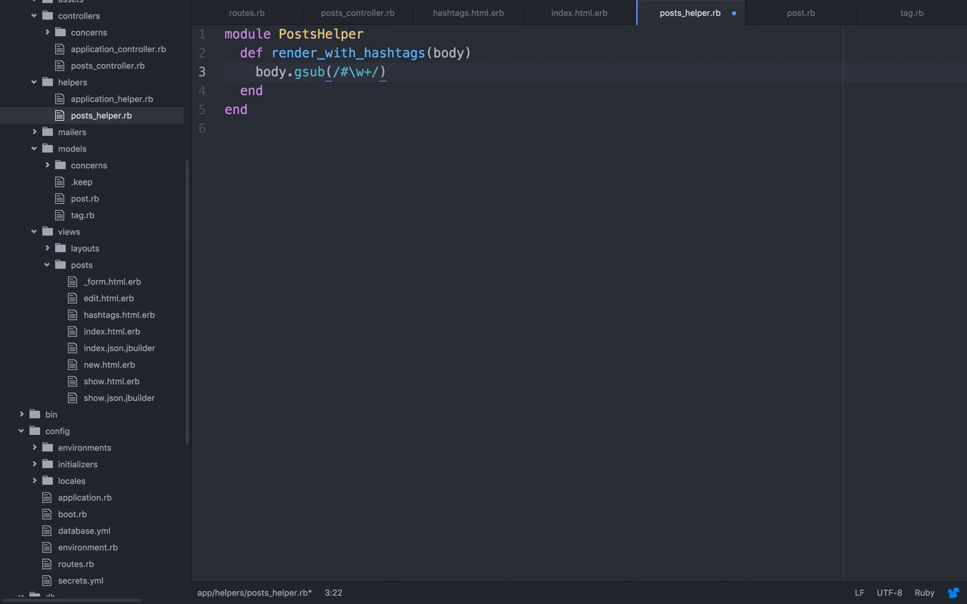
pyautogui.write('{}')
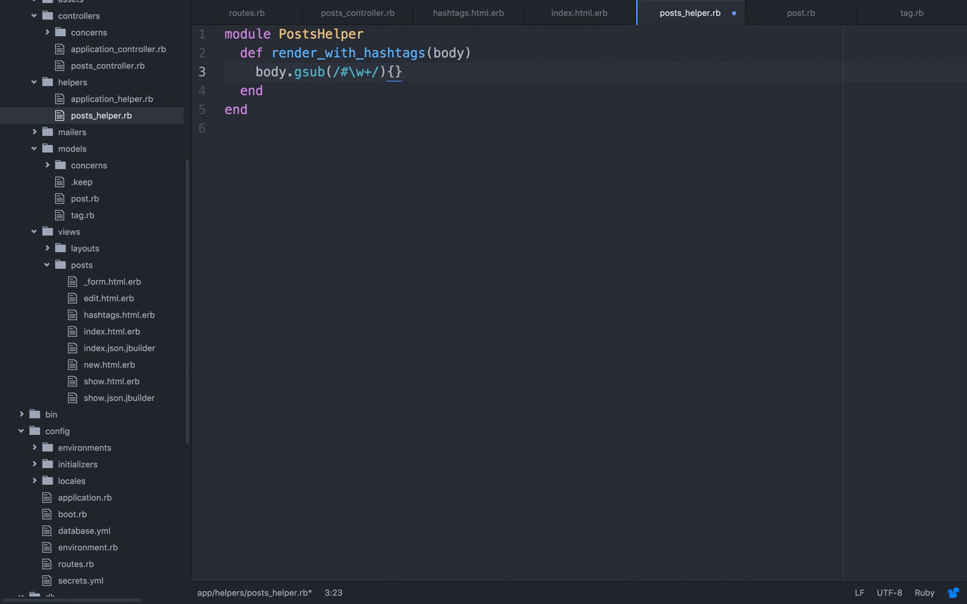
pyautogui.write('wo')
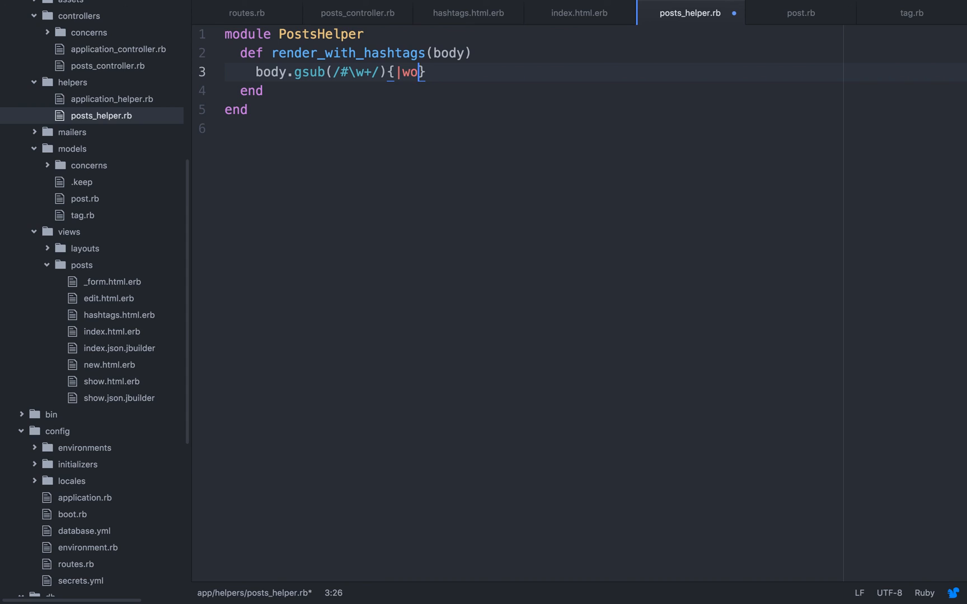
pyautogui.write('rd|')
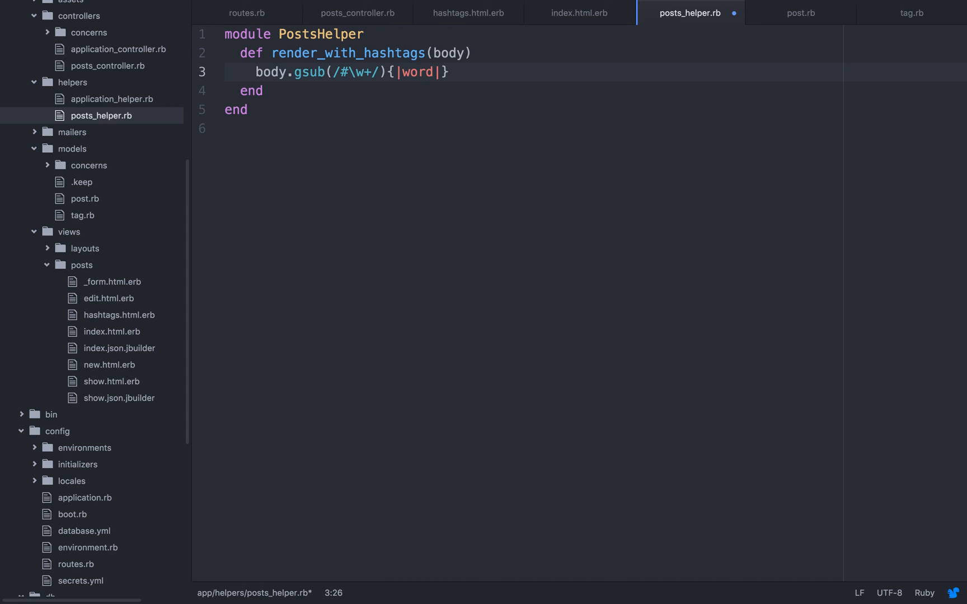
# Have the block return link_to word, "/posts/hashtag/#{...}" for each hashtag.
pyautogui.click(419, 71)
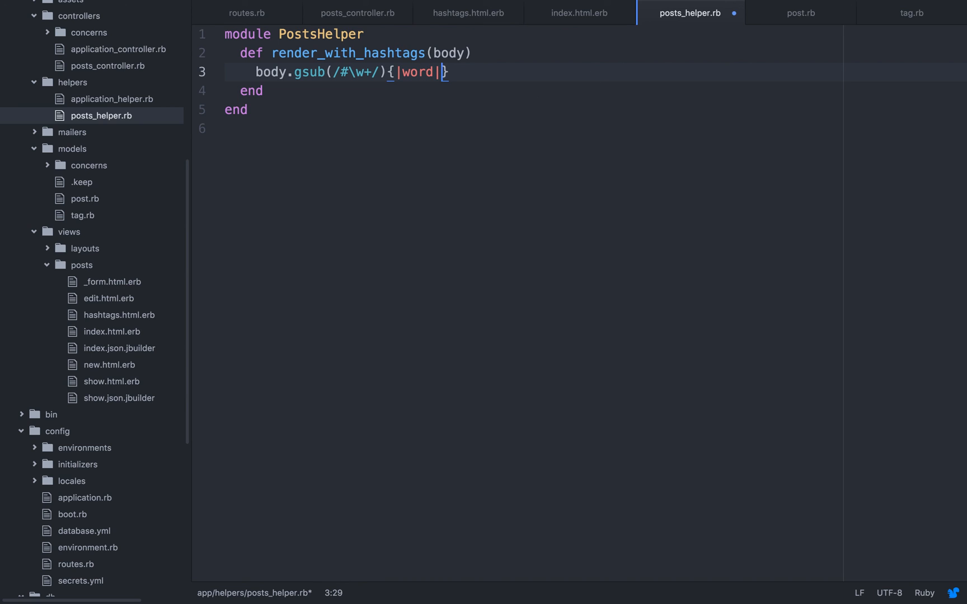
pyautogui.write('link')
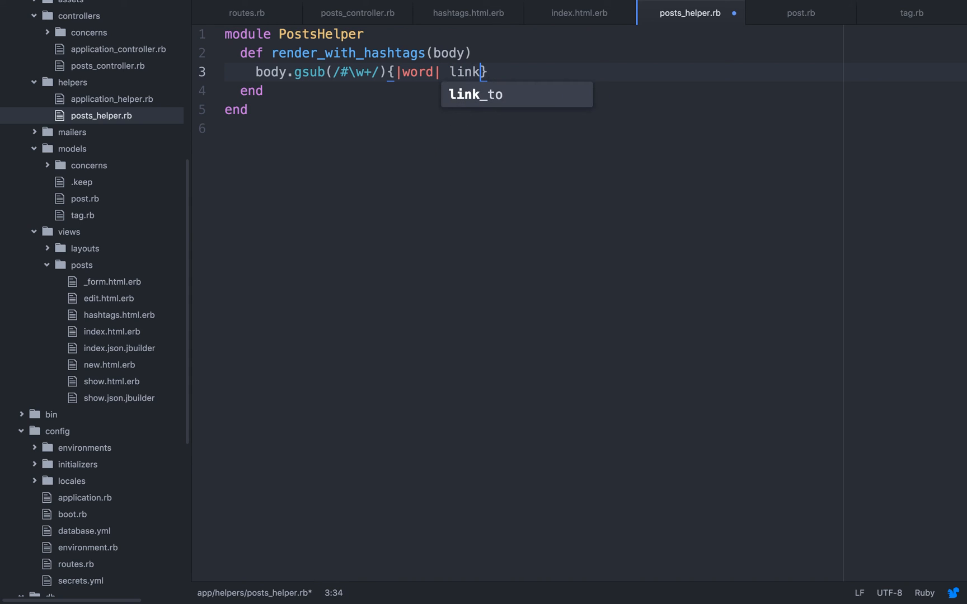
pyautogui.write('_to')
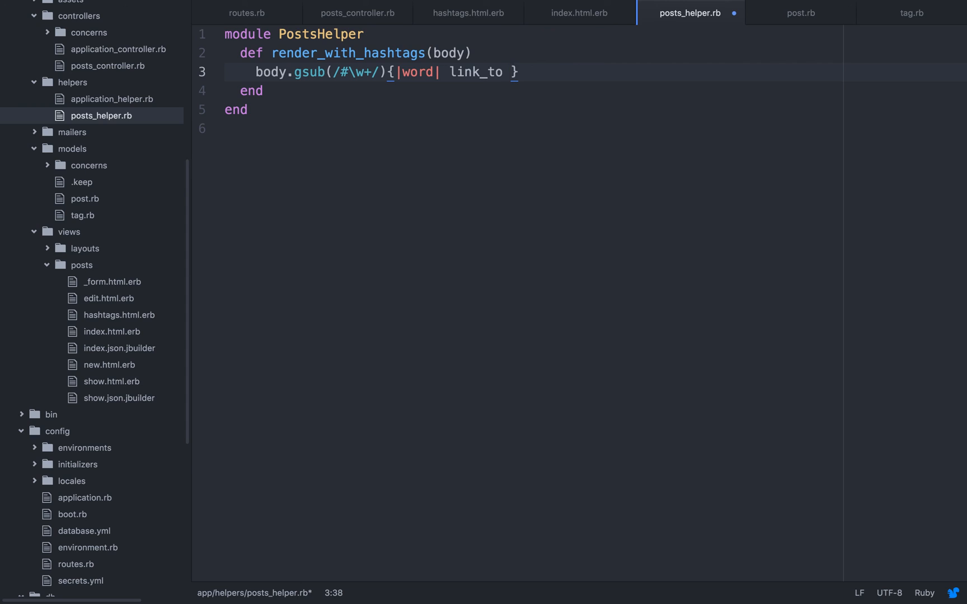
pyautogui.write('word, "/posts')
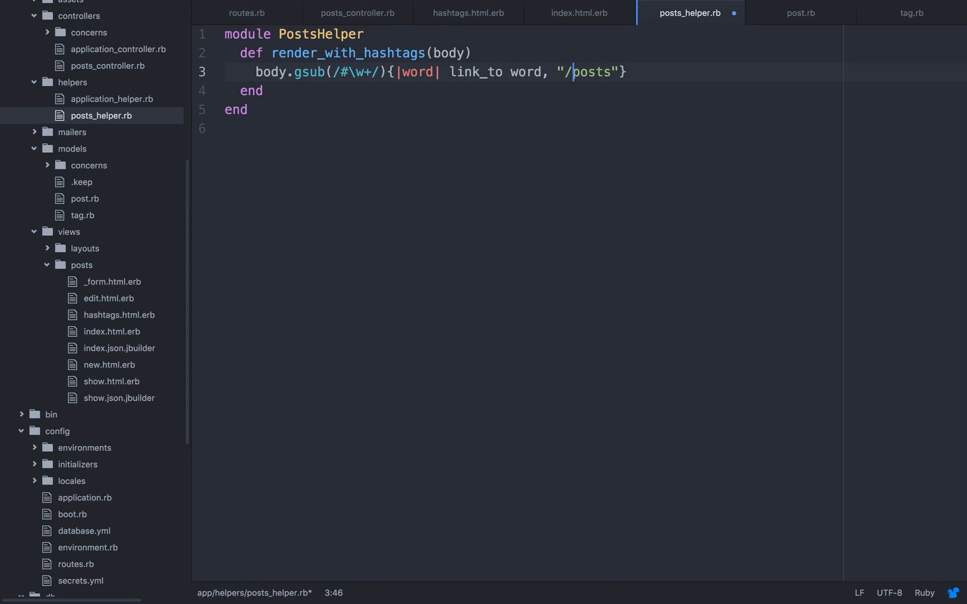
pyautogui.click(612, 71)
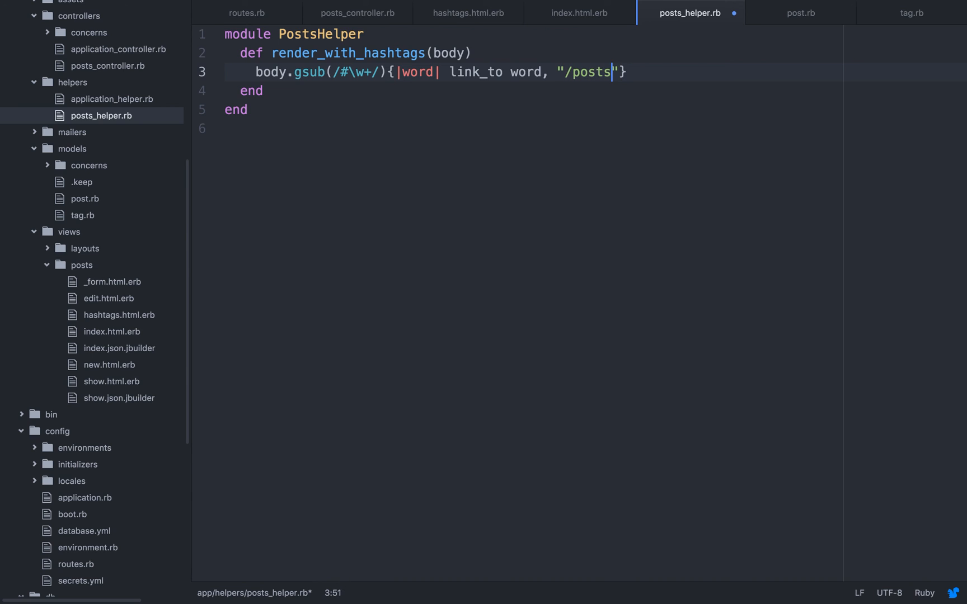
pyautogui.write('h')
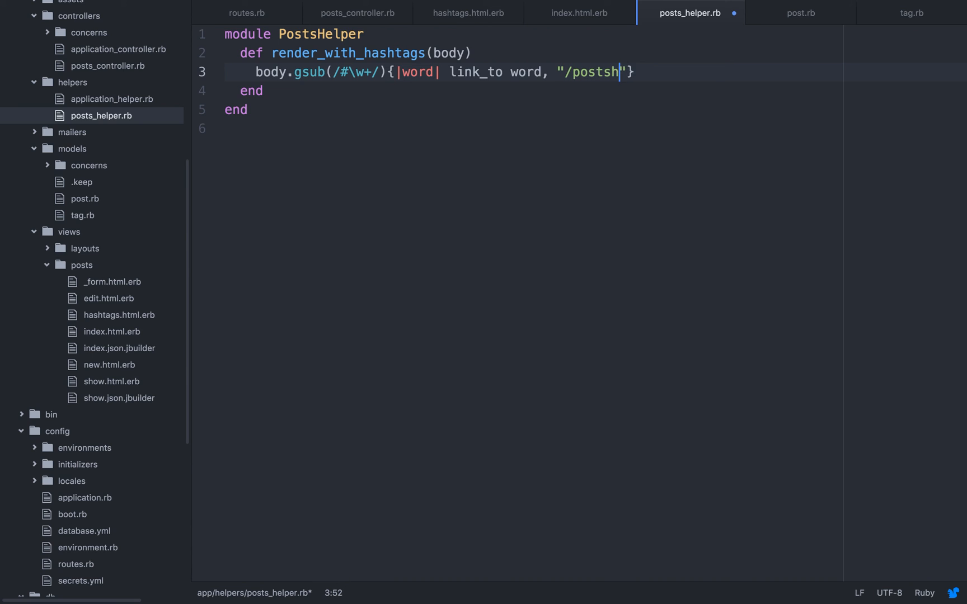
pyautogui.write('ashtag')
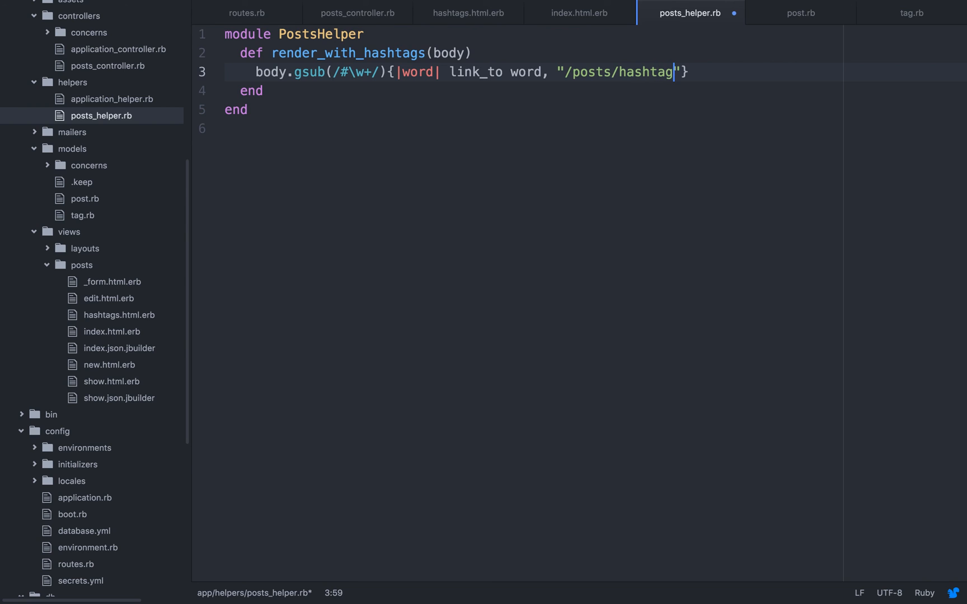
pyautogui.write('#{}')
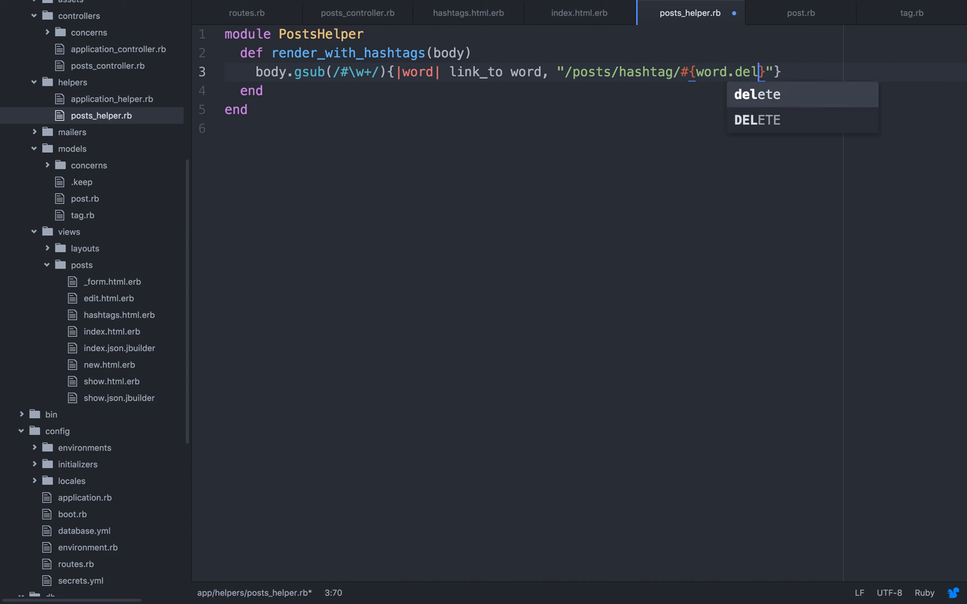
# Interpolate word.delete('#') into the link path, append .html_safe, and save the helper.
pyautogui.write('ete')
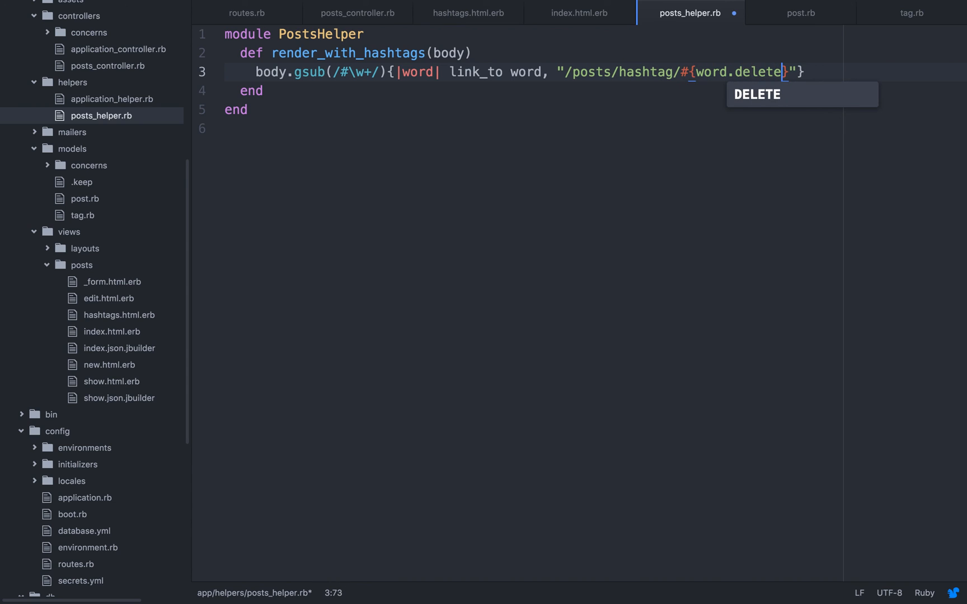
pyautogui.write("('')")
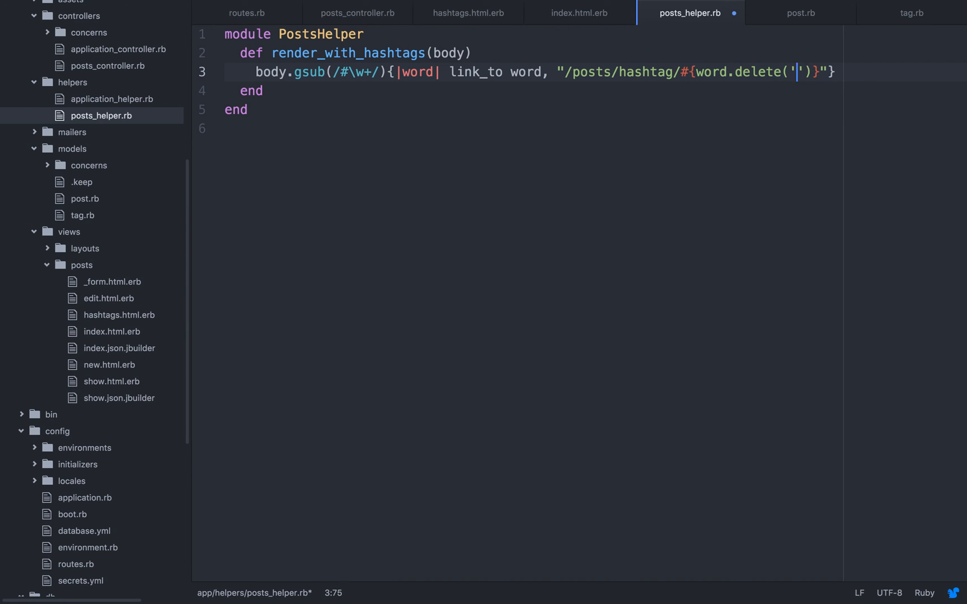
pyautogui.write('#{}')
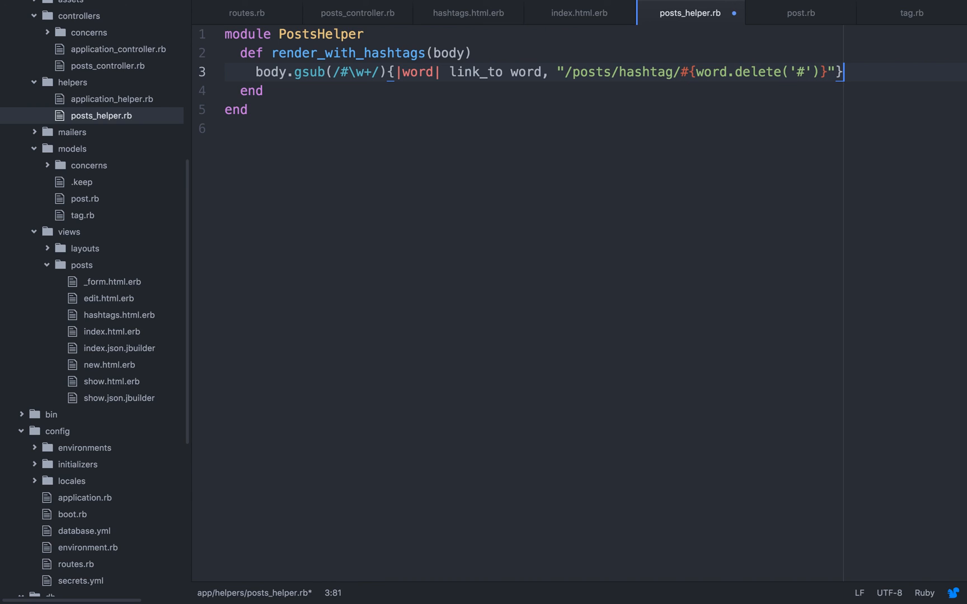
pyautogui.write('.html')
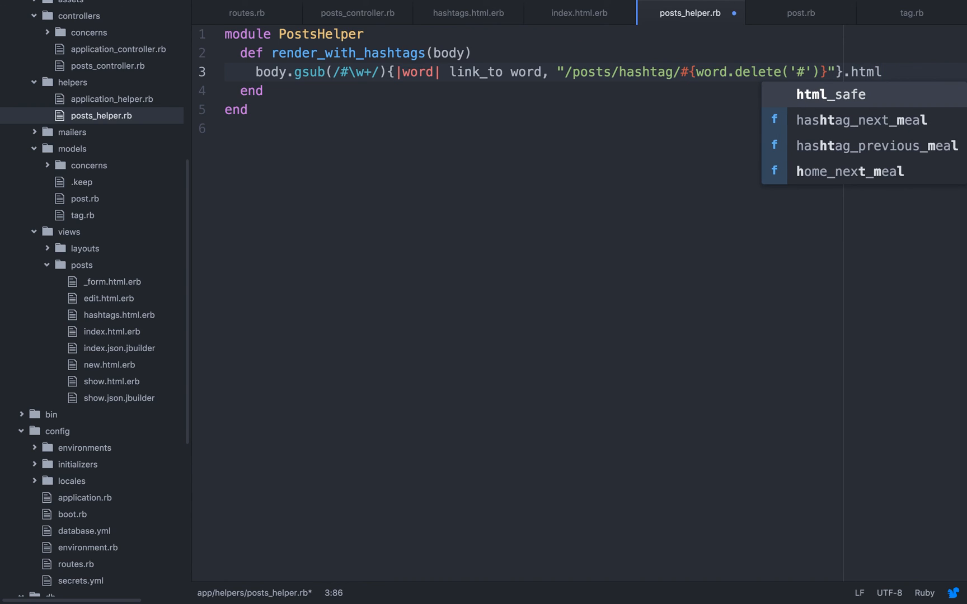
pyautogui.press('Tab')
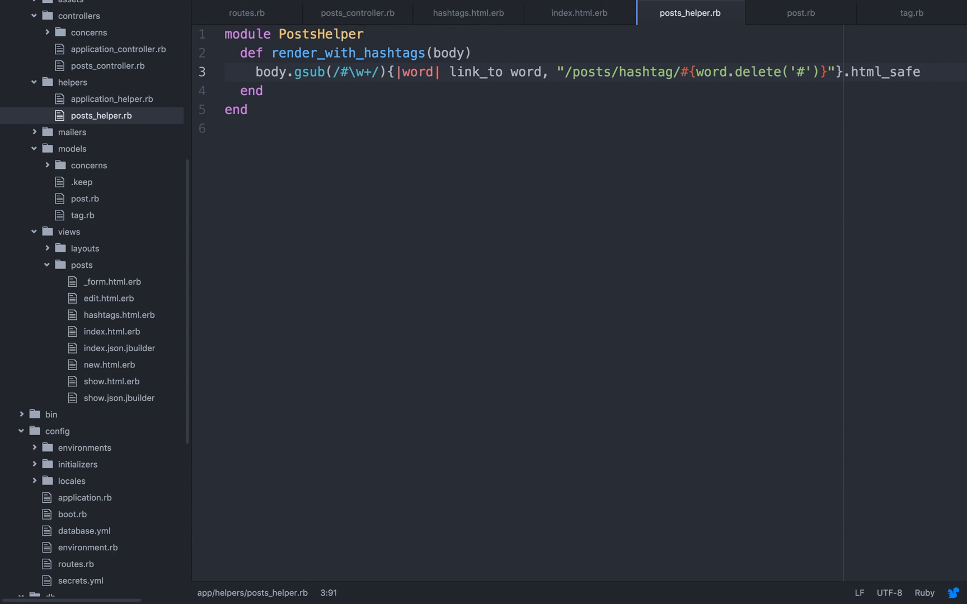
pyautogui.click(919, 72)
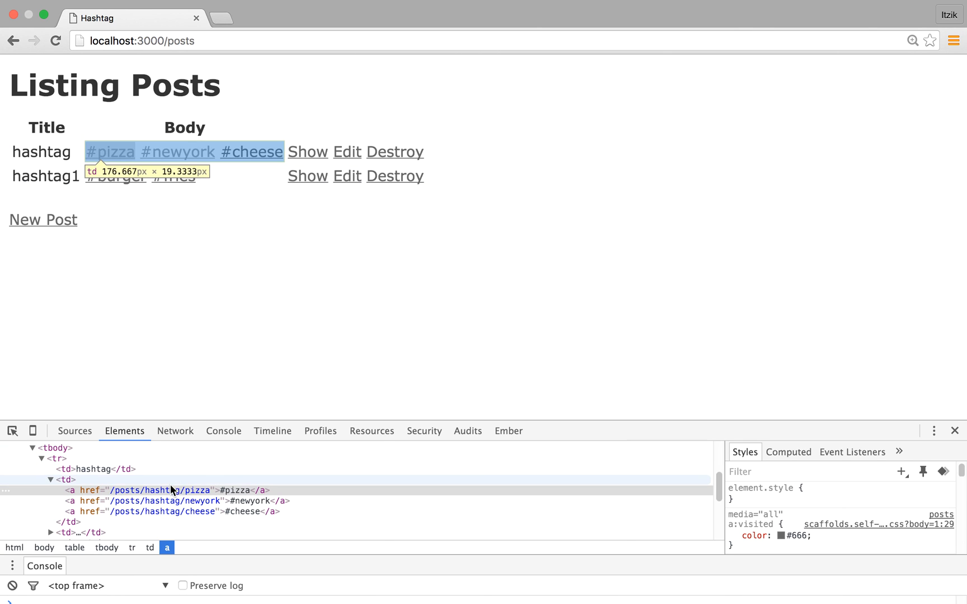
pyautogui.moveTo(156, 281)
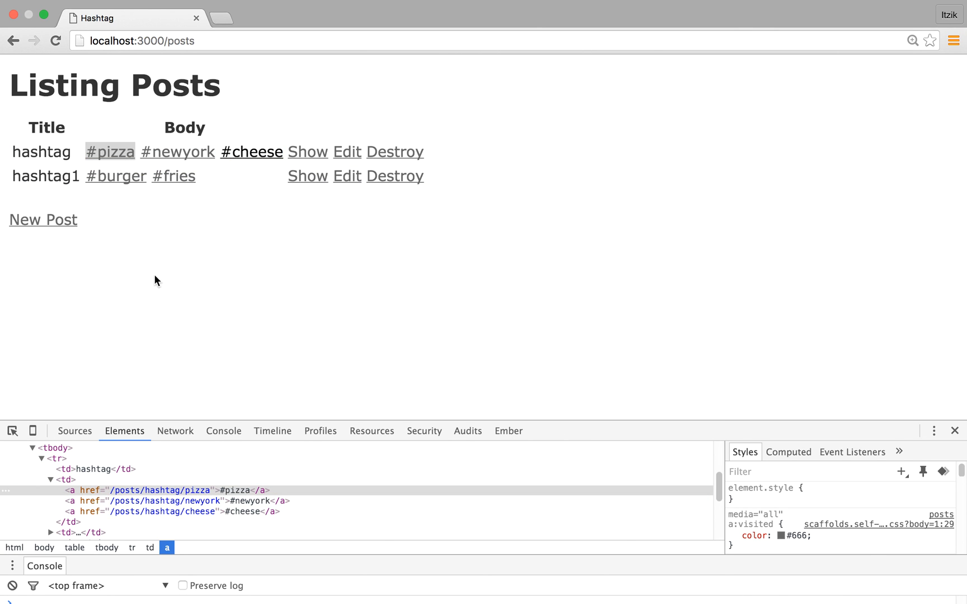
# Follow the #pizza and #newyork hashtag links, going Back between them, to filter the posts list.
pyautogui.click(109, 153)
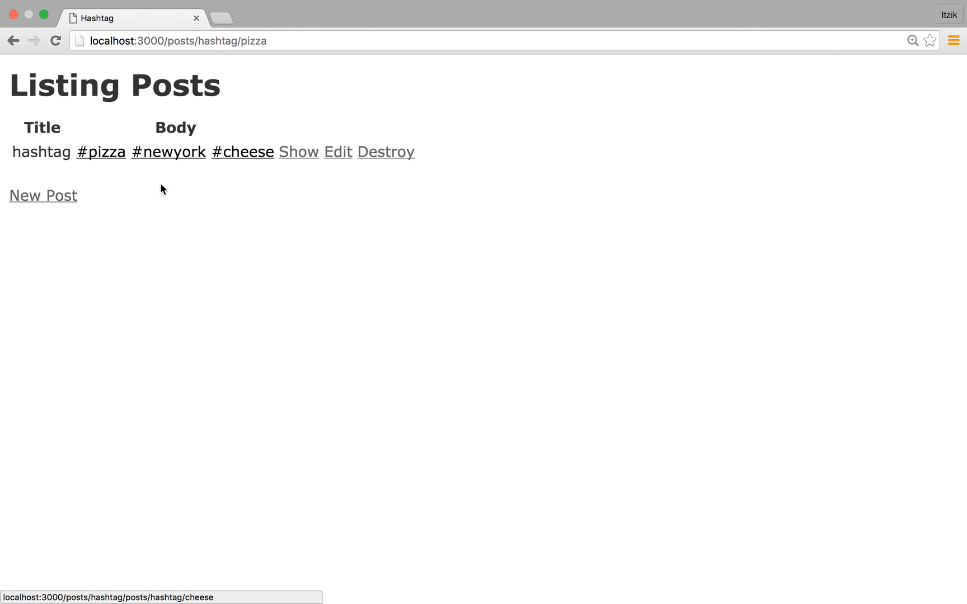
pyautogui.moveTo(175, 204)
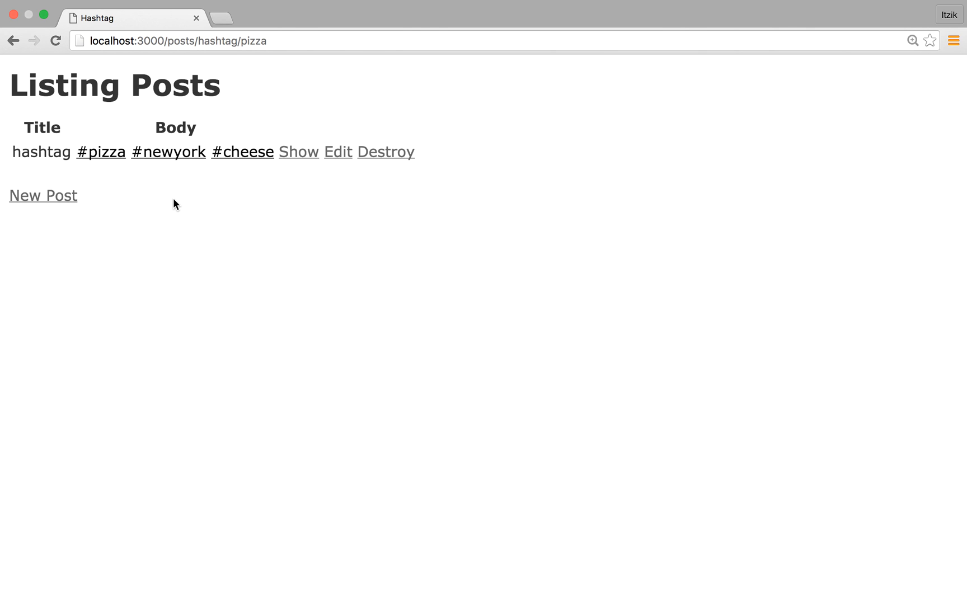
pyautogui.moveTo(112, 178)
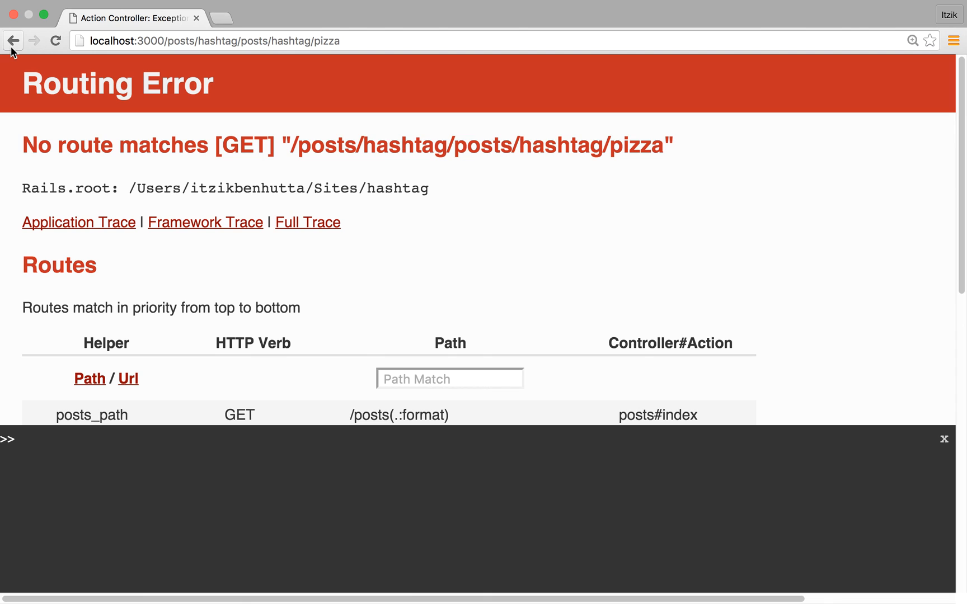
pyautogui.click(12, 41)
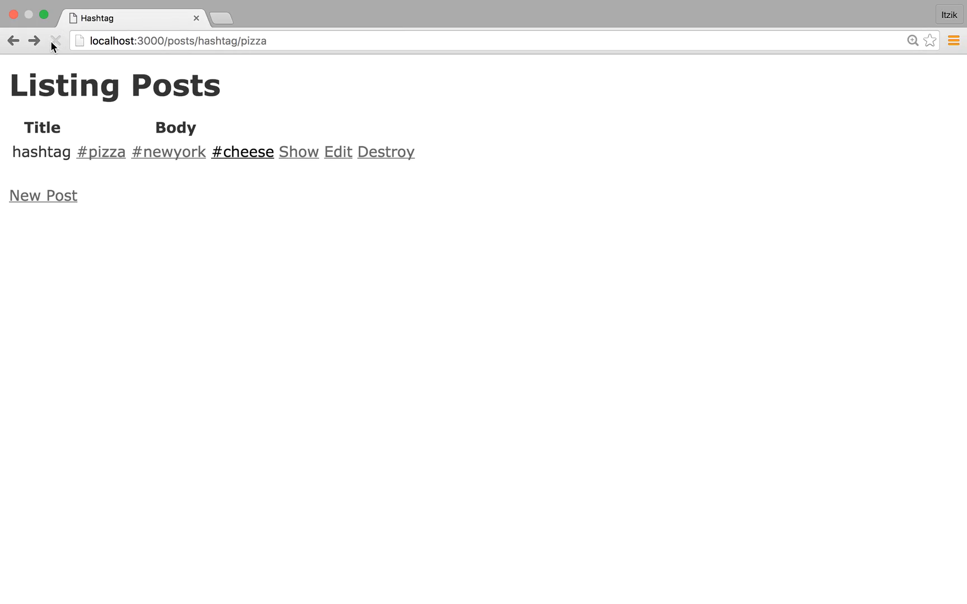
pyautogui.moveTo(168, 153)
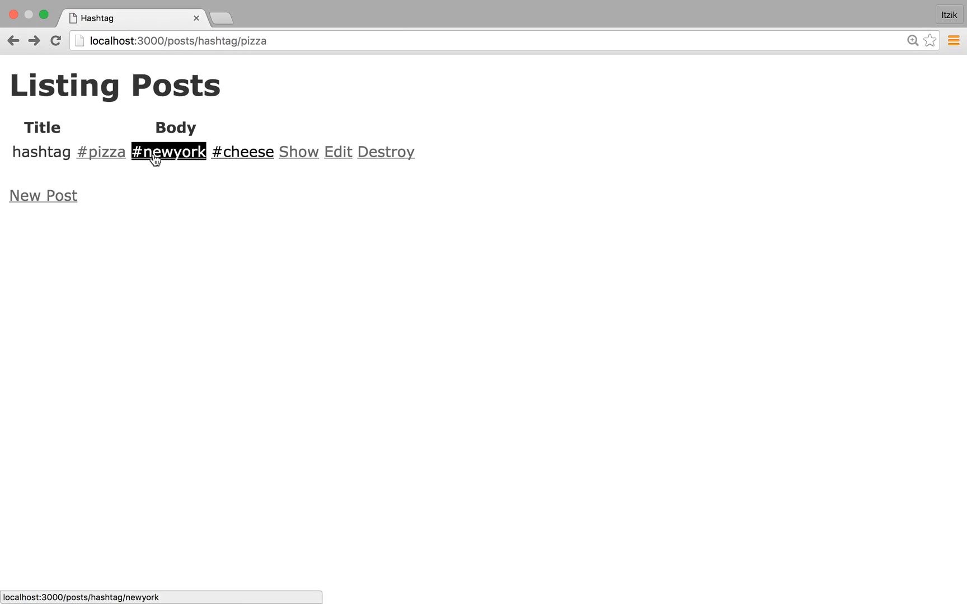
pyautogui.click(242, 152)
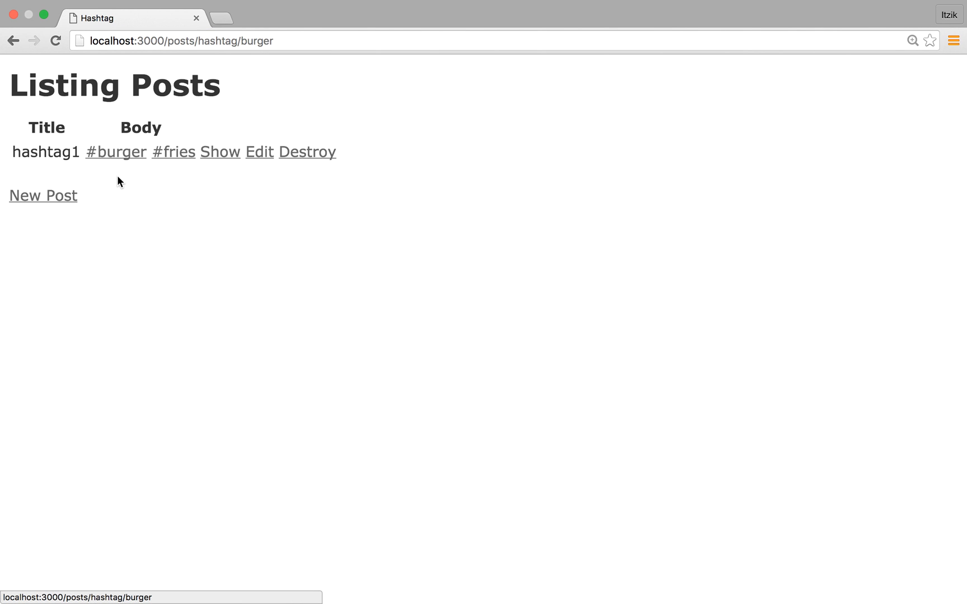
pyautogui.moveTo(457, 317)
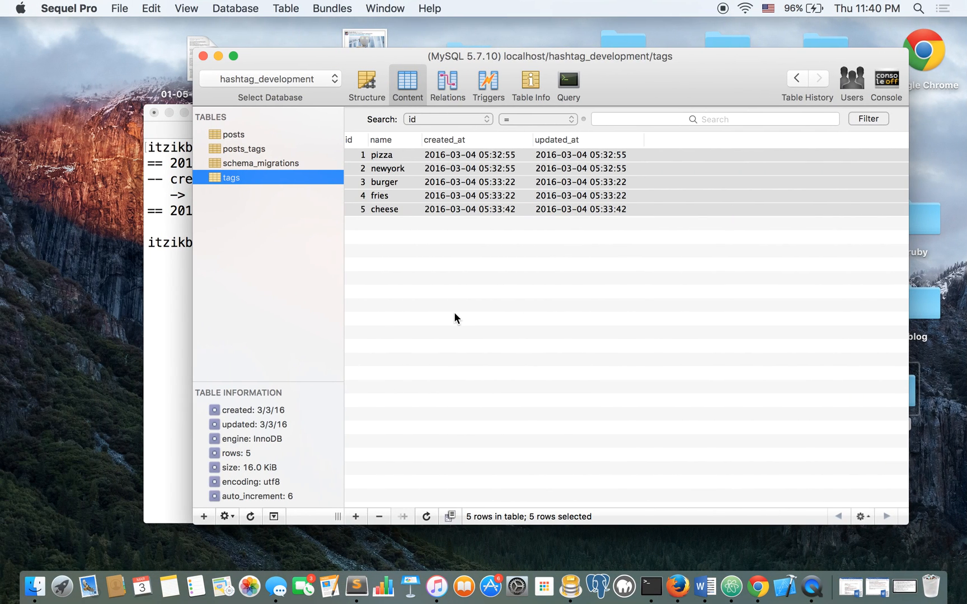
pyautogui.moveTo(250, 210)
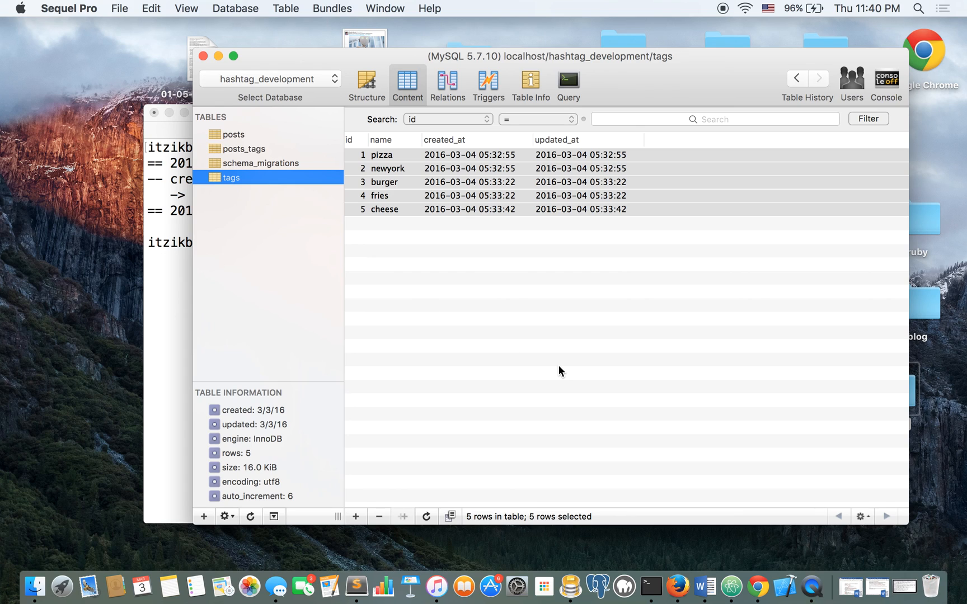
pyautogui.moveTo(410, 264)
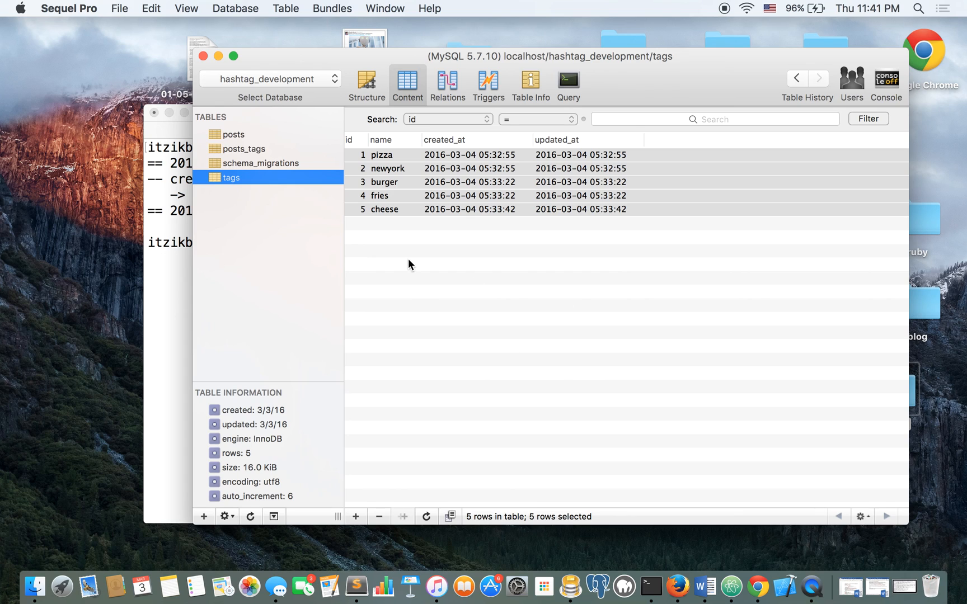